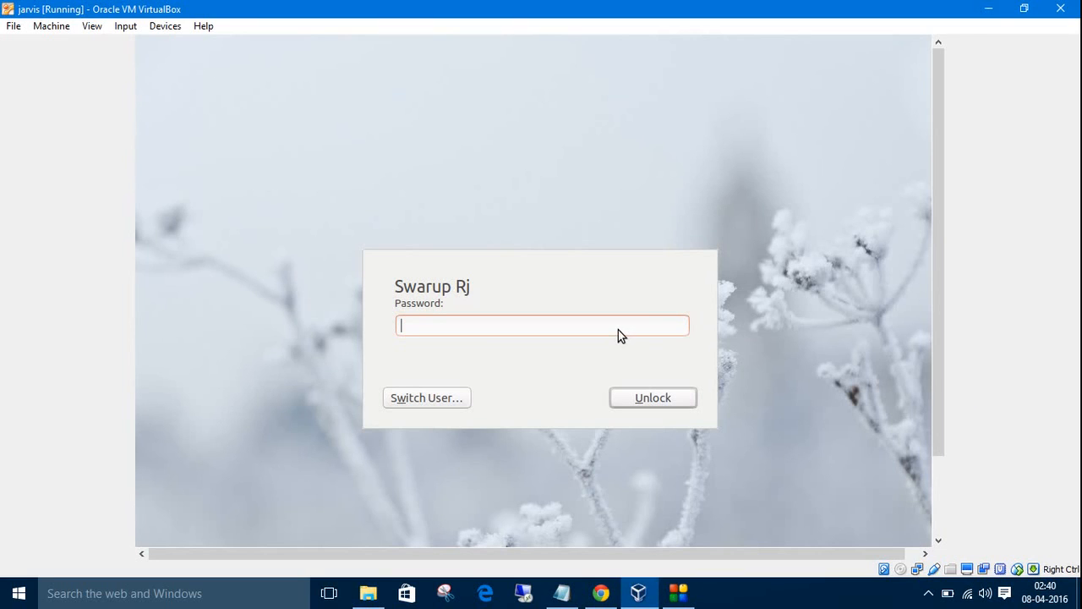
Step: Unlock the VM session and open the desktop swarup folder showing abhay, file1 and file2
left_click(652, 397)
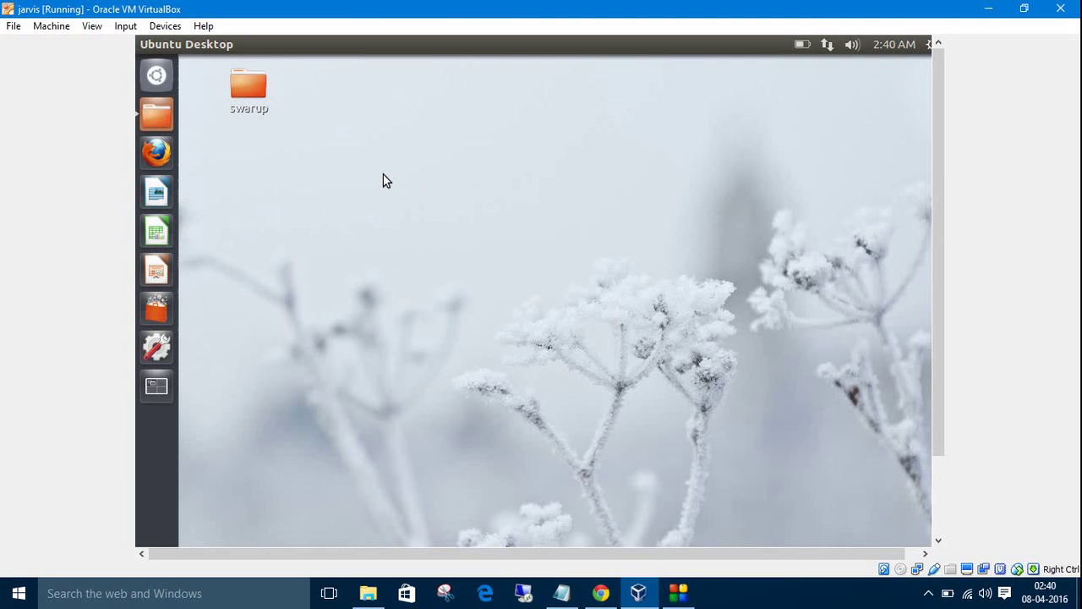
left_click(248, 84)
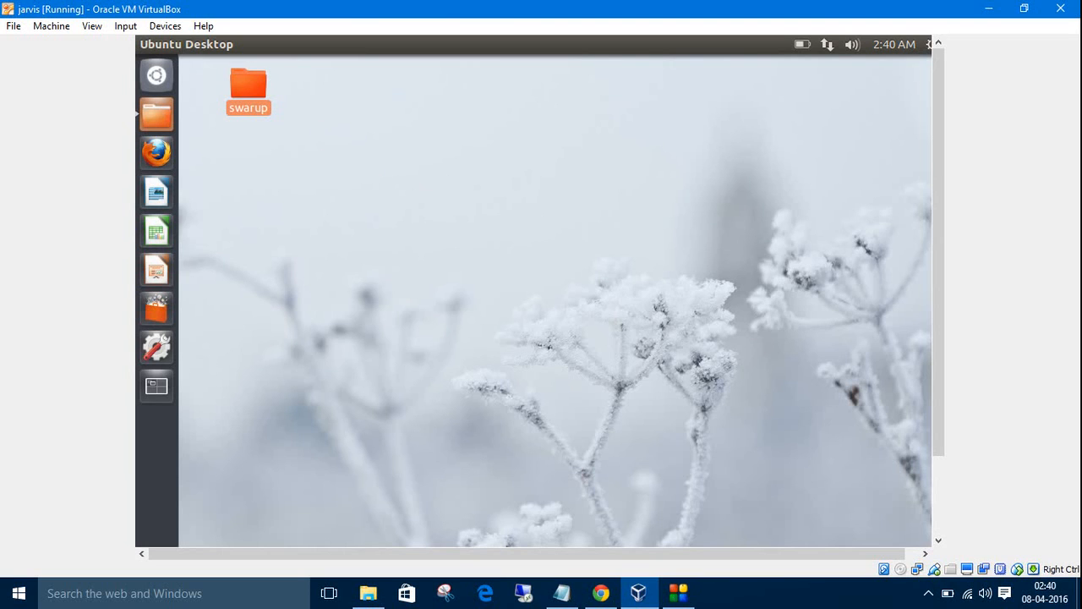
double_click(247, 85)
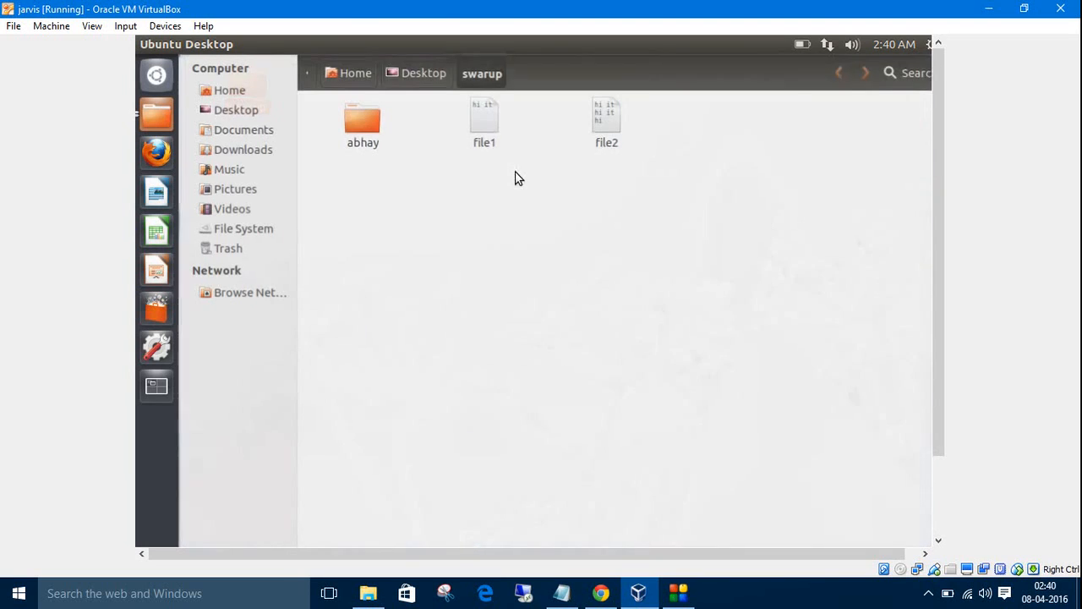
left_click(606, 119)
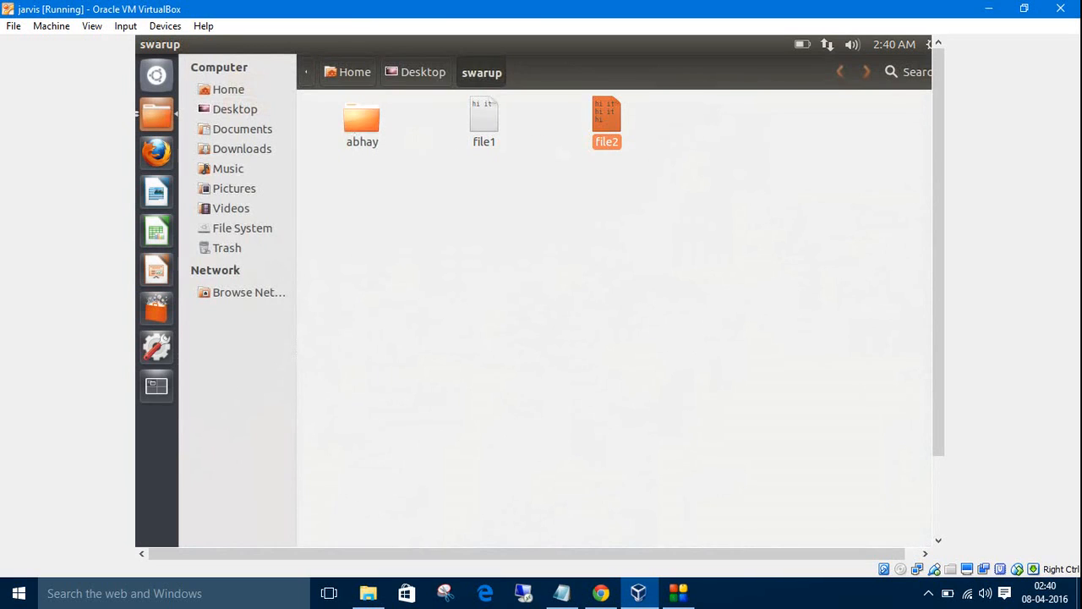
right_click(483, 123)
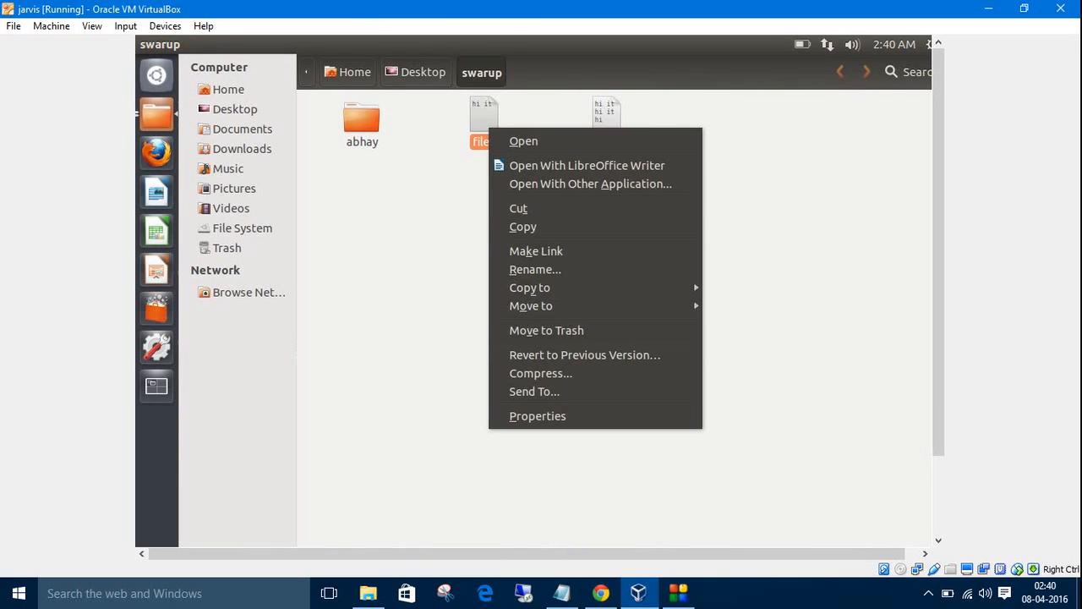
mouse_move(537, 415)
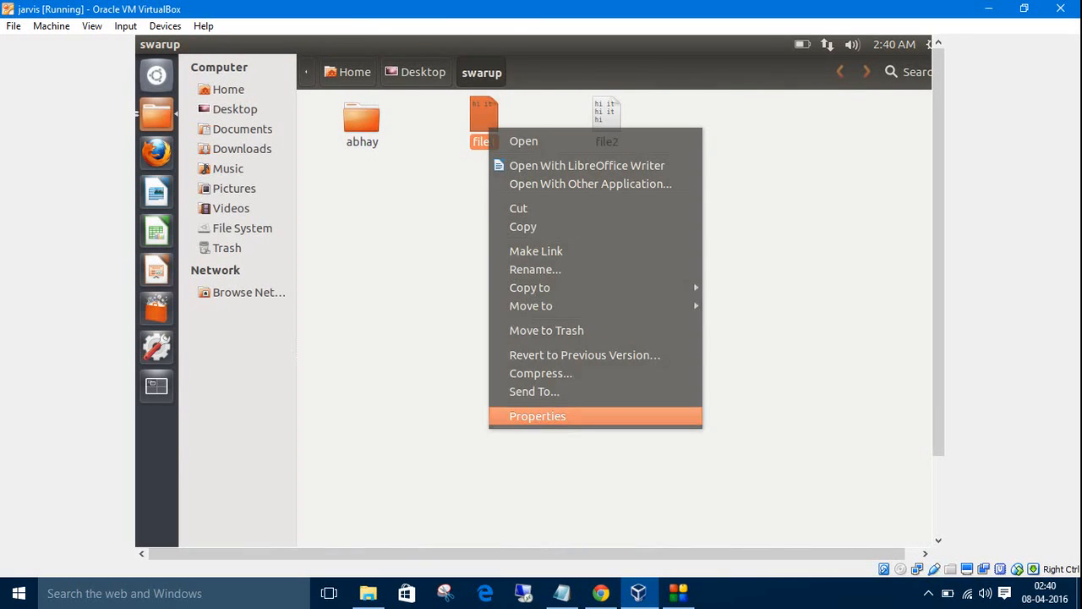
left_click(538, 415)
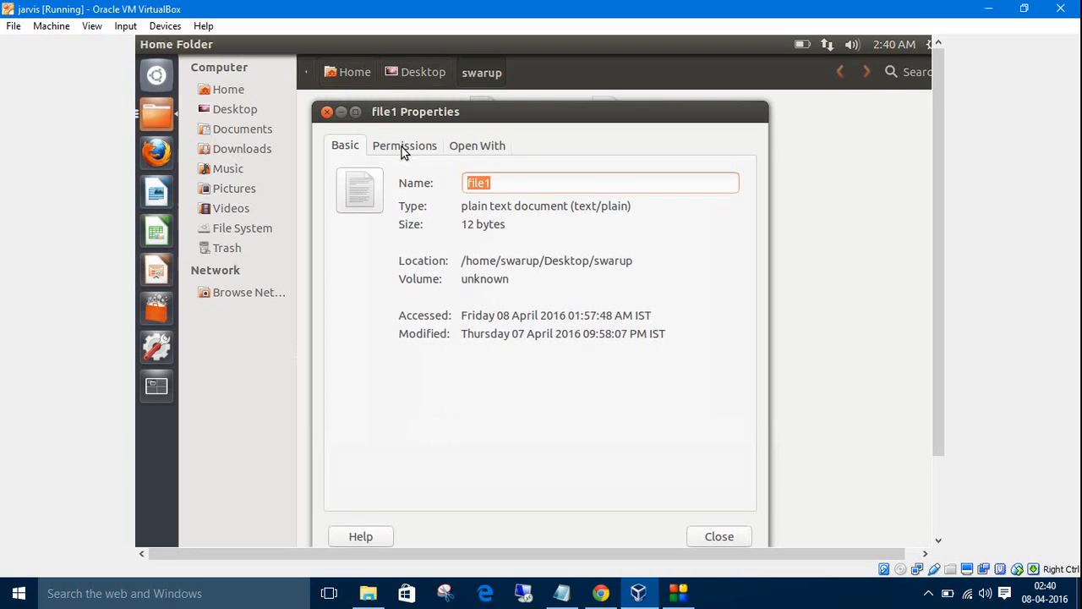
left_click(403, 146)
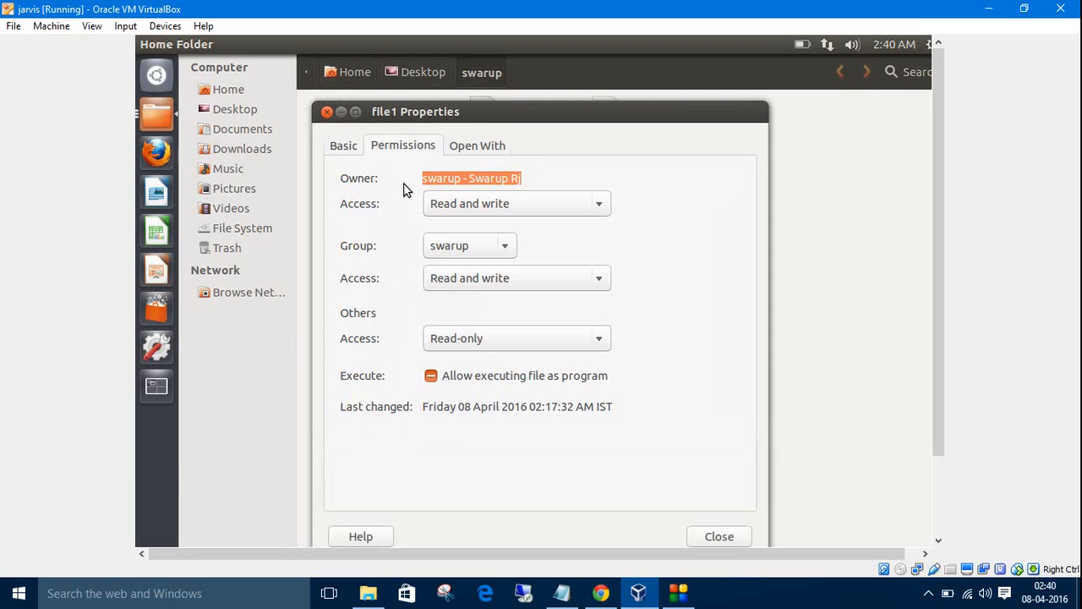
mouse_move(383, 184)
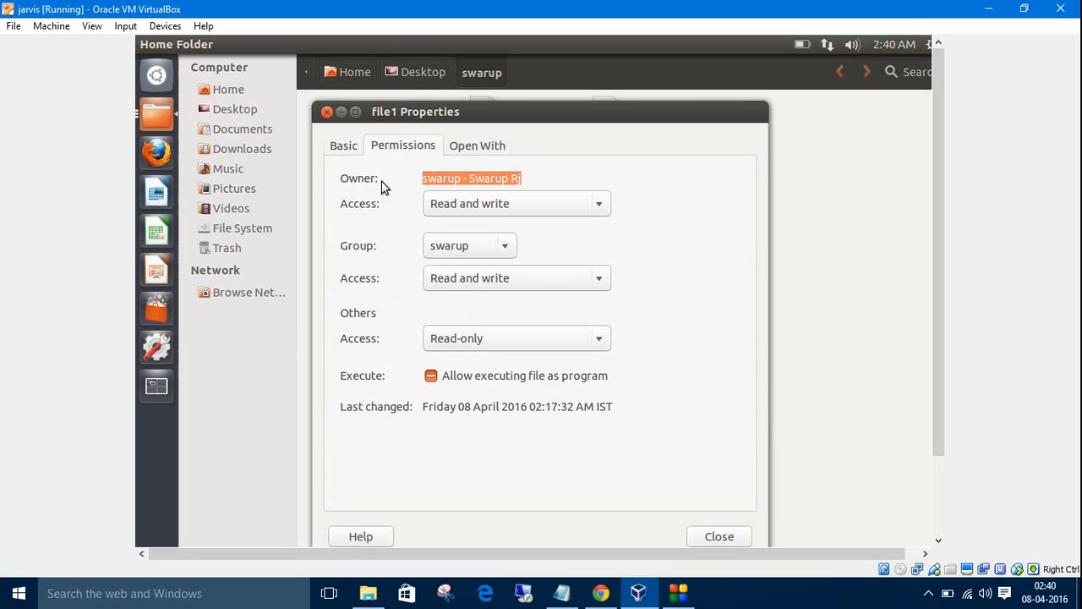
mouse_move(385, 263)
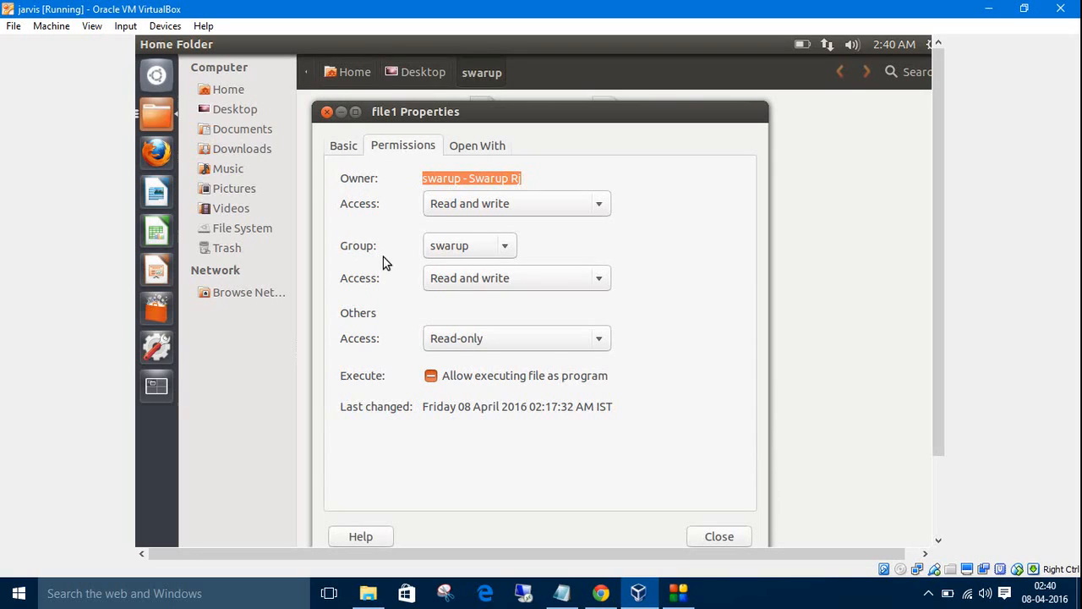
mouse_move(378, 326)
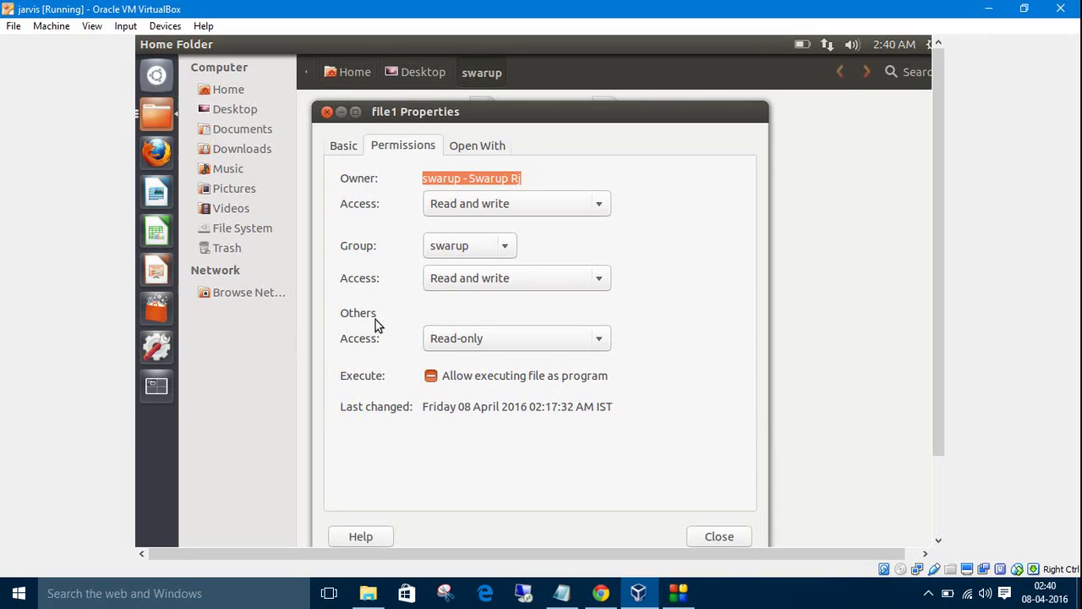
mouse_move(366, 188)
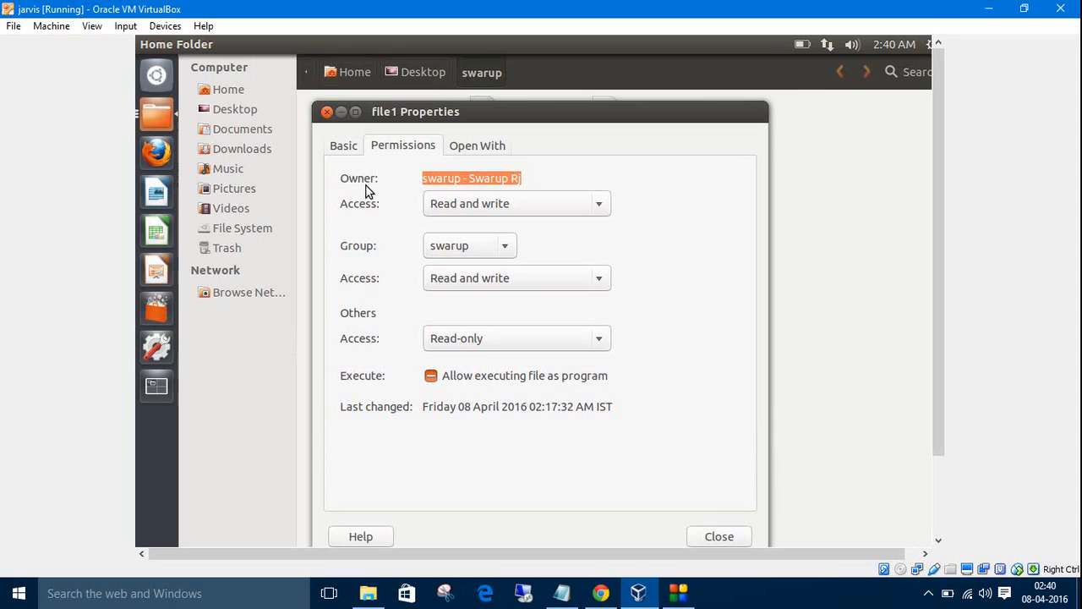
mouse_move(381, 217)
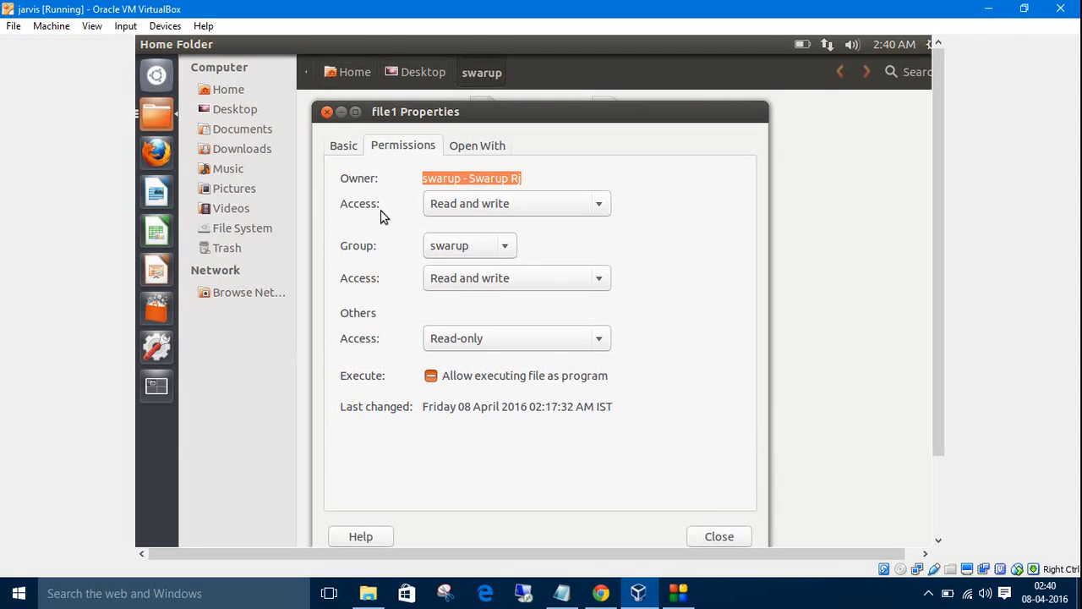
mouse_move(437, 217)
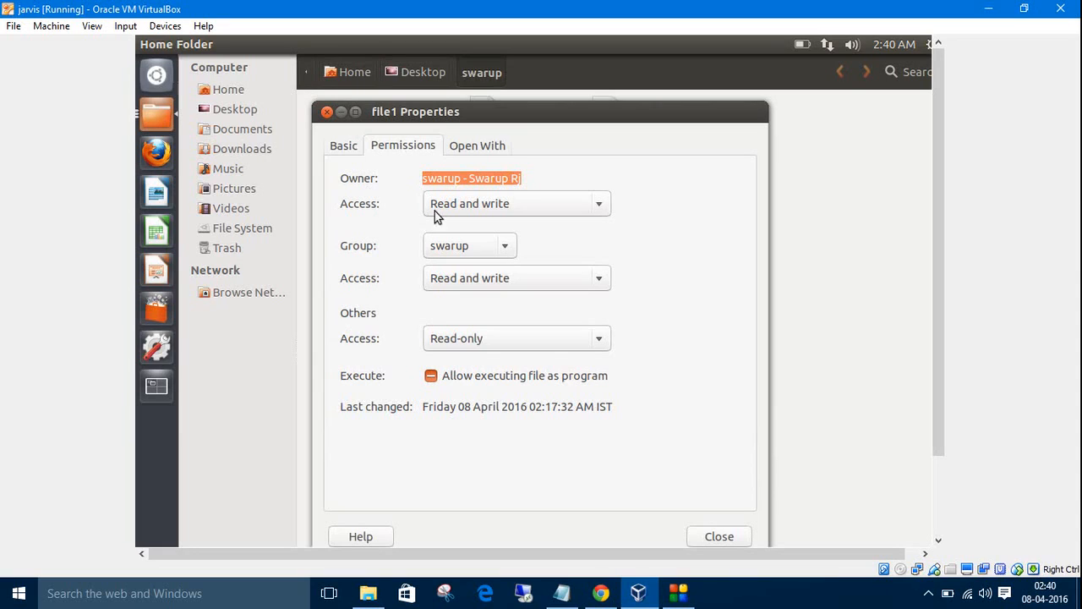
mouse_move(439, 328)
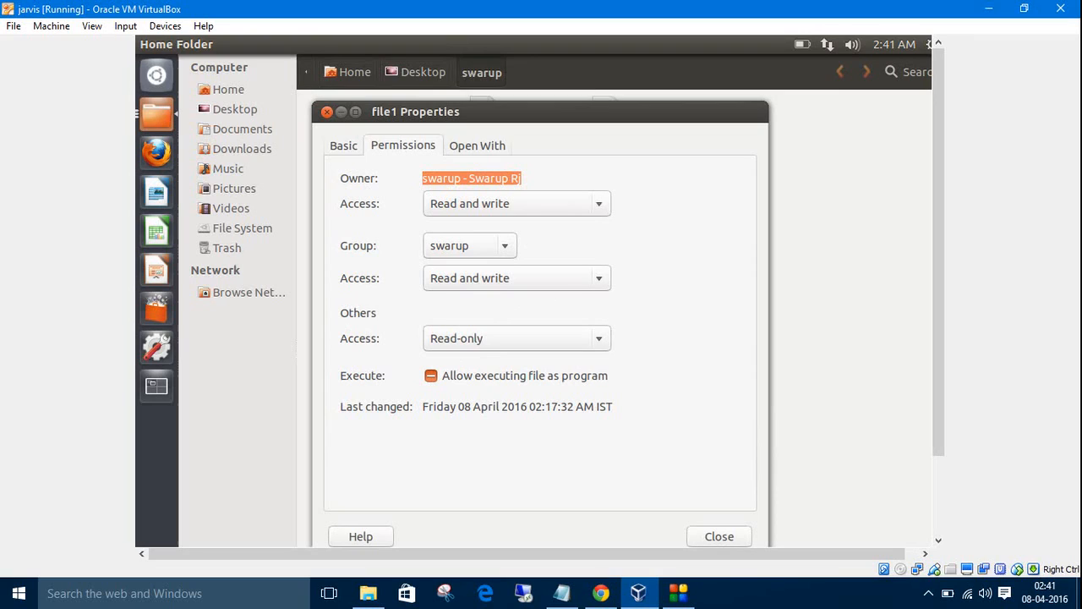
mouse_move(447, 392)
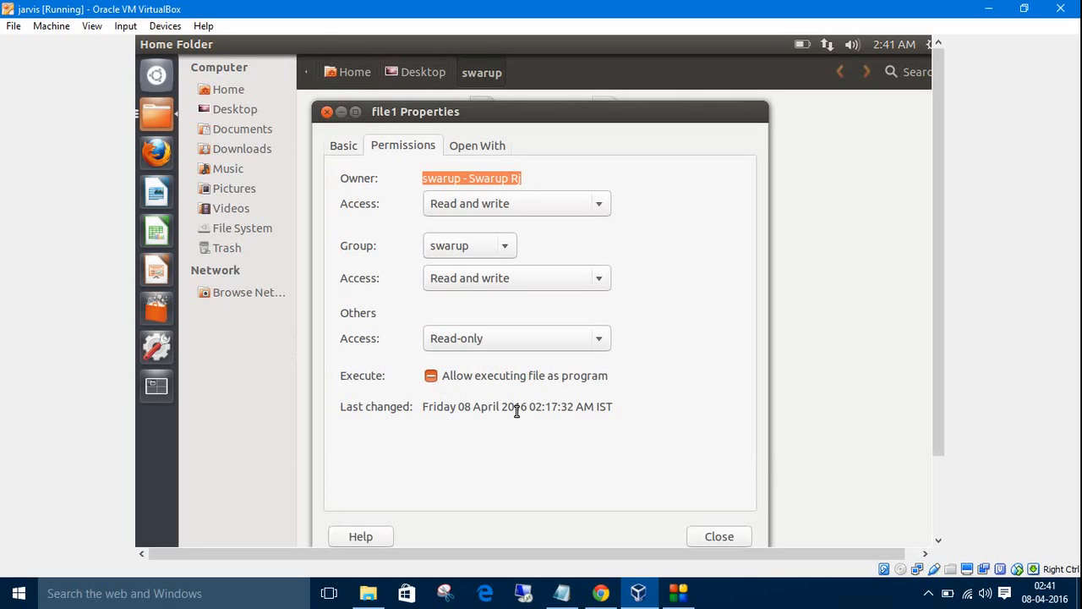
mouse_move(718, 536)
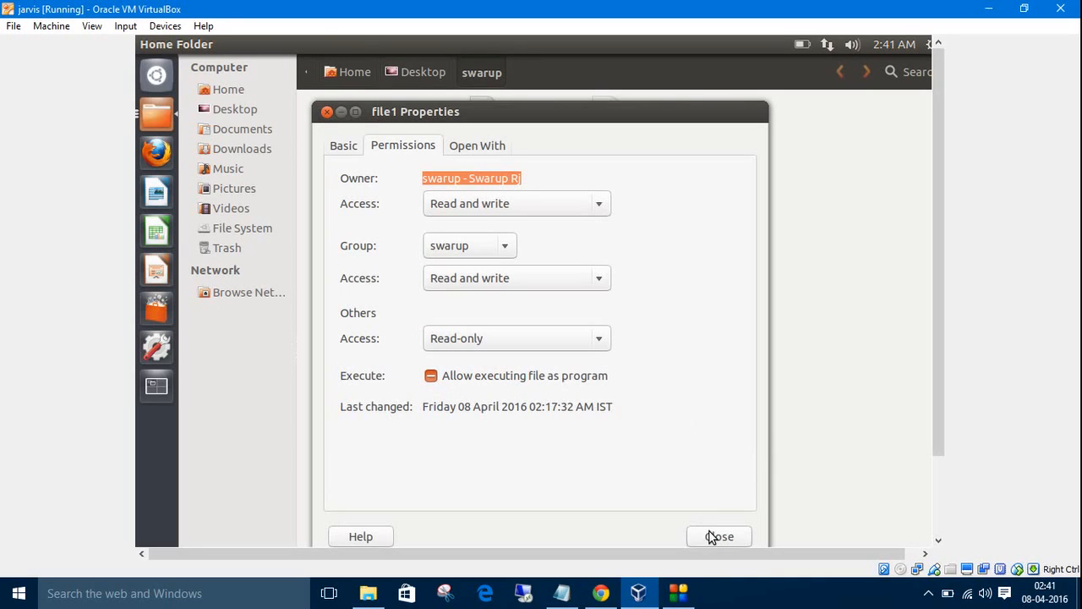
left_click(718, 536)
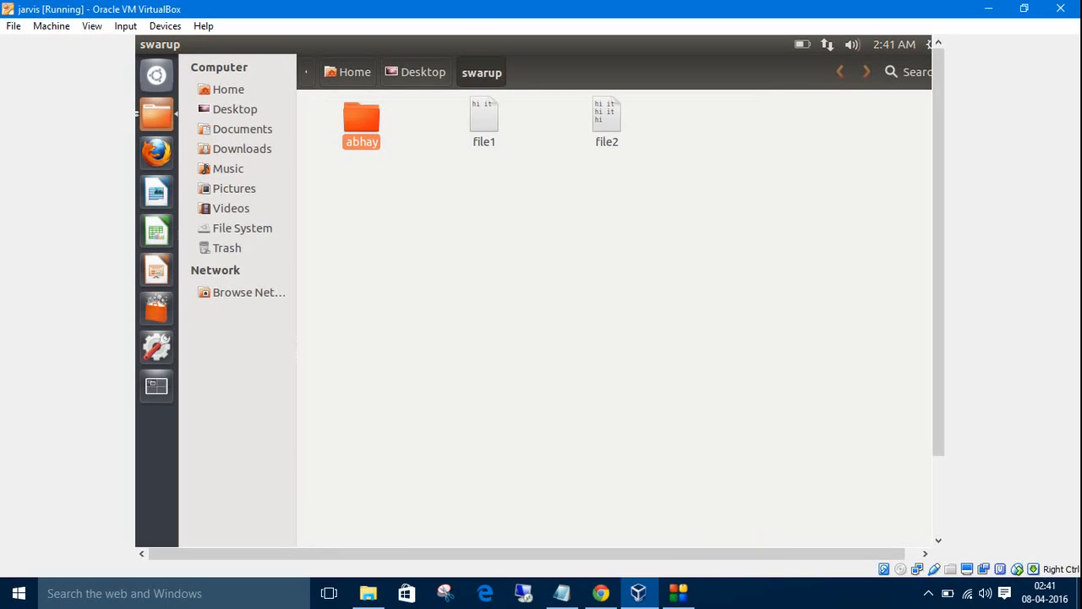
Step: Check the abhay folder's Permissions tab in its Properties dialog, then close the dialog
right_click(362, 122)
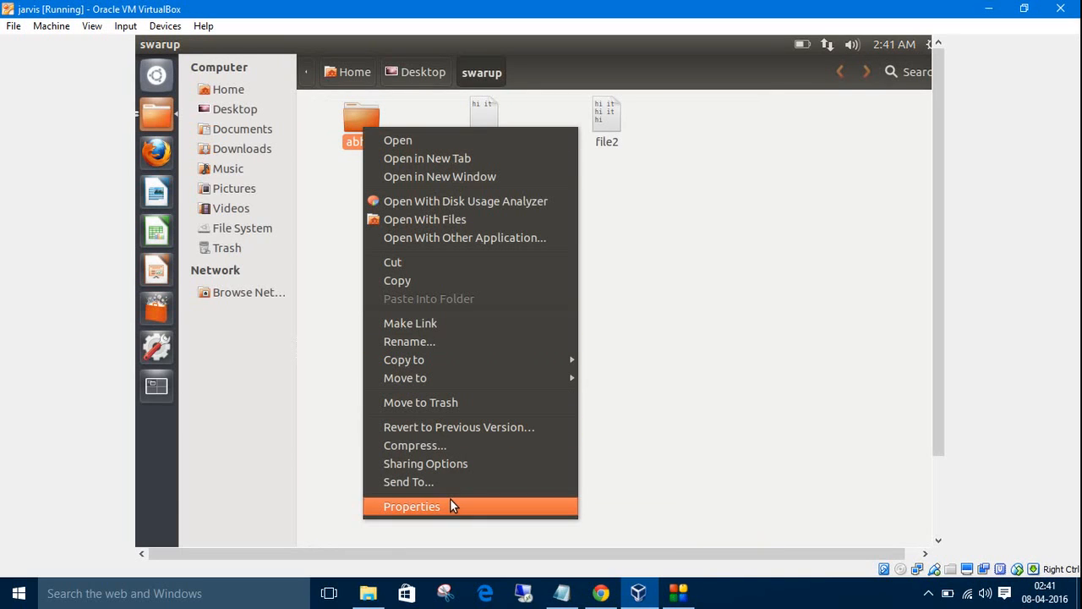
left_click(412, 506)
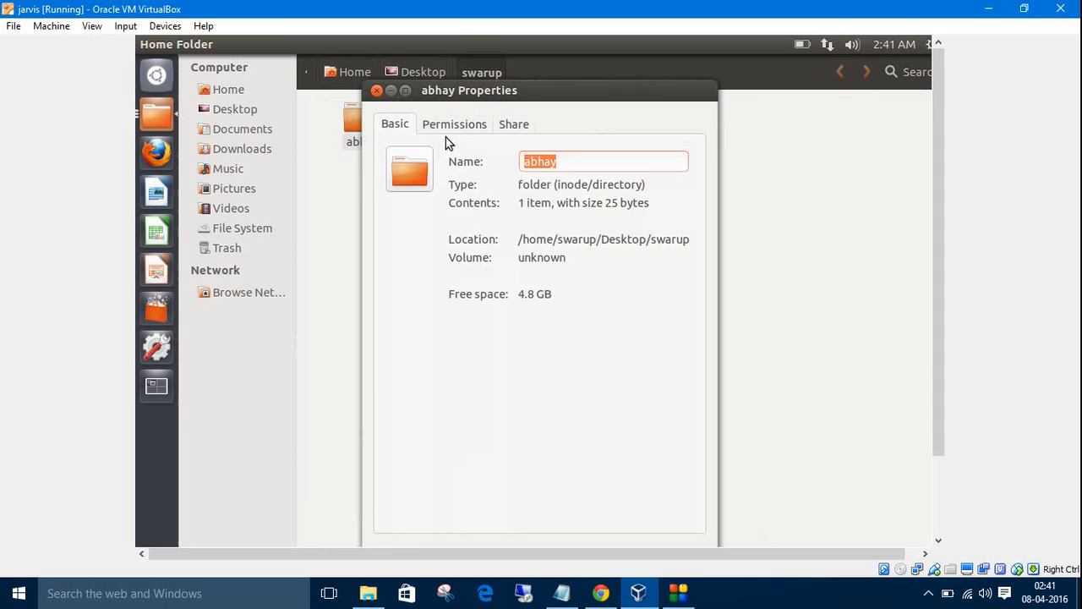
left_click(454, 124)
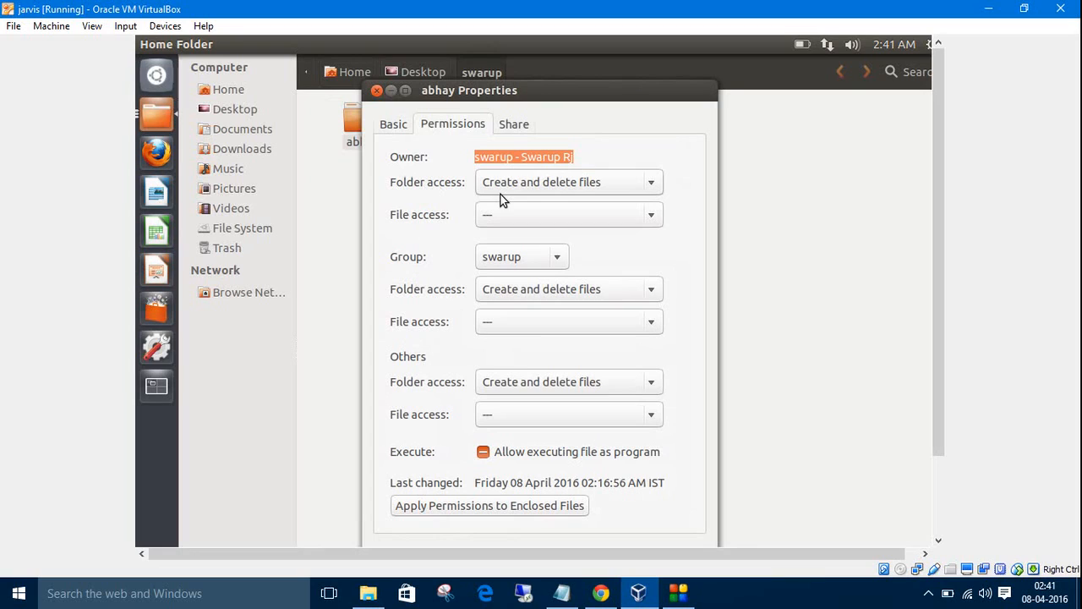
mouse_move(338, 101)
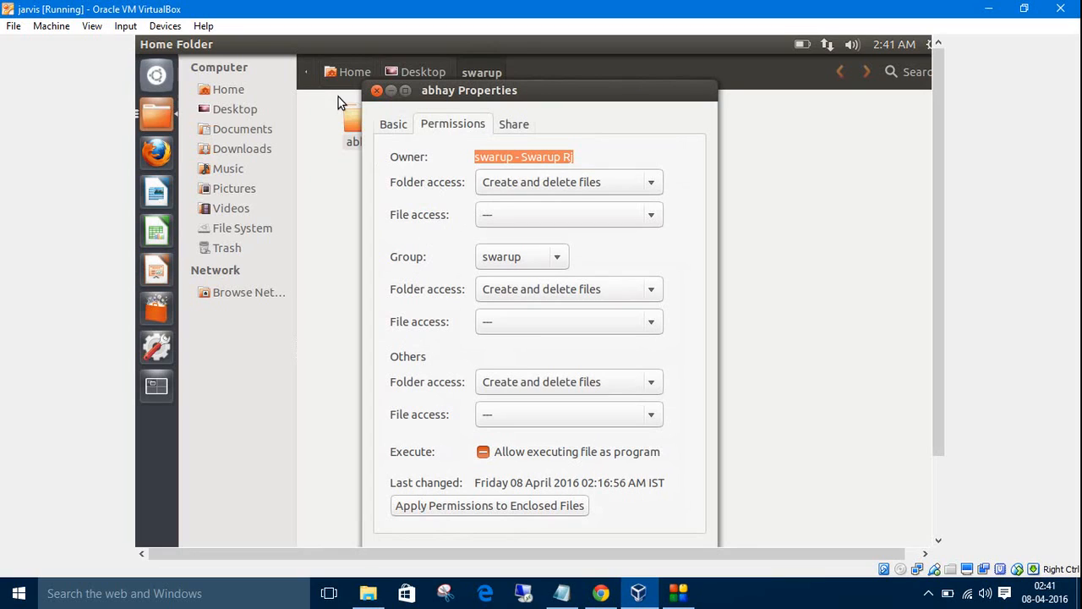
left_click(376, 90)
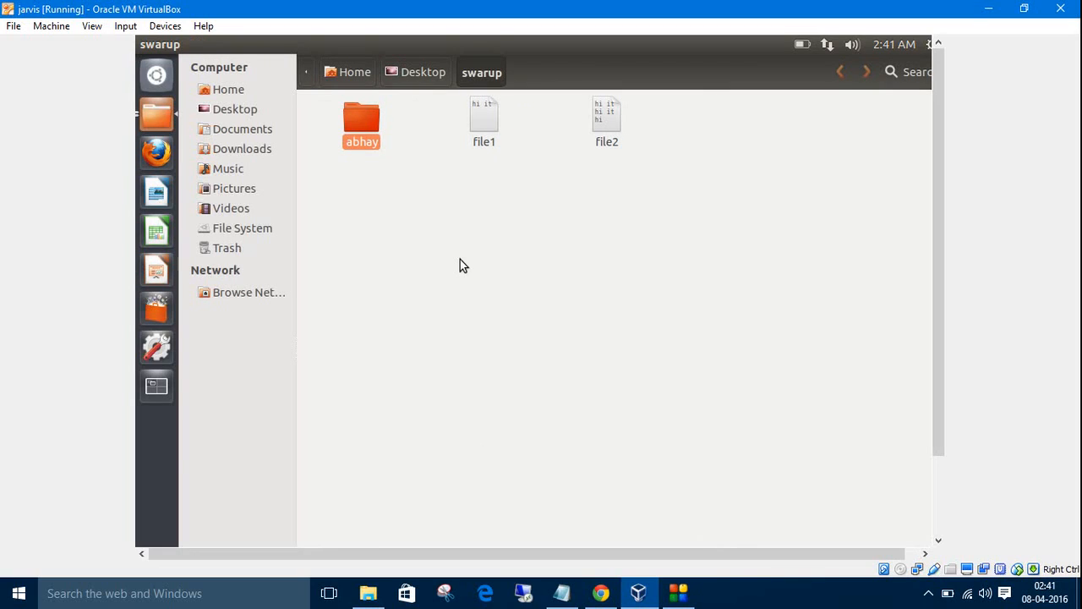
mouse_move(570, 243)
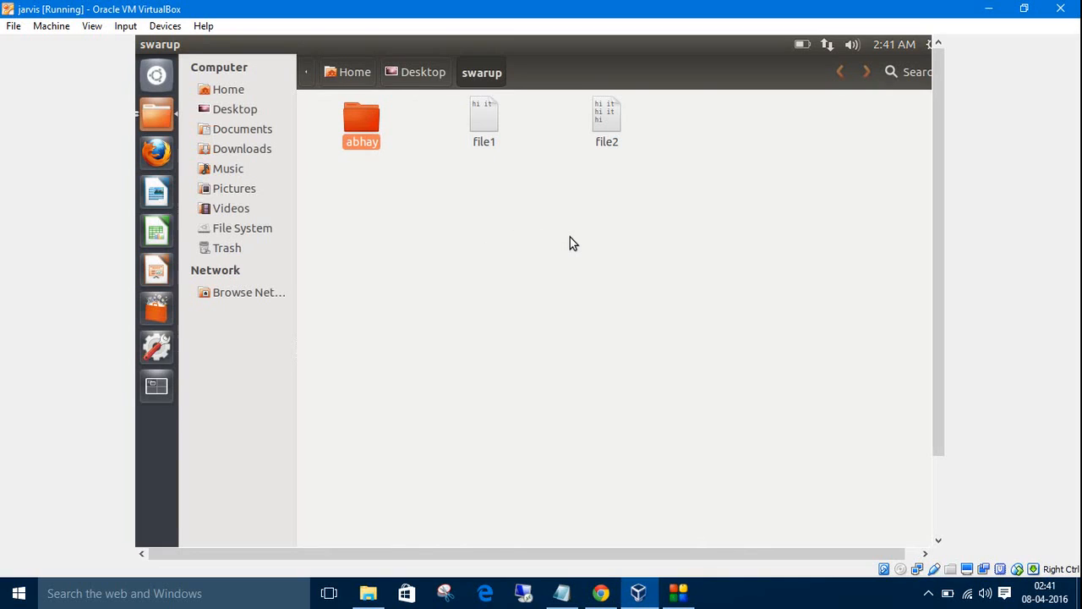
mouse_move(507, 207)
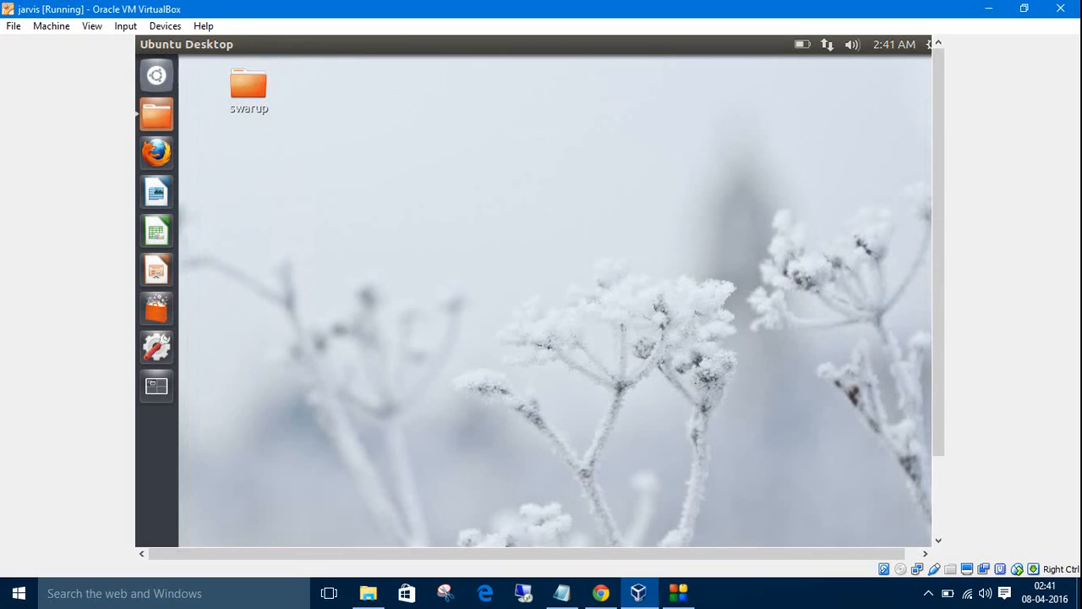
Step: From a new terminal, cd into Desktop/swarup and list its contents with permissions
left_click(157, 386)
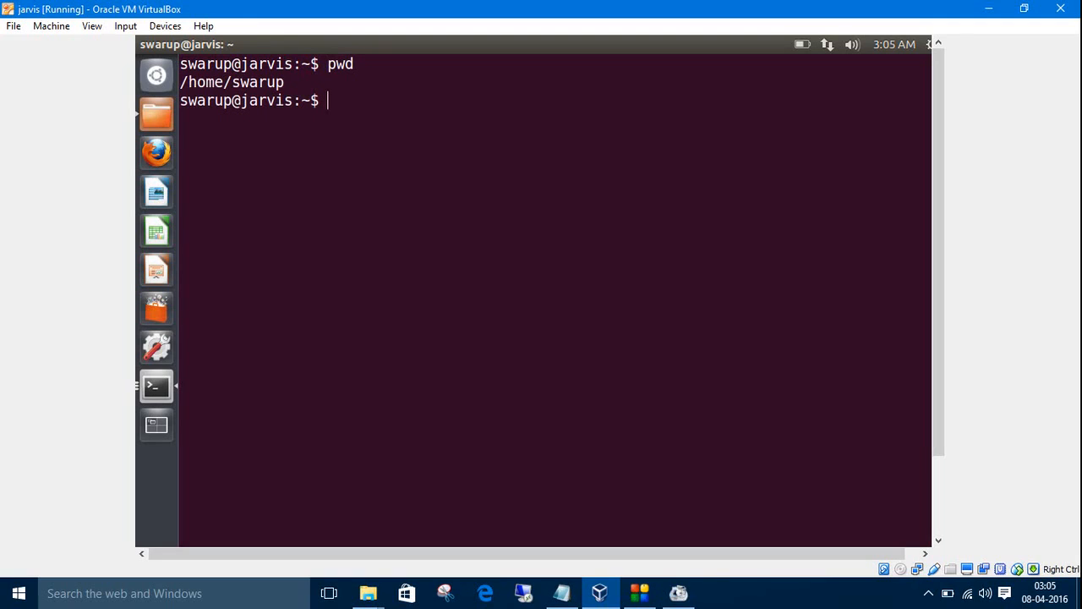
type("cd")
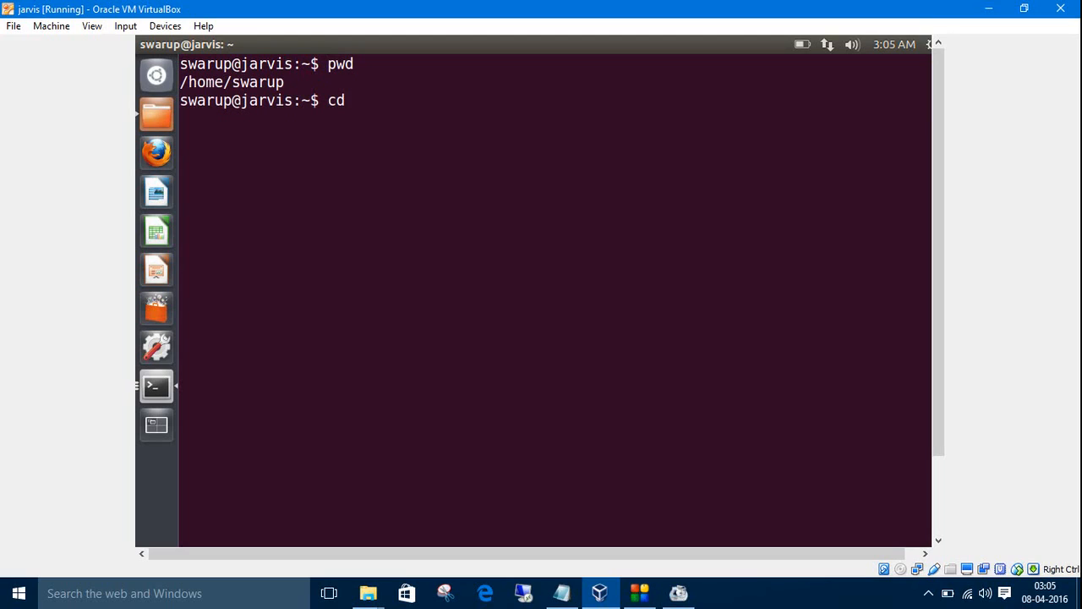
type("Desktop/swarup/")
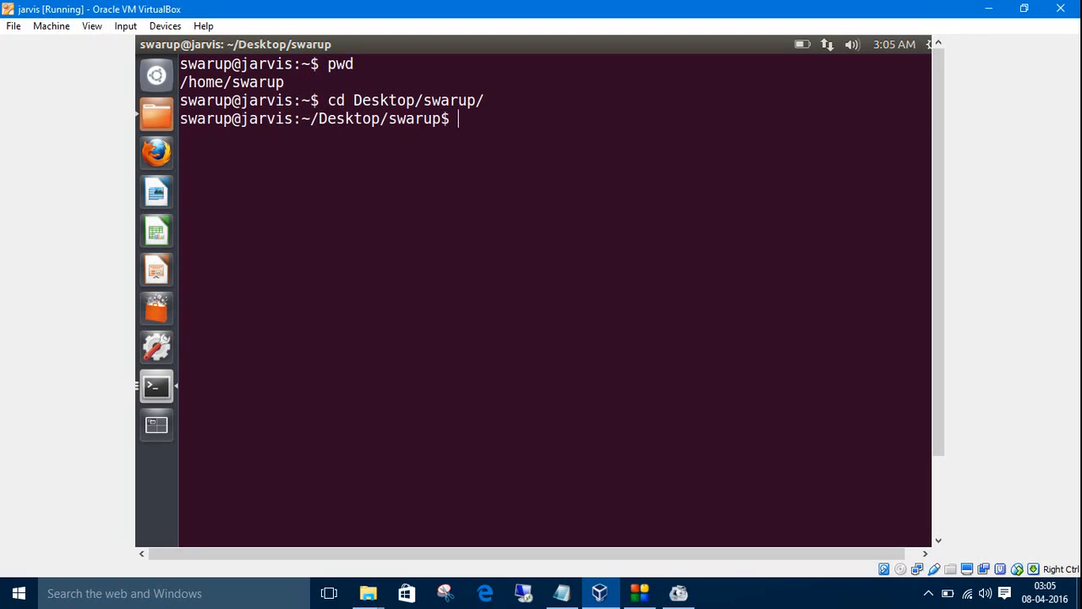
type("l")
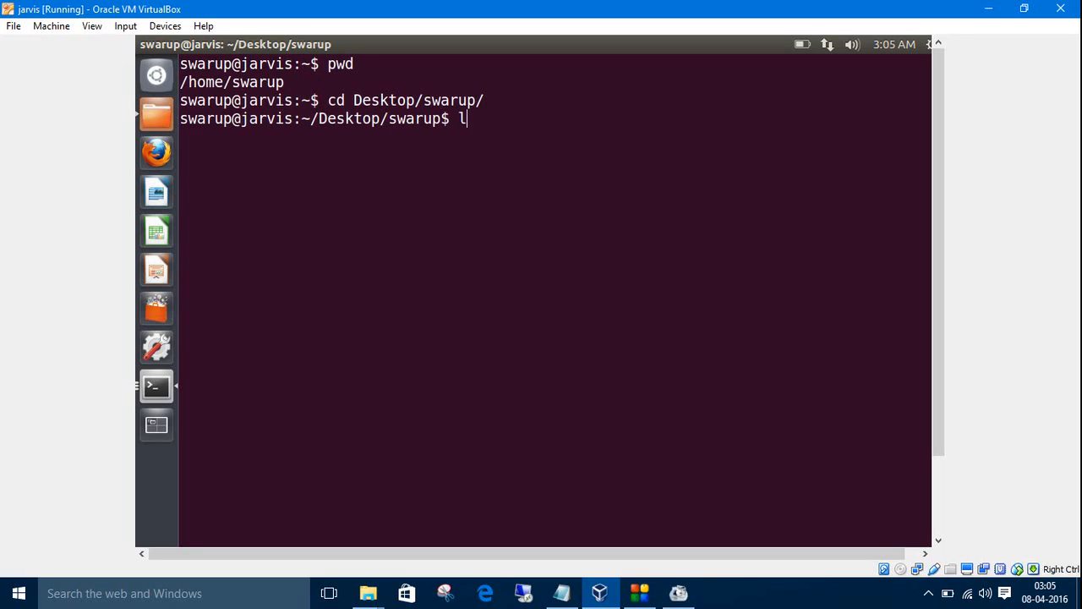
type("s c")
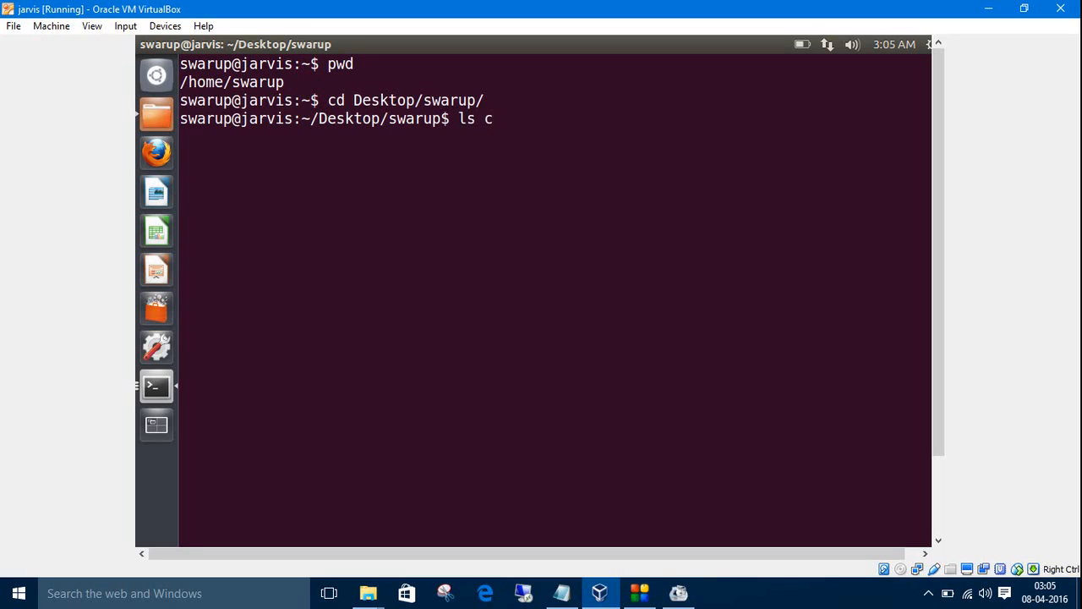
type("-l")
key("Return")
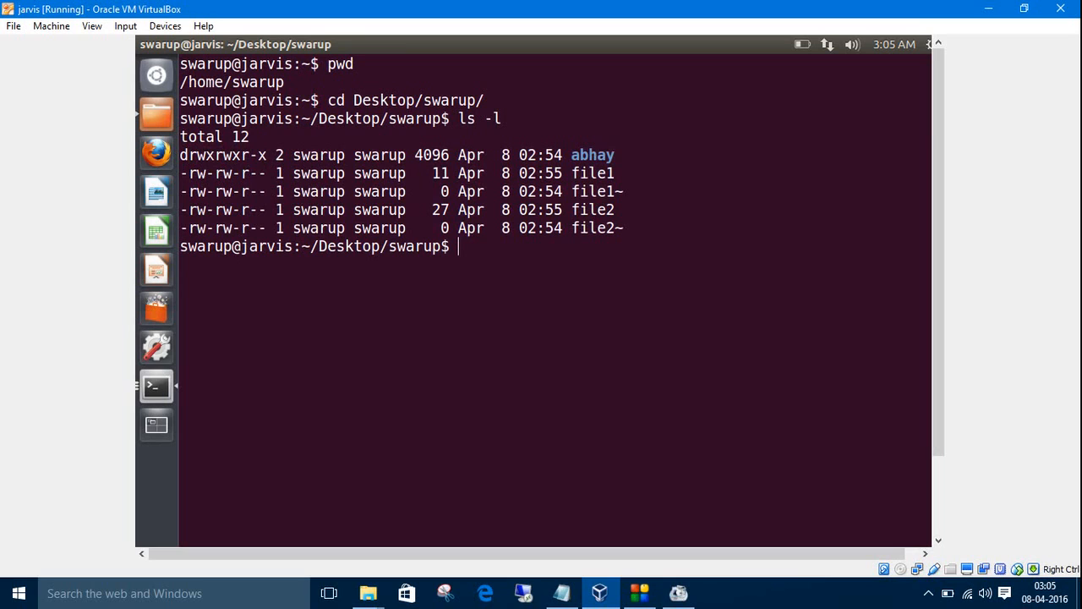
mouse_move(558, 509)
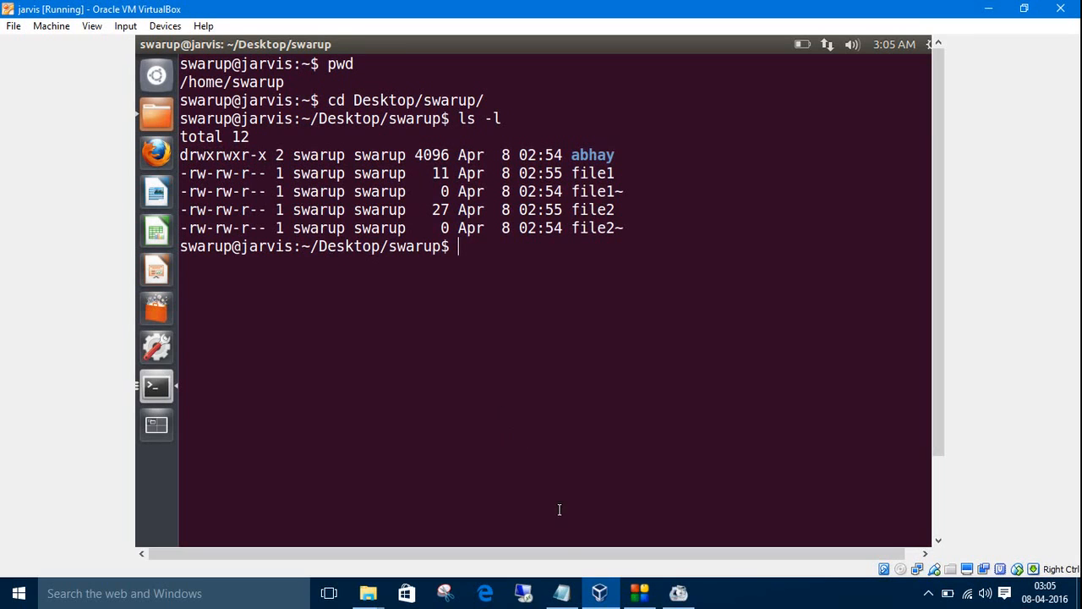
mouse_move(561, 591)
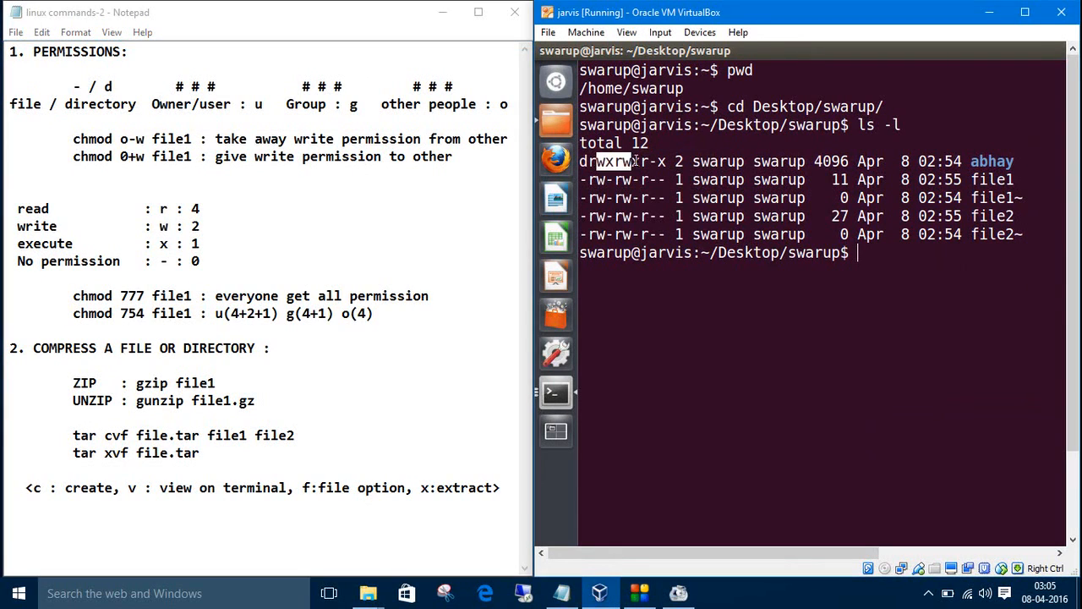
mouse_move(555, 159)
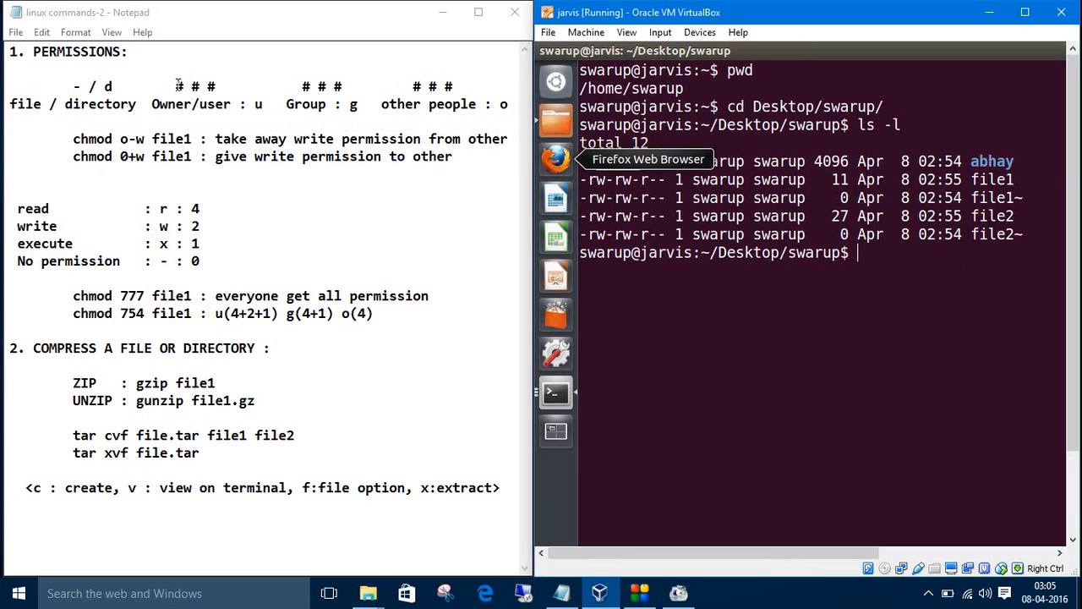
Step: Bring up the linux commands-2 notes in Notepad beside the VirtualBox window
double_click(196, 86)
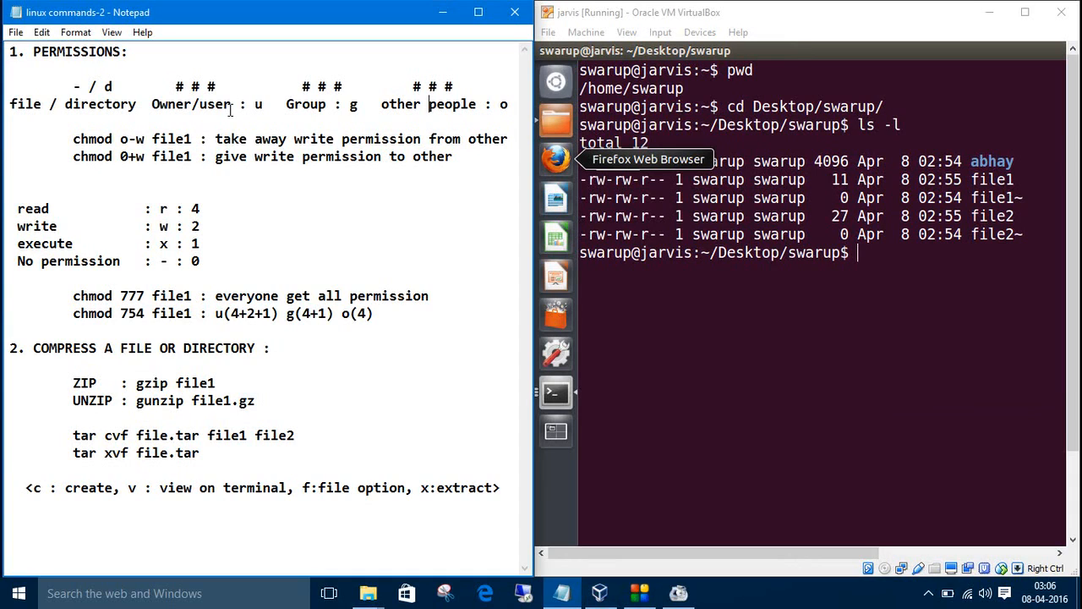
mouse_move(254, 103)
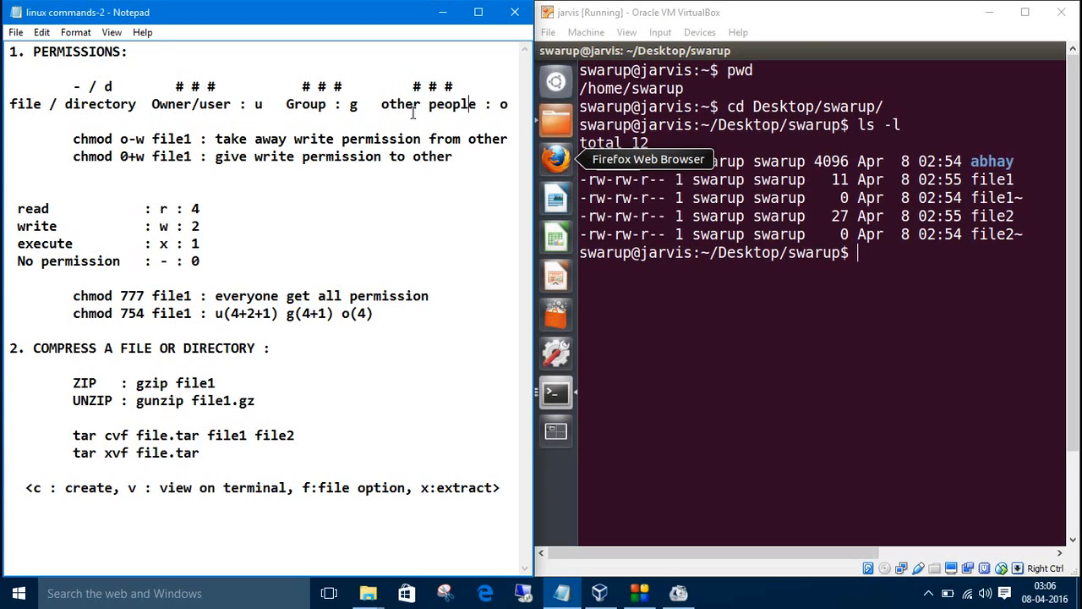
mouse_move(883, 264)
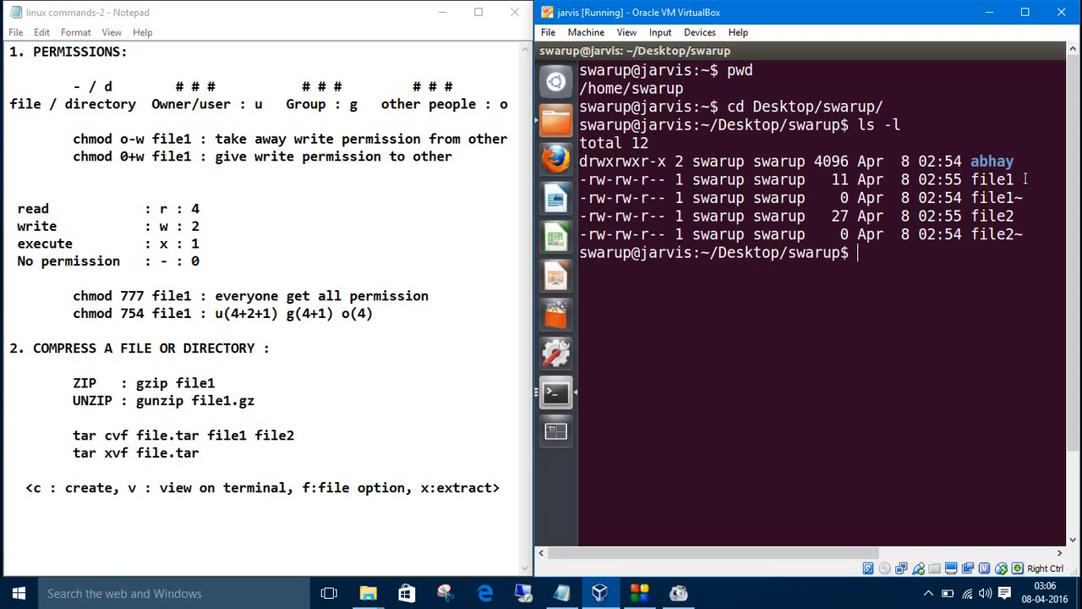
mouse_move(662, 180)
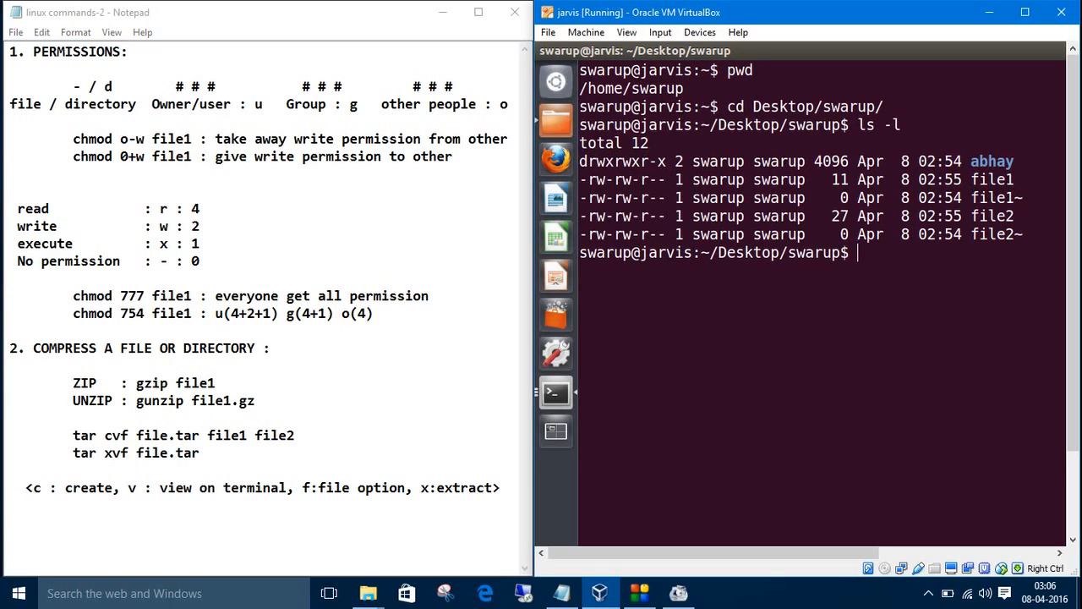
Step: Run chmod o+w file1, then confirm others' write permission with ls -l
type("chmo")
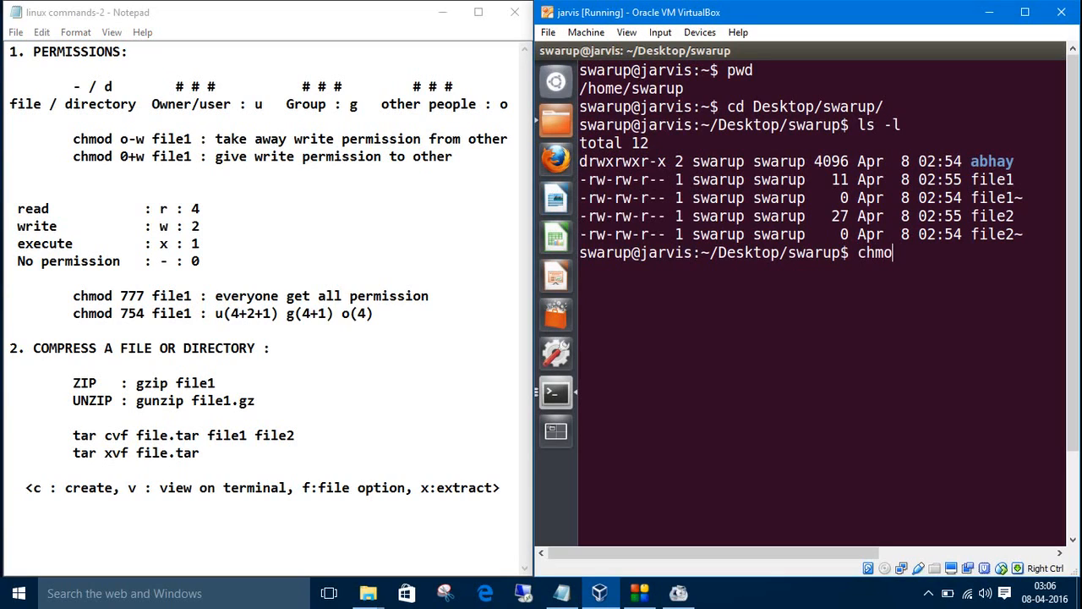
type("d")
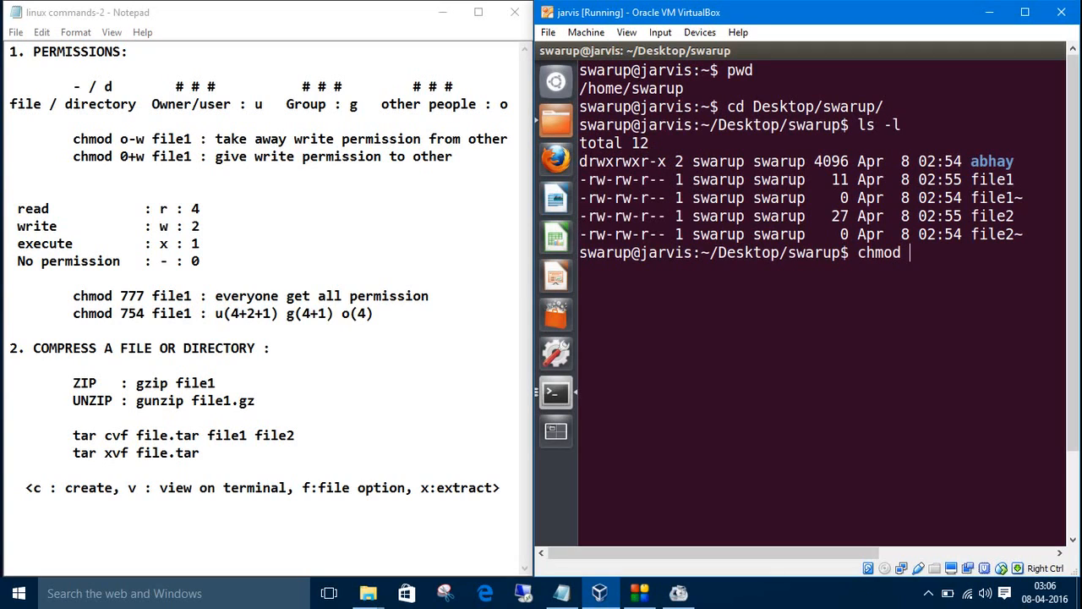
type("o")
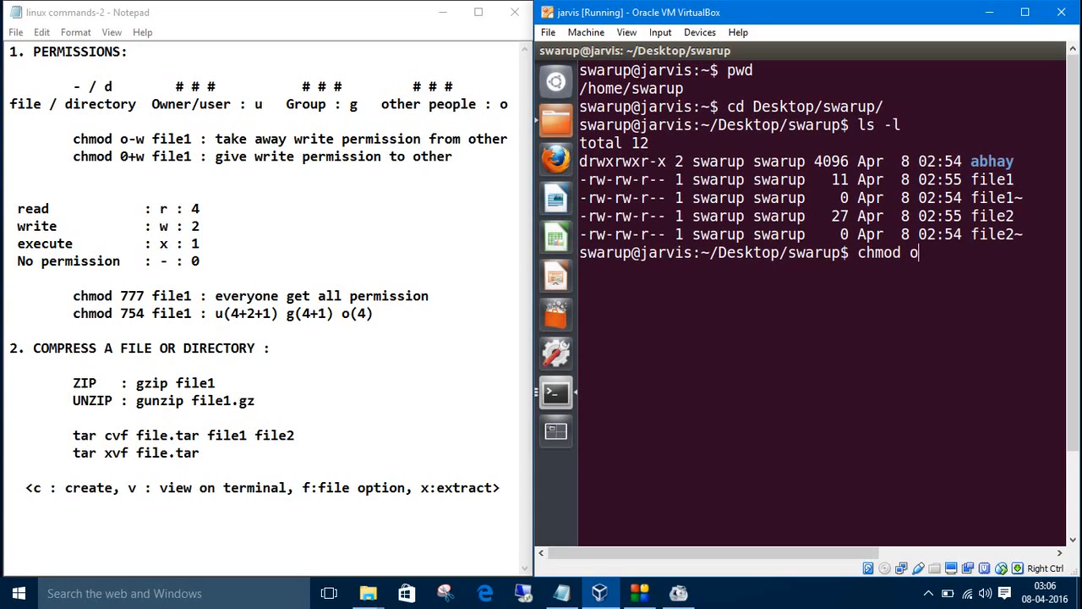
type("+")
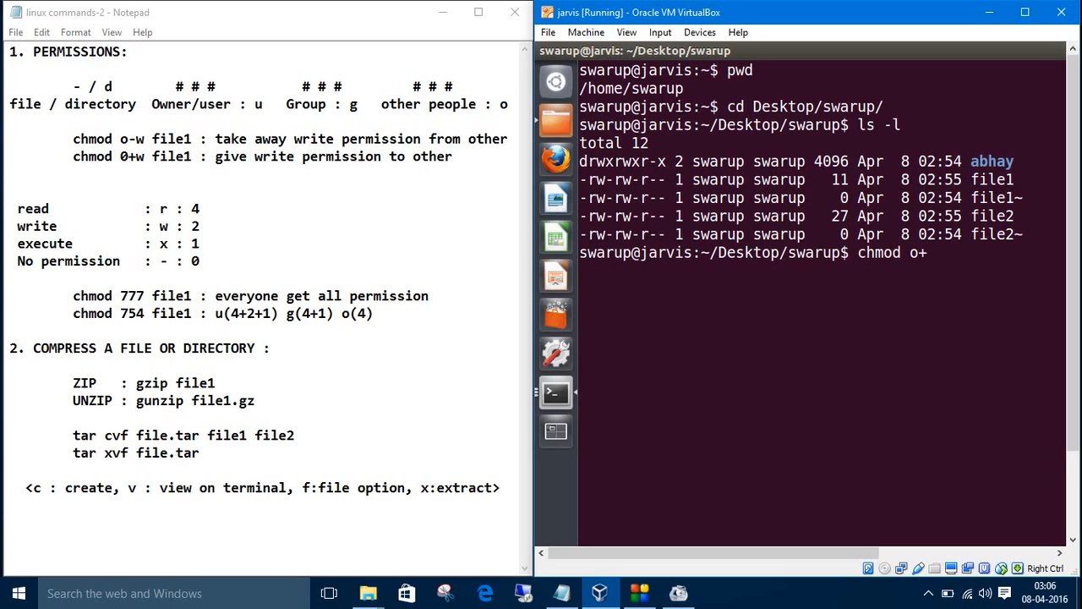
type("w file1")
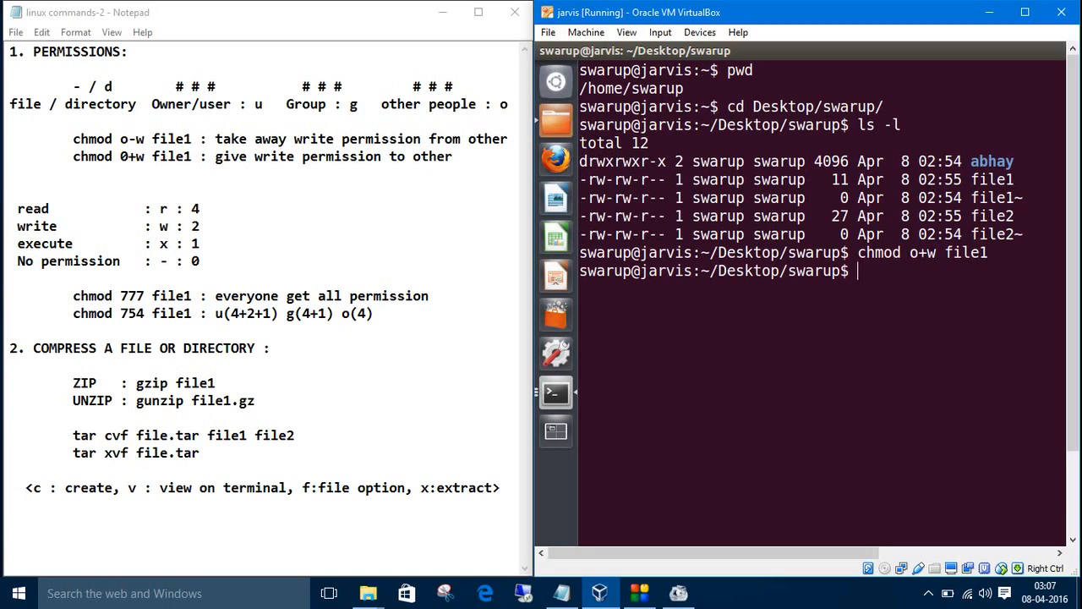
type("ls")
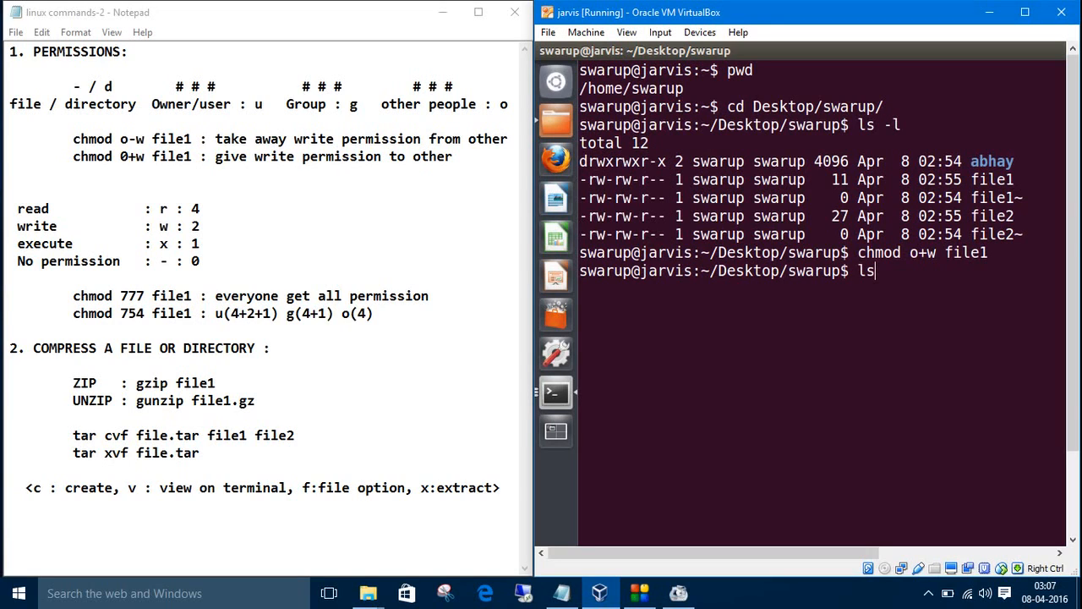
key("Return")
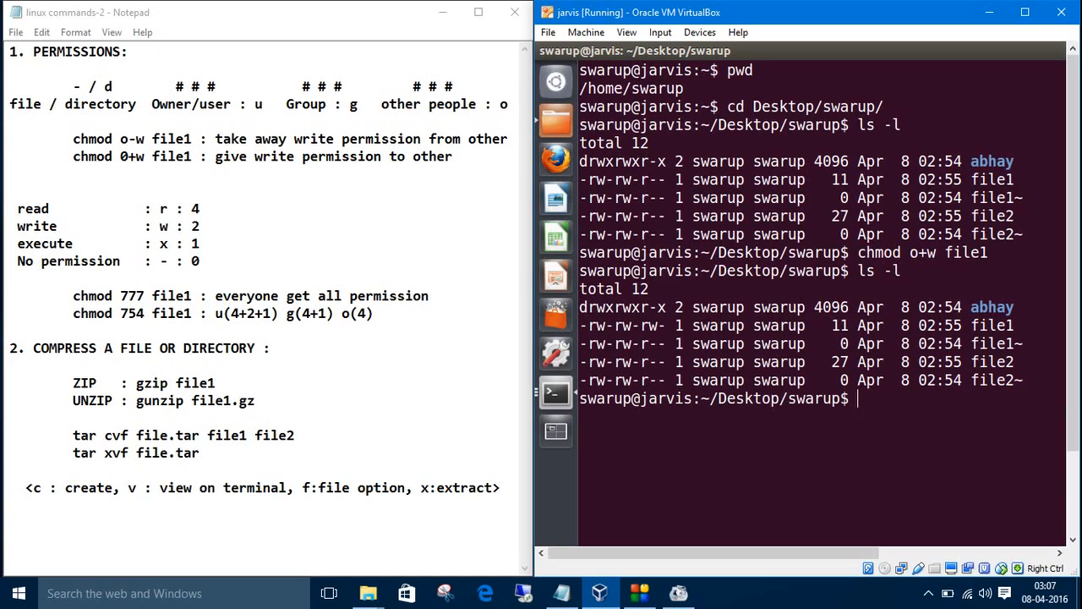
mouse_move(793, 349)
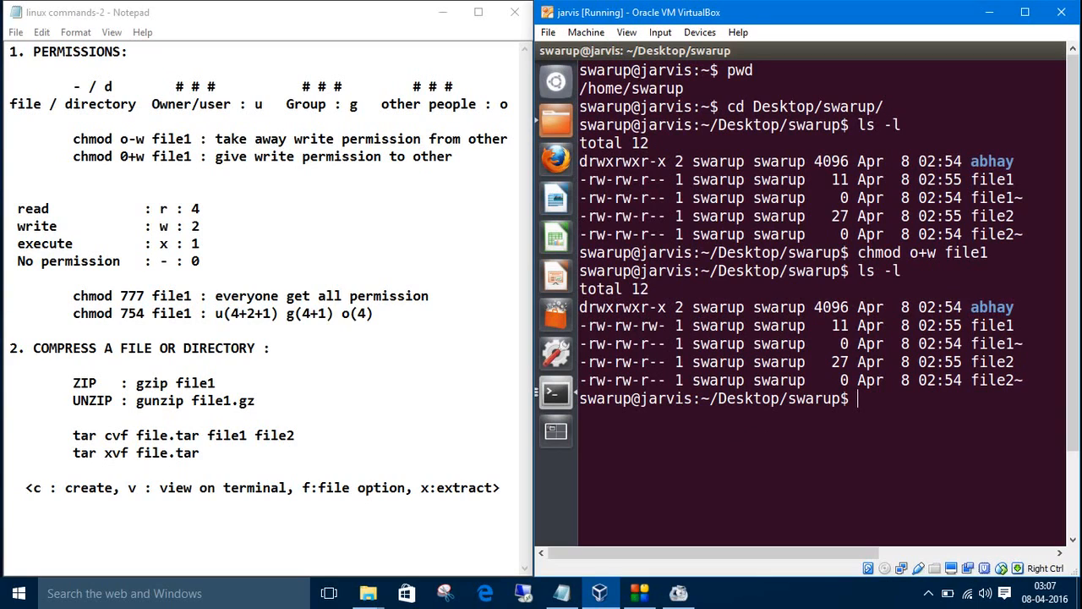
mouse_move(612, 218)
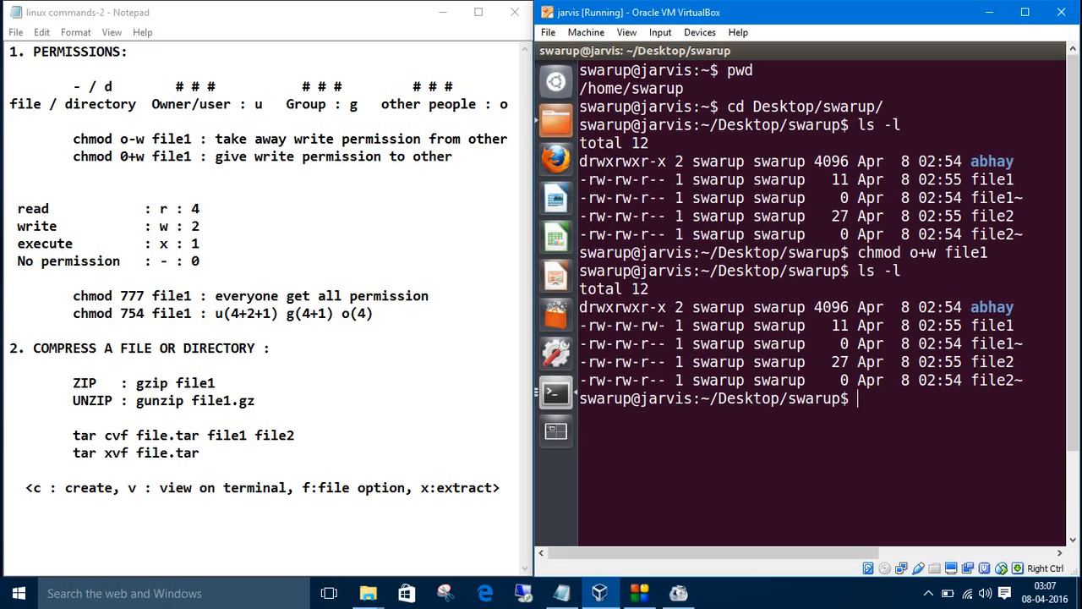
Step: Run chmod u-x abhay to drop the owner's execute permission, then run ls
type("chmod u")
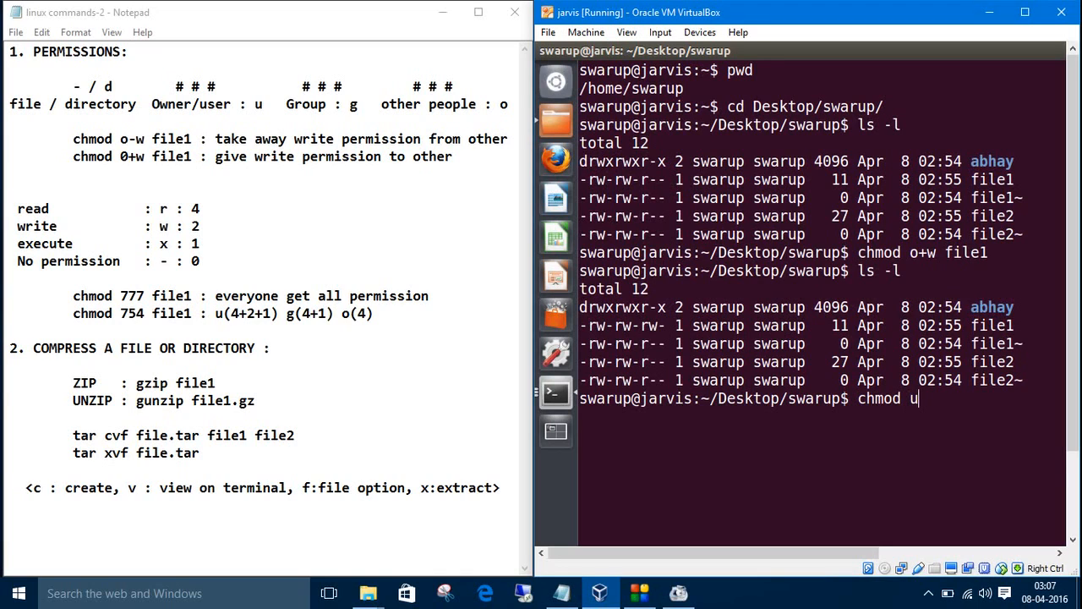
type("-")
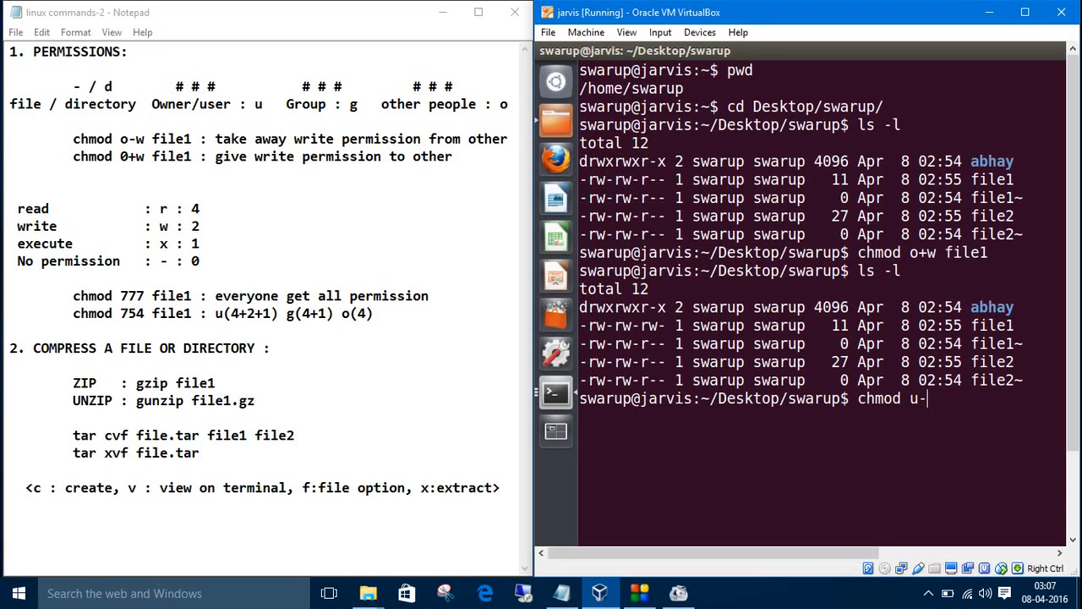
type("x")
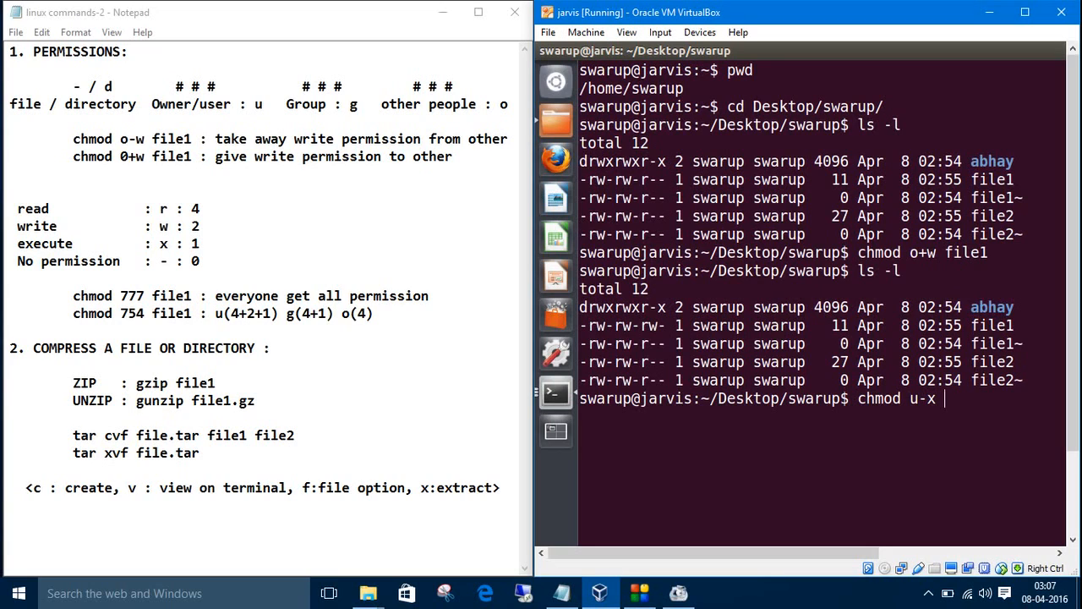
type("abhay")
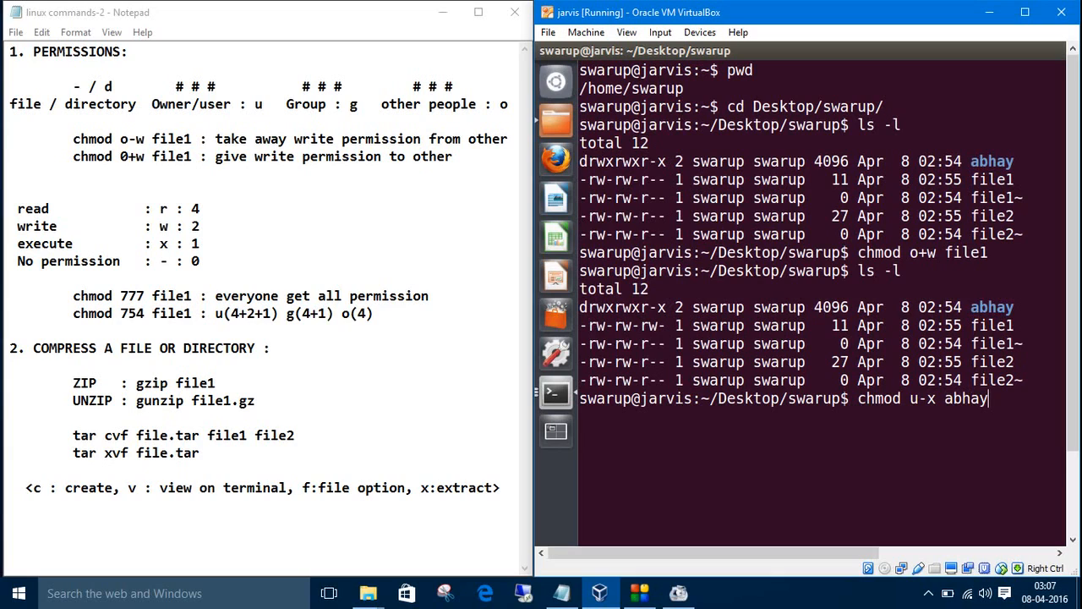
key("Return")
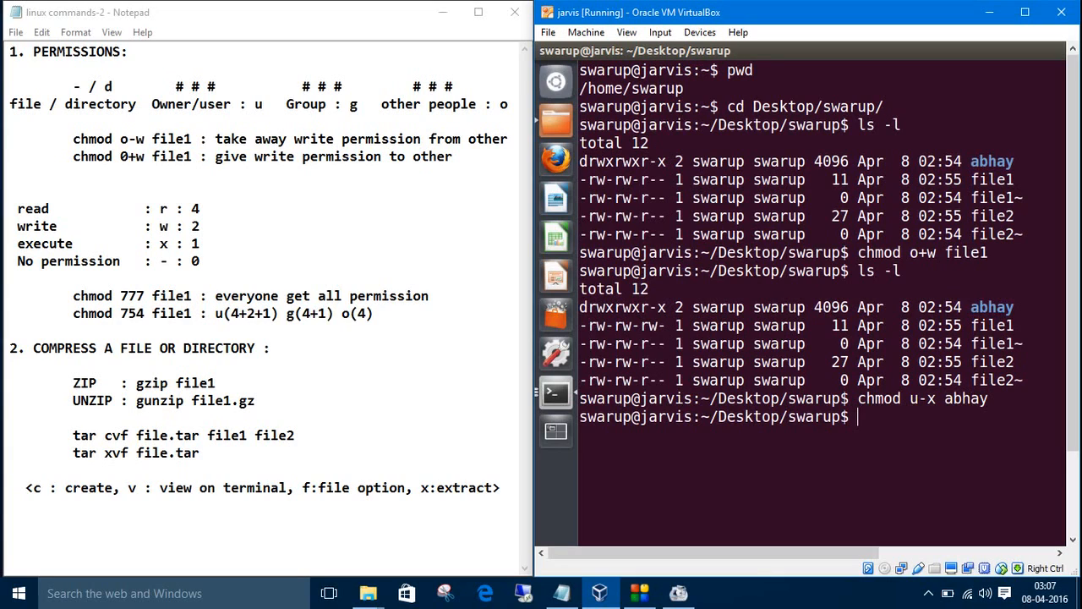
type("ls")
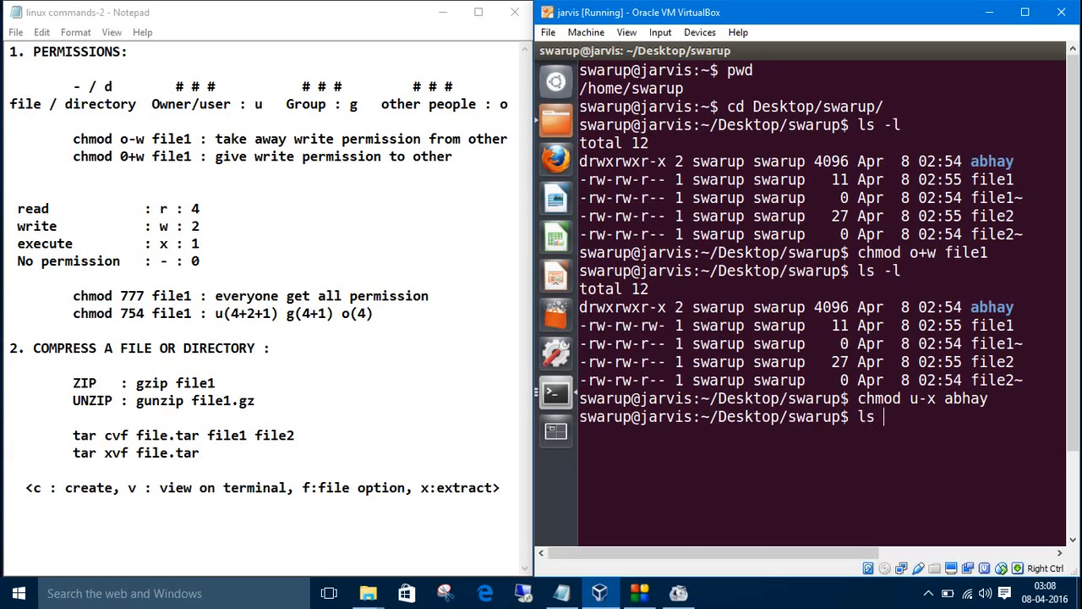
key("Return")
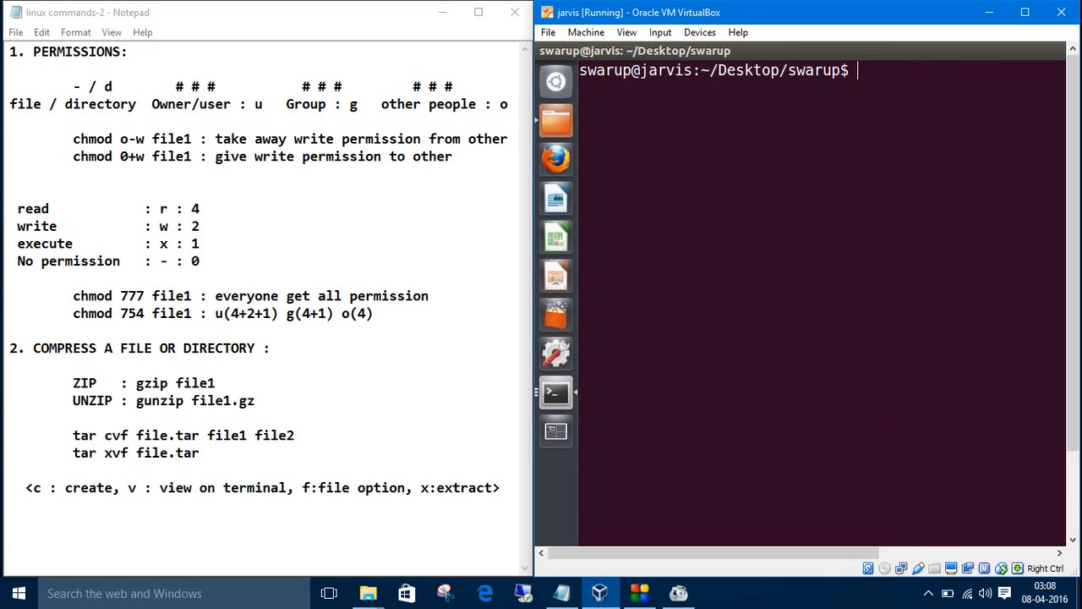
mouse_move(735, 187)
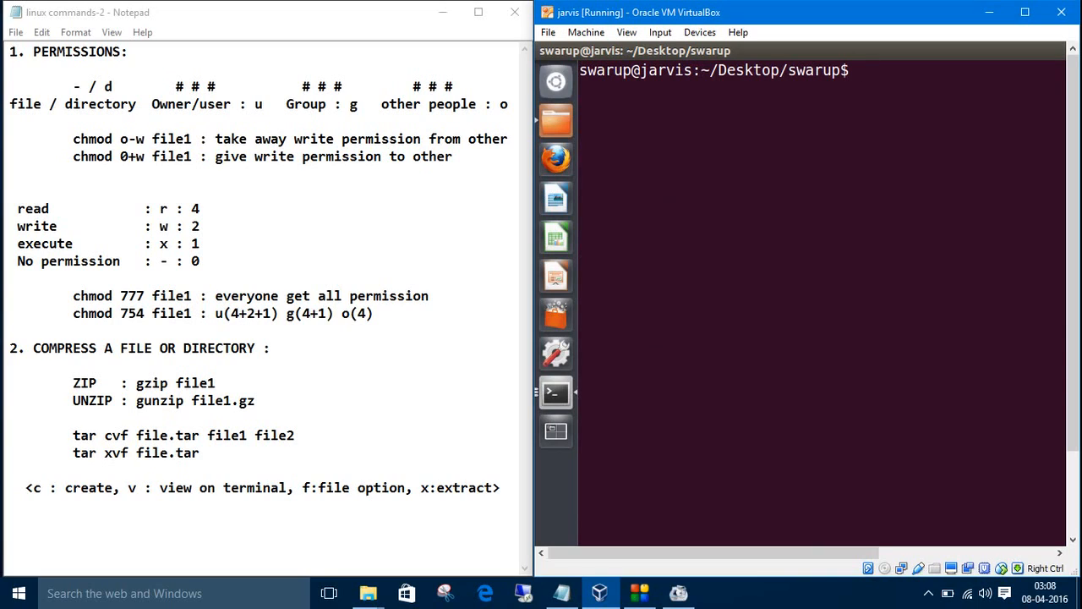
mouse_move(555, 237)
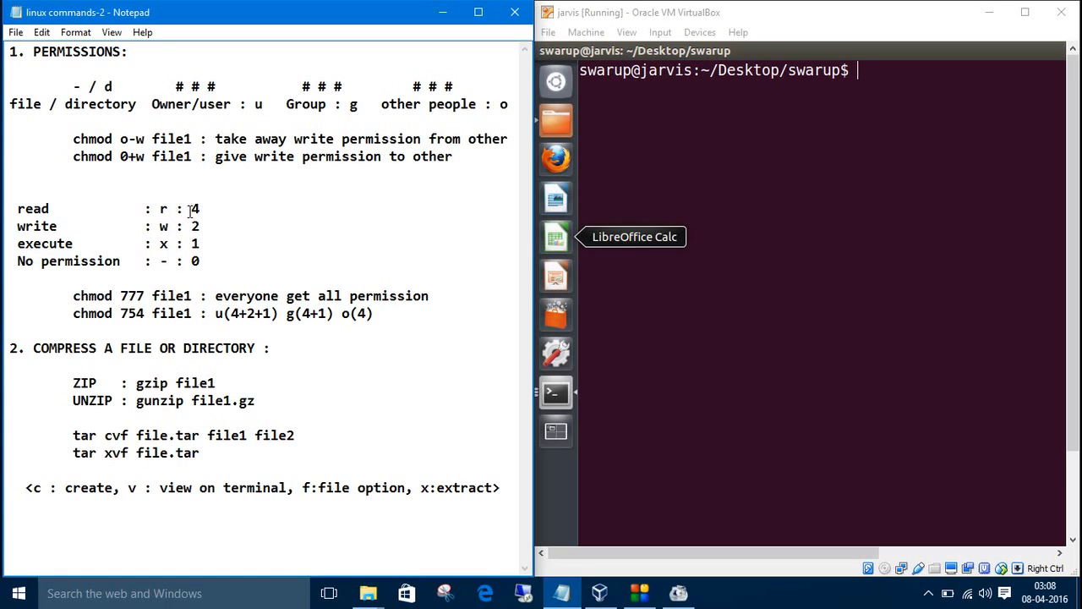
double_click(195, 207)
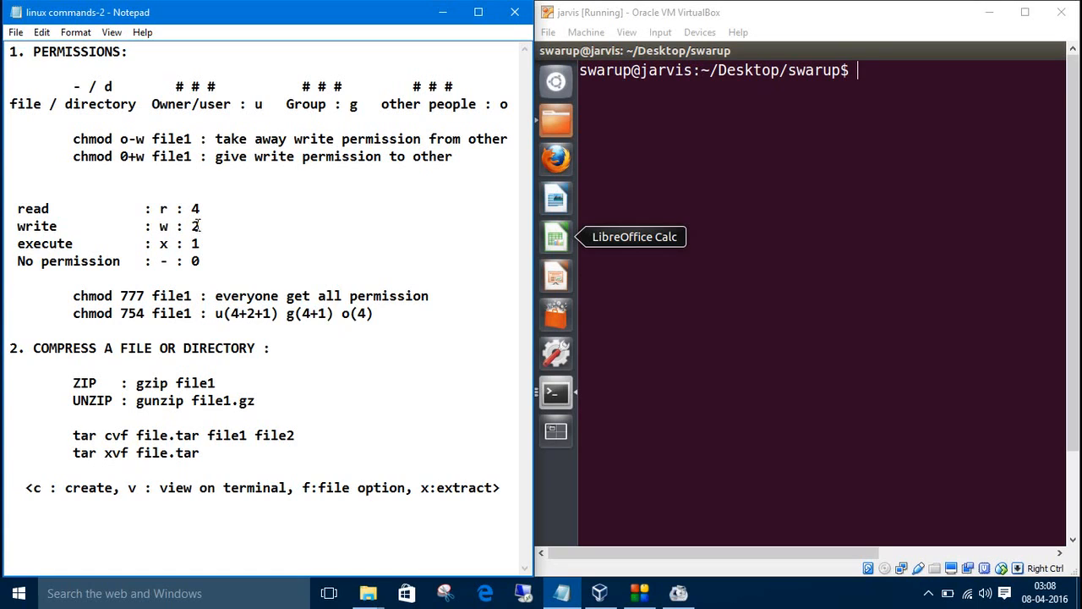
double_click(195, 226)
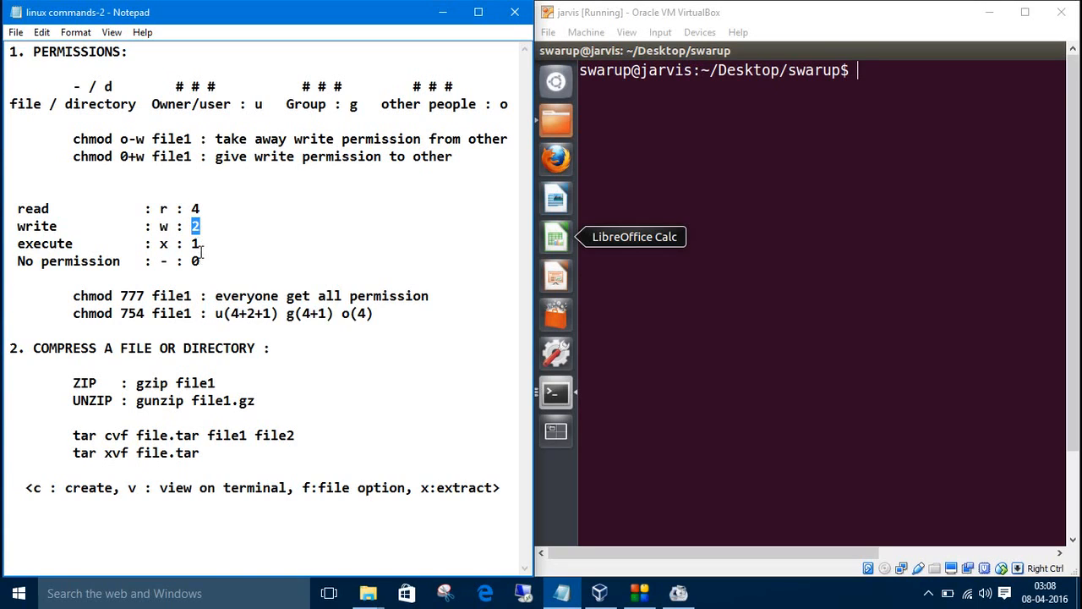
left_click(200, 254)
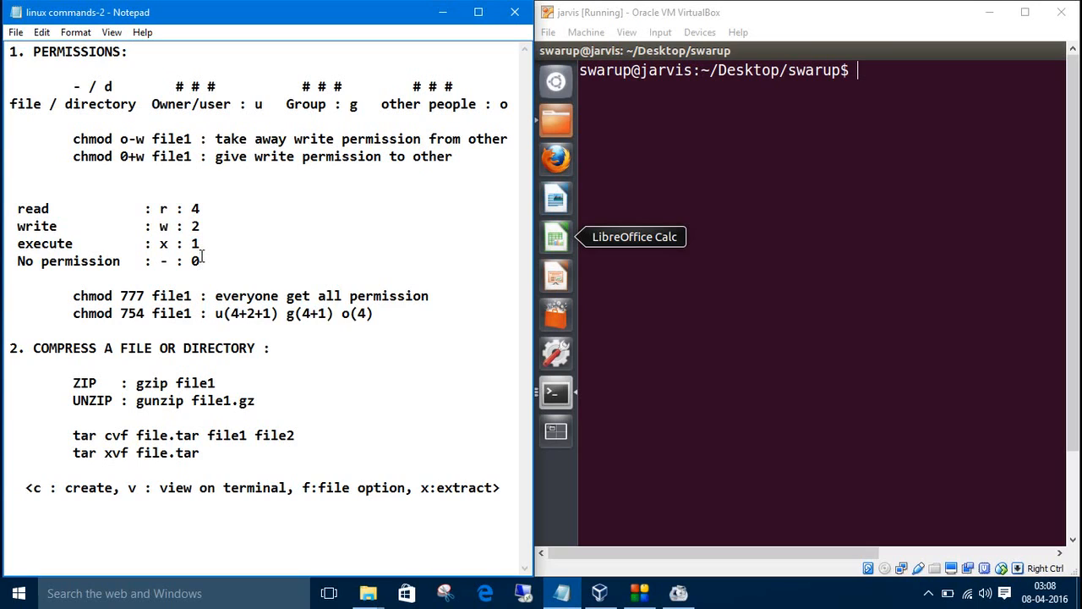
mouse_move(234, 294)
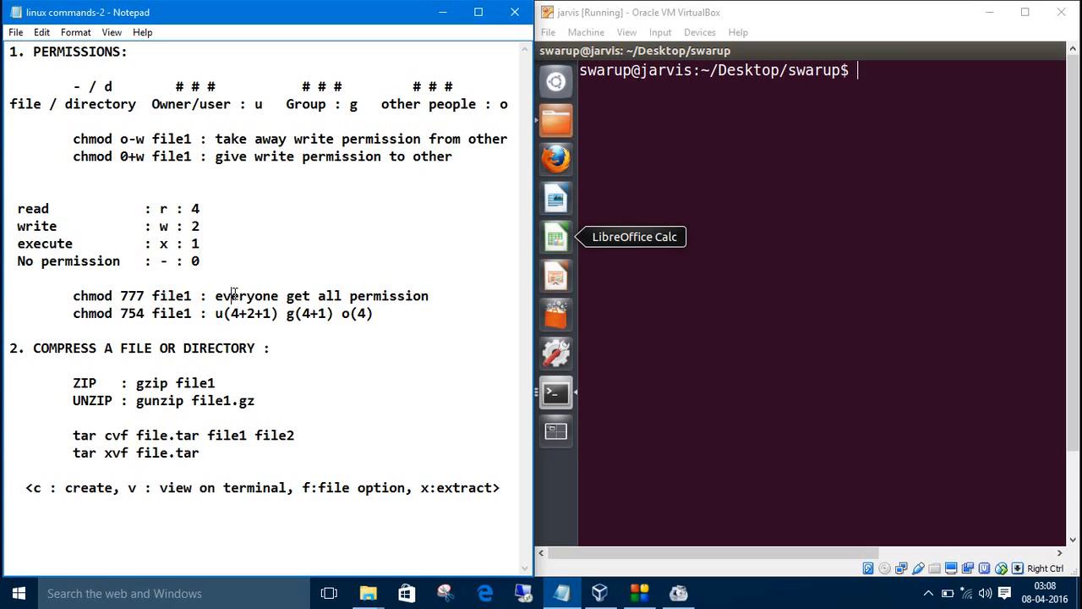
mouse_move(77, 313)
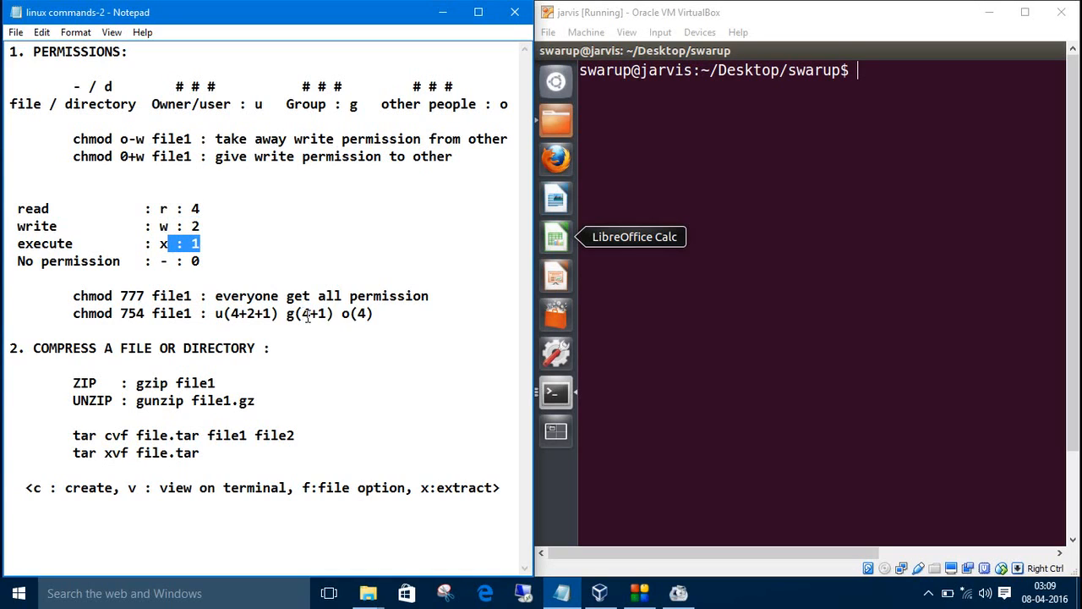
mouse_move(313, 320)
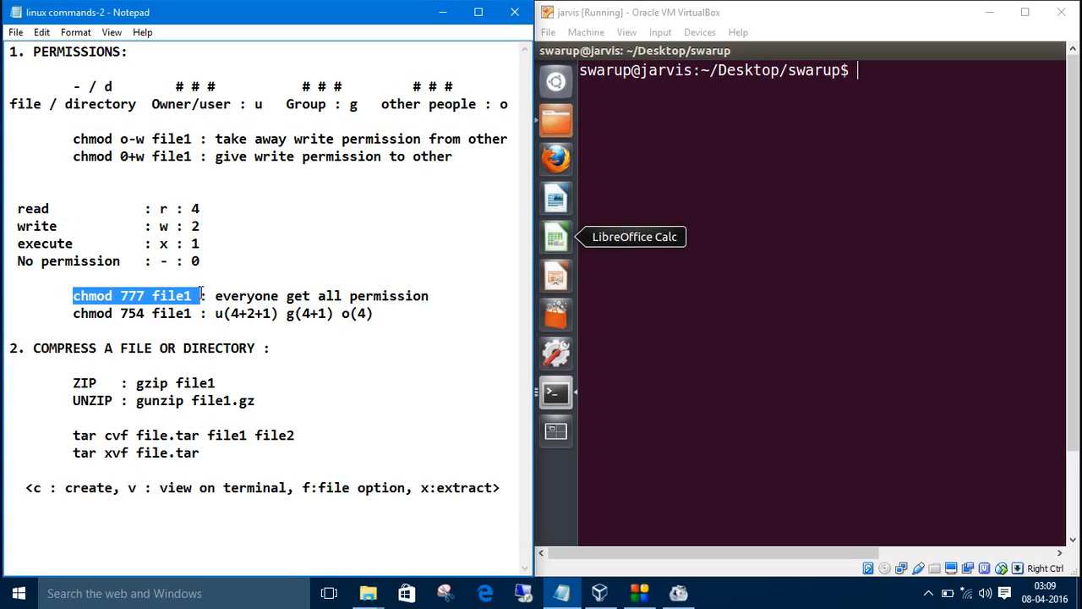
mouse_move(227, 279)
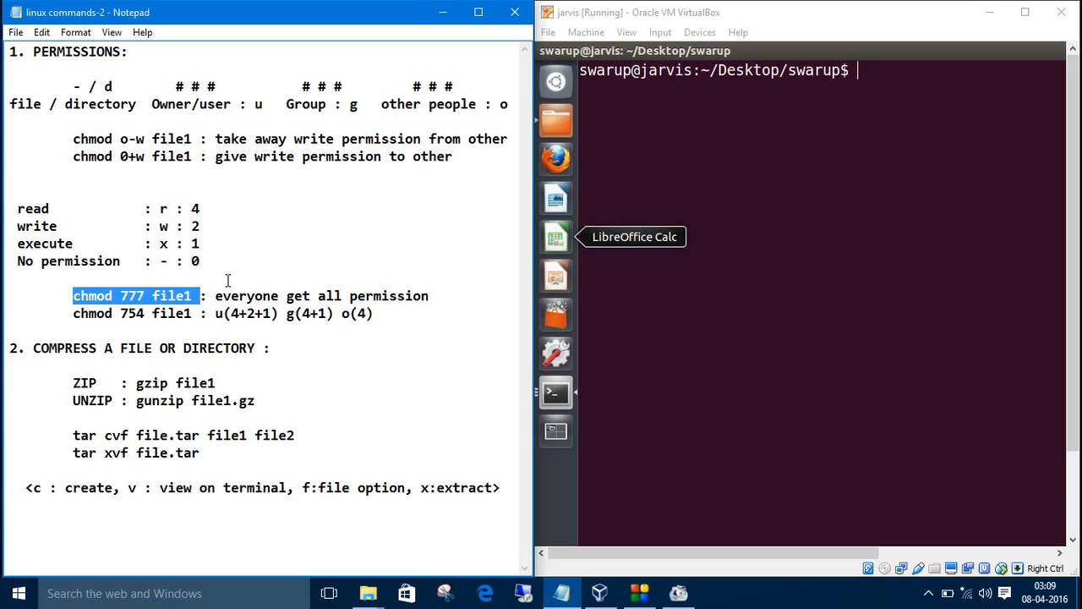
mouse_move(302, 317)
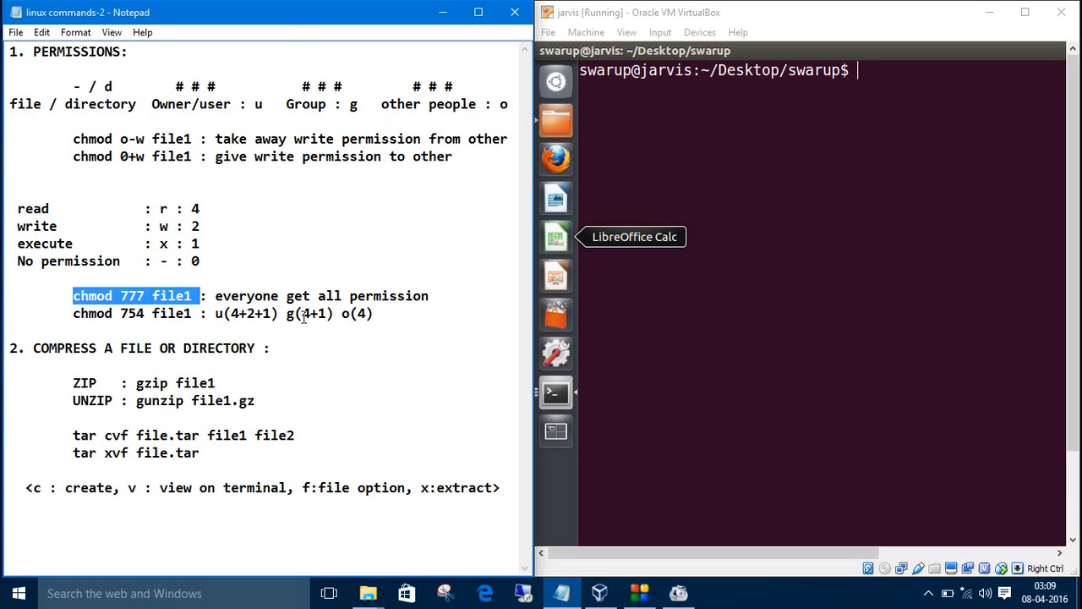
Step: Run chmod 777 file2 and verify rwxrwxrwx with ls -l
type("ls")
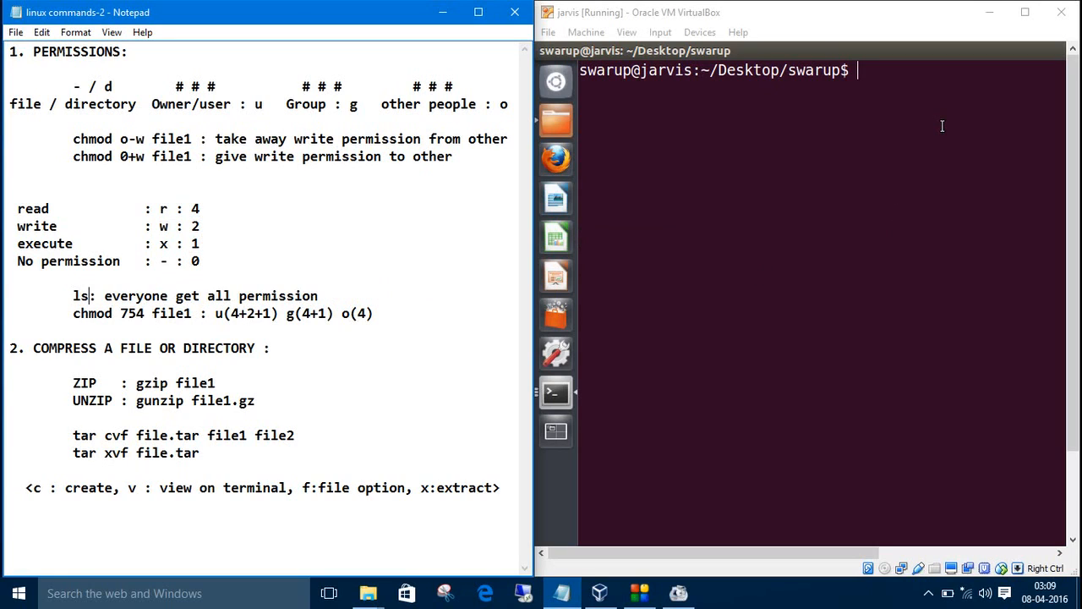
type("-l")
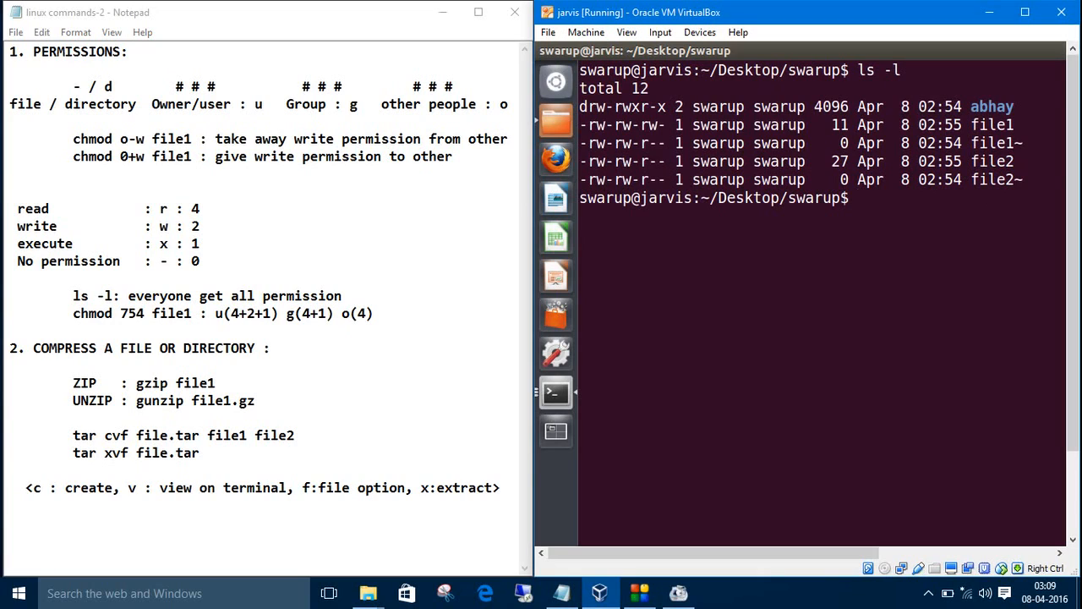
type("chmod")
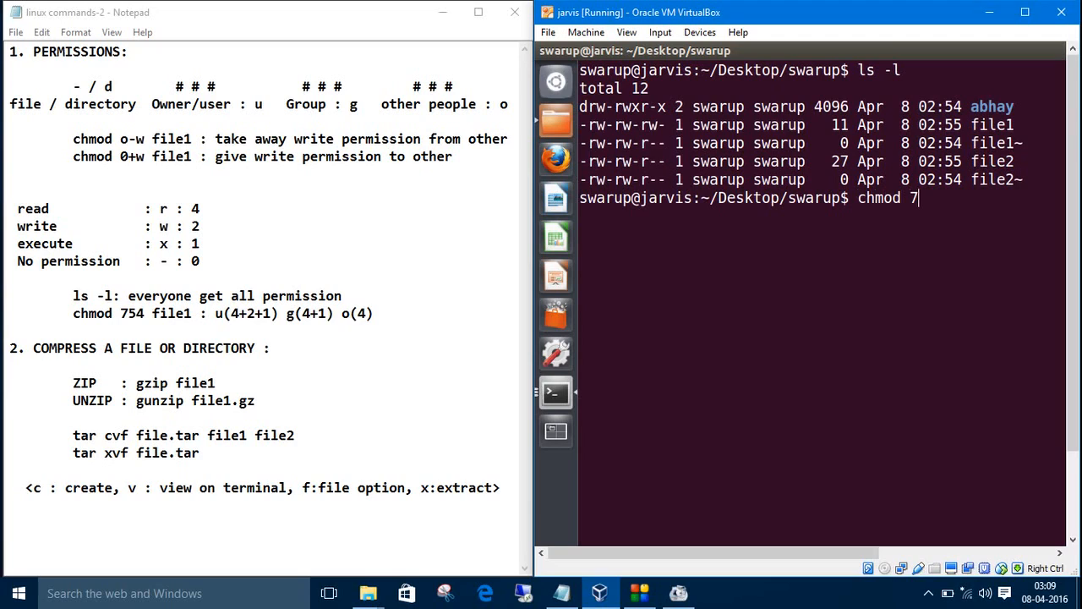
type("77 f")
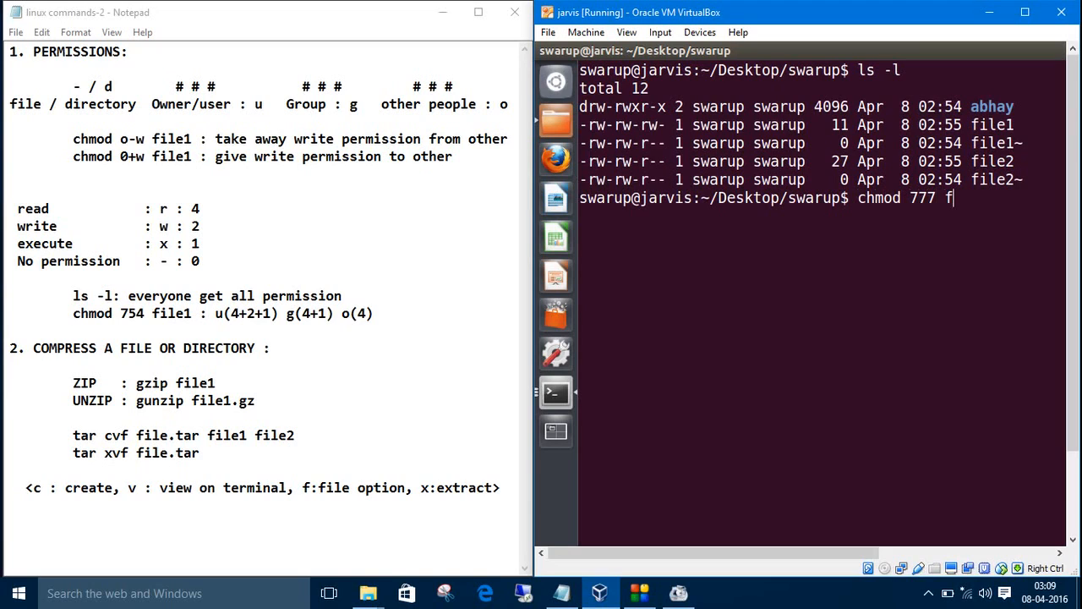
type("ile2")
type("ls -")
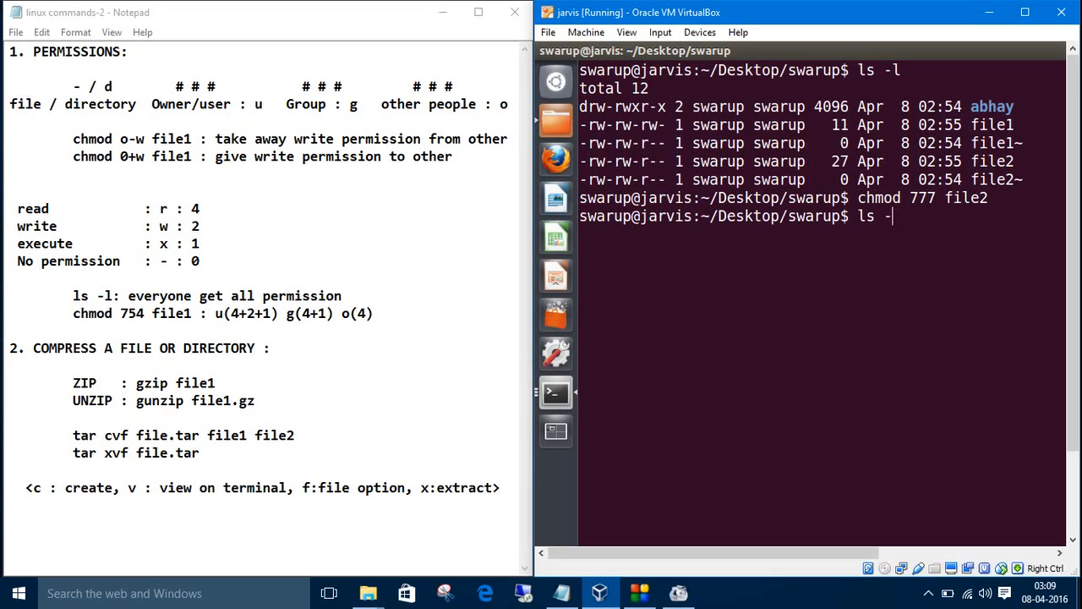
key("Return")
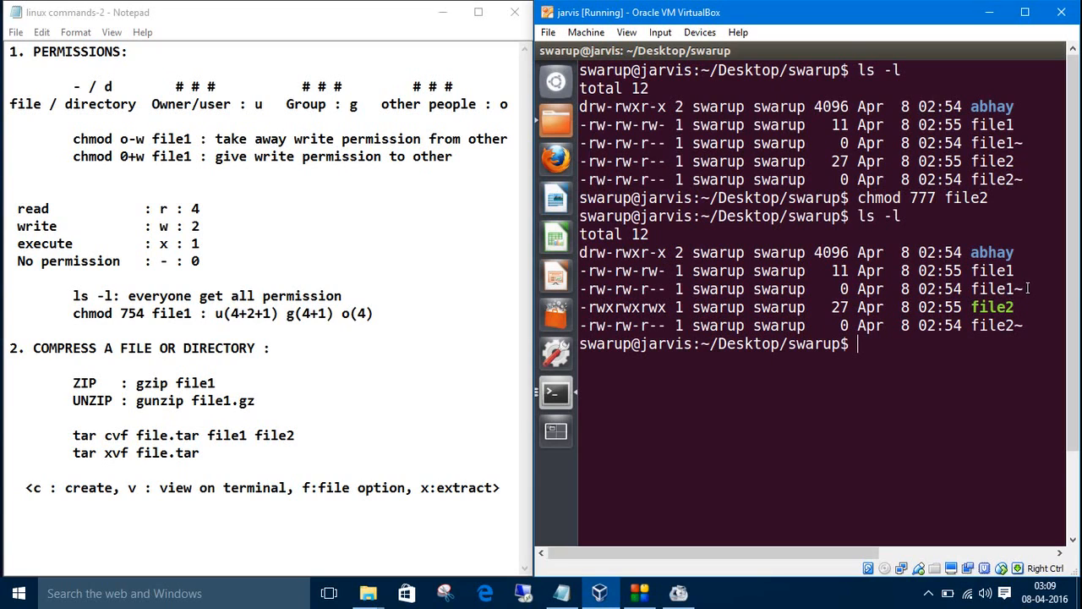
double_click(992, 306)
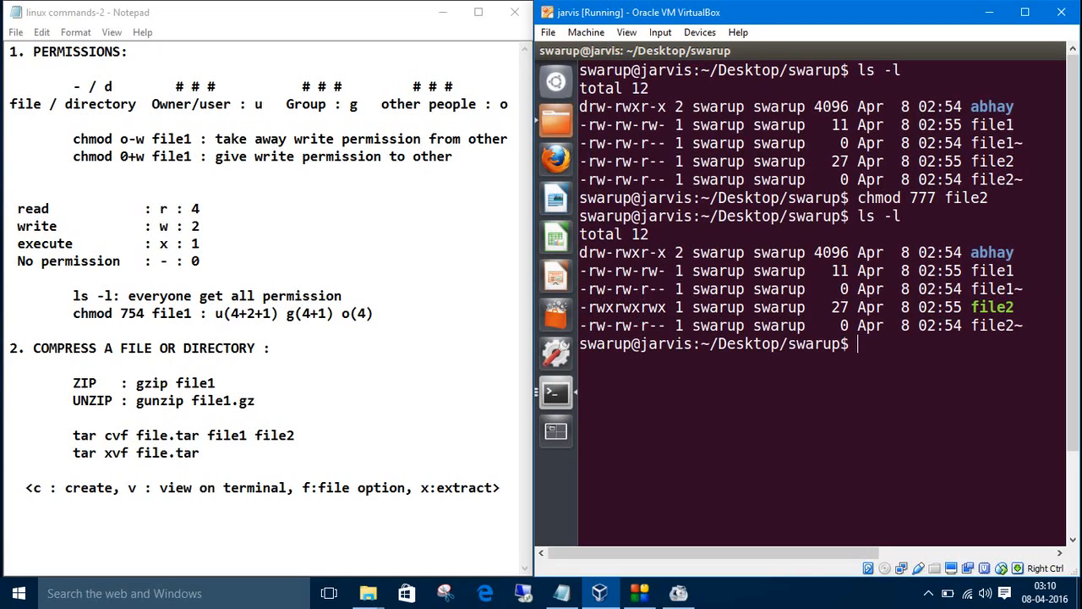
Step: Run chmod 000 file2 to strip all permissions, then clear the terminal
type("chmod 000")
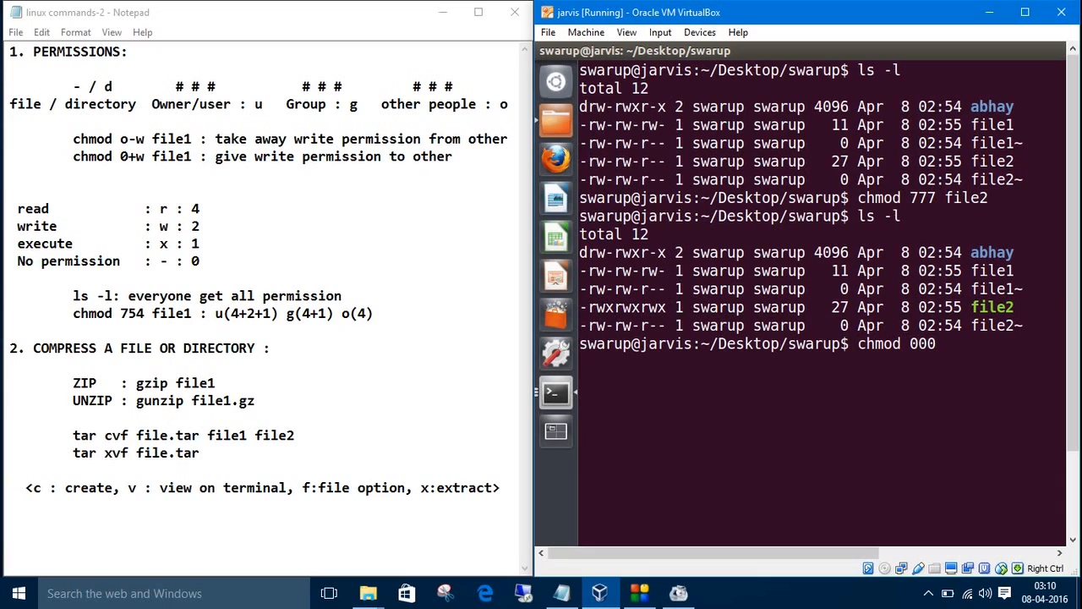
type("file")
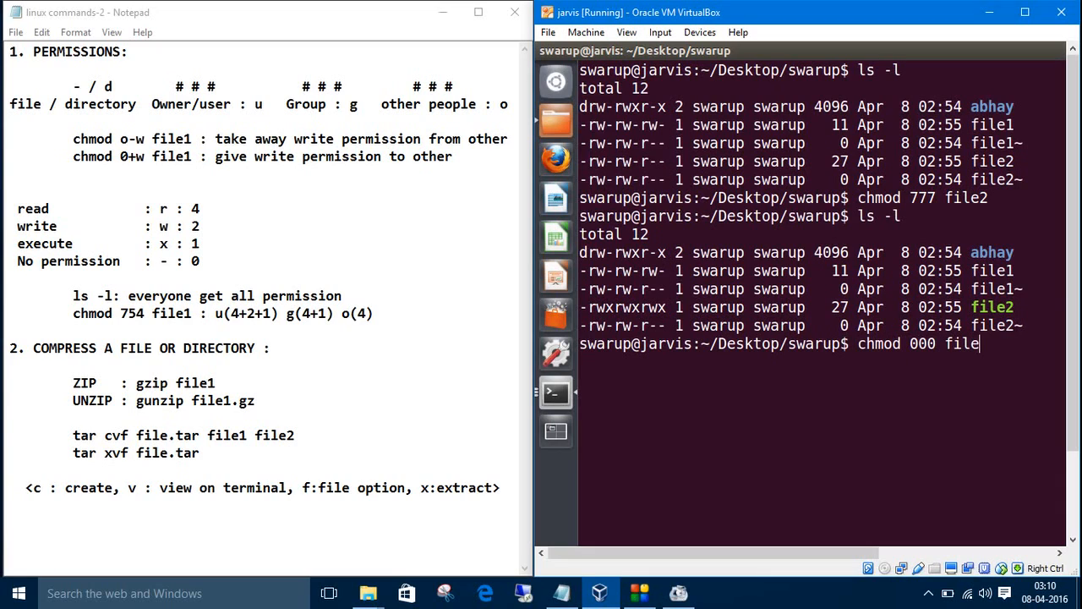
key("Return")
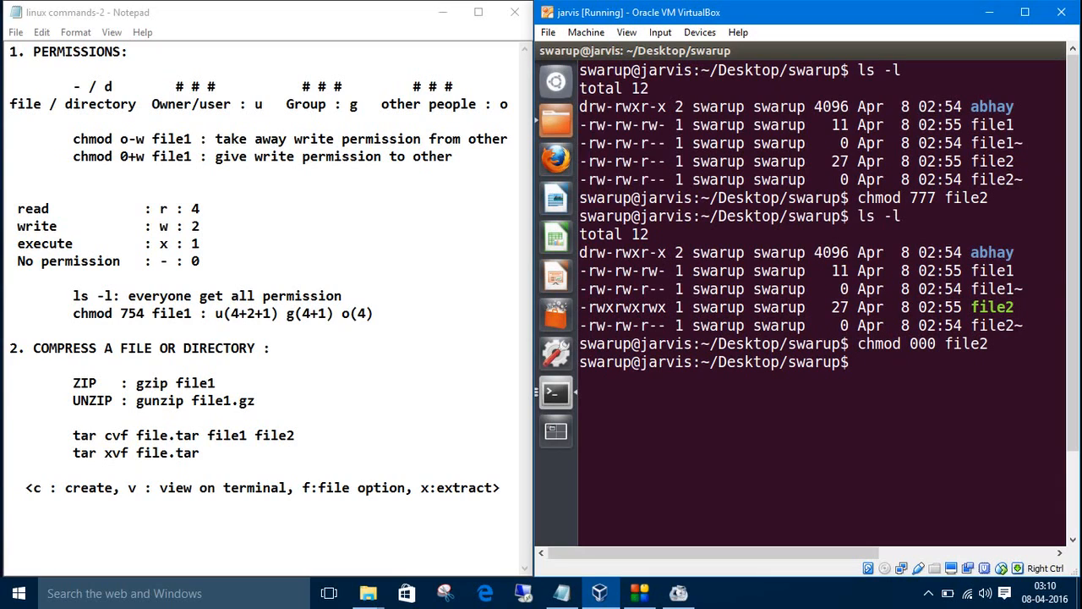
key("Return")
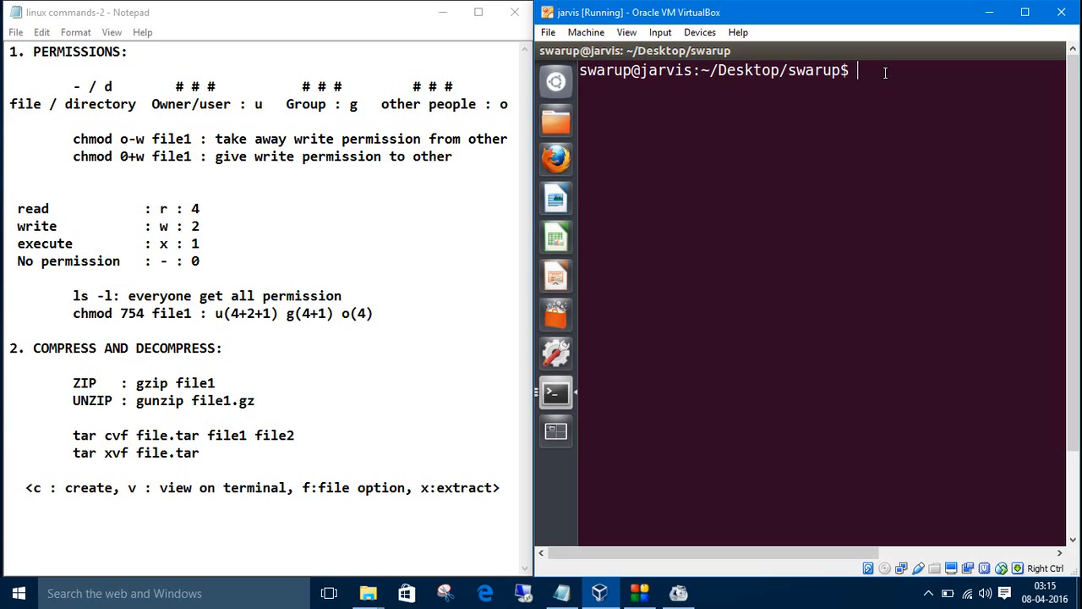
Step: List the folder, gzip file1, and list again to see file1.gz
type("ls")
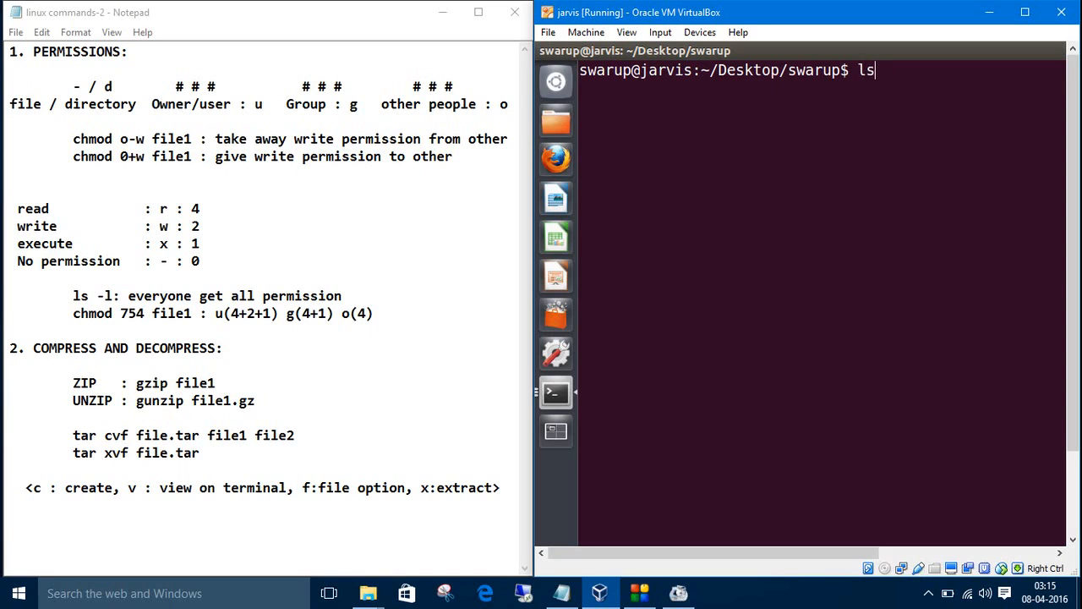
key("Return")
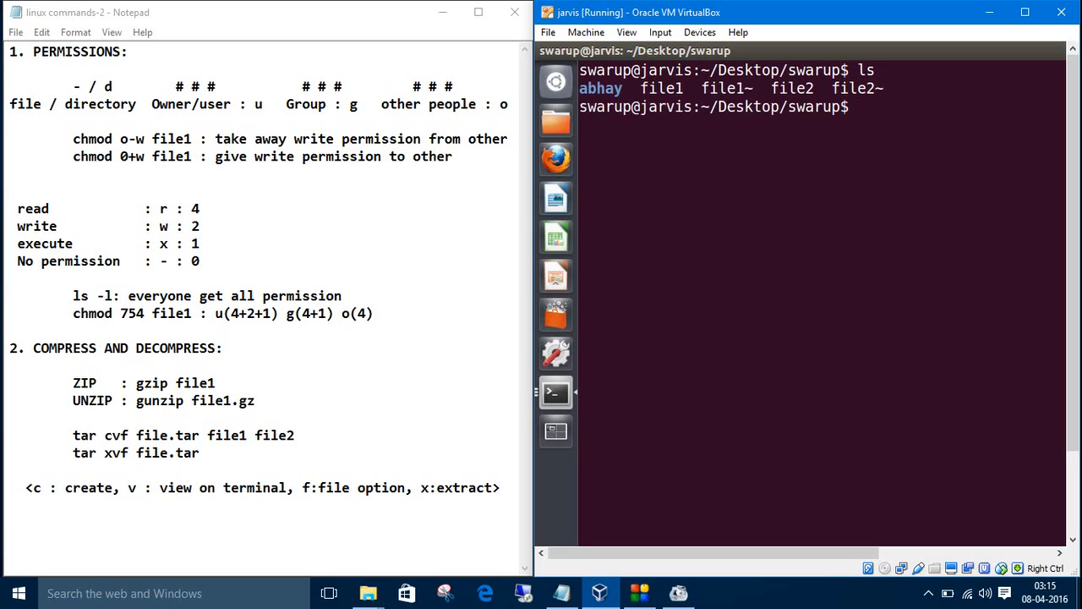
type("g")
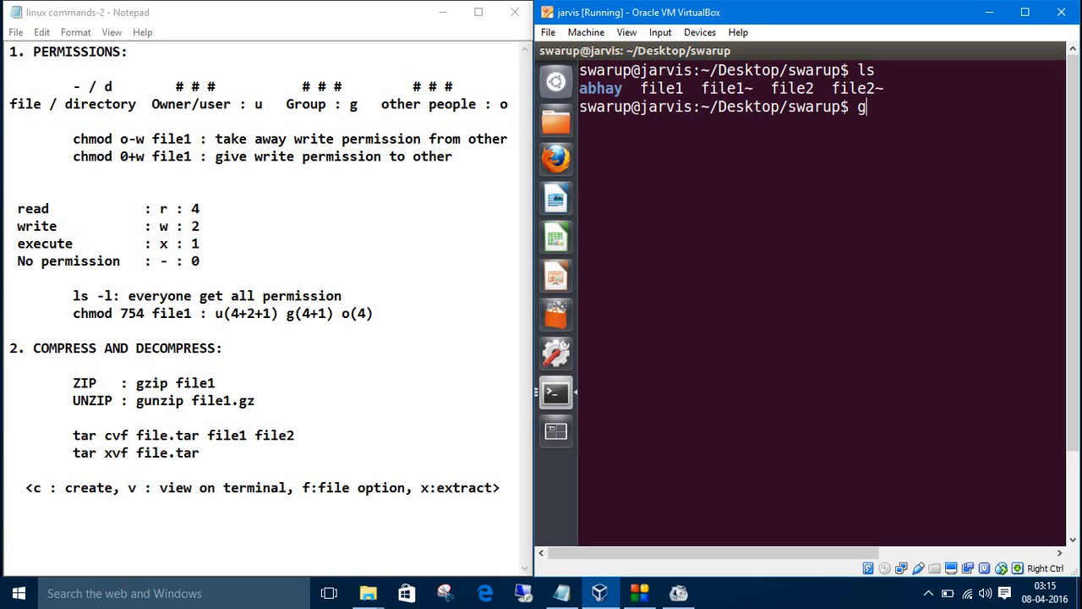
type("zip")
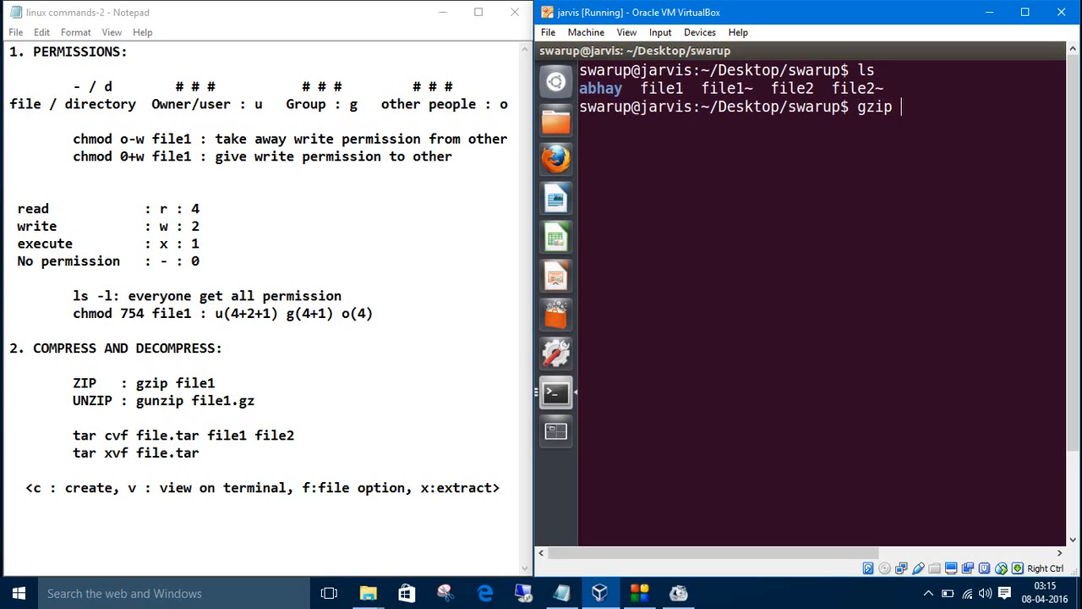
type("file")
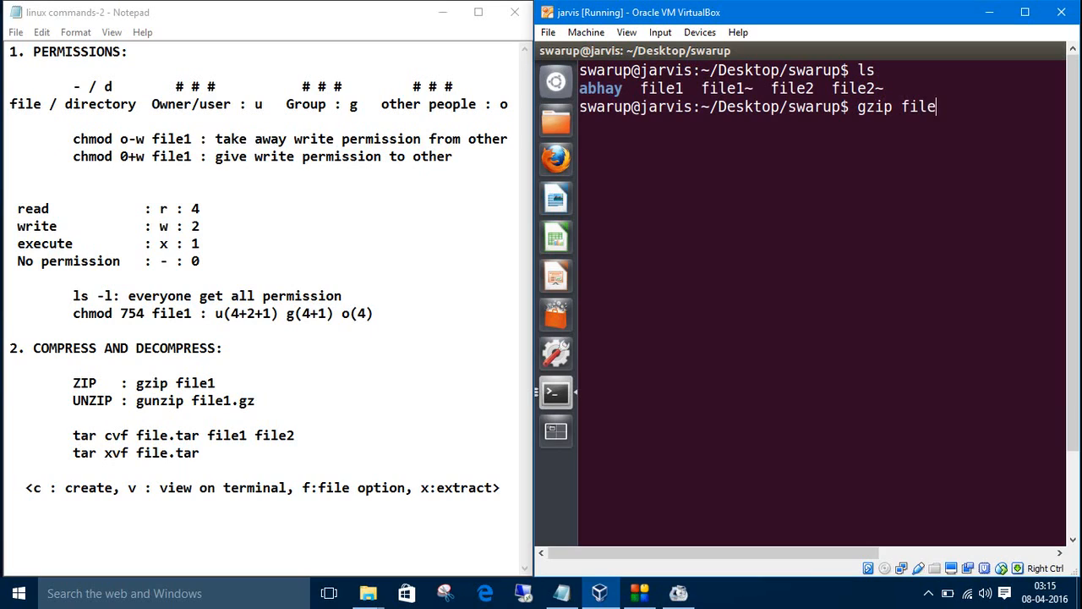
key("Return")
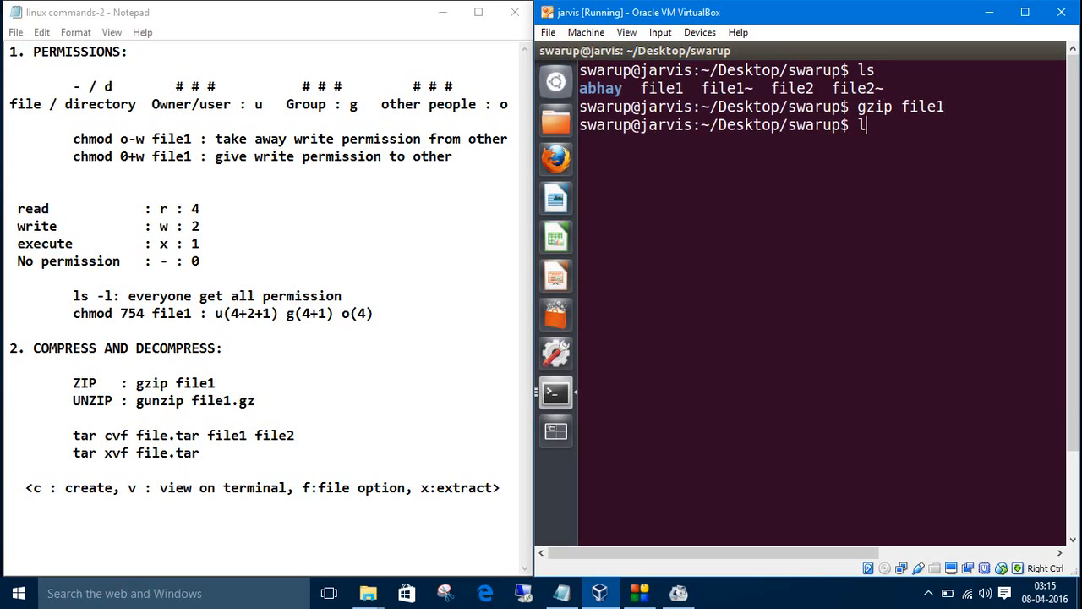
key("Return")
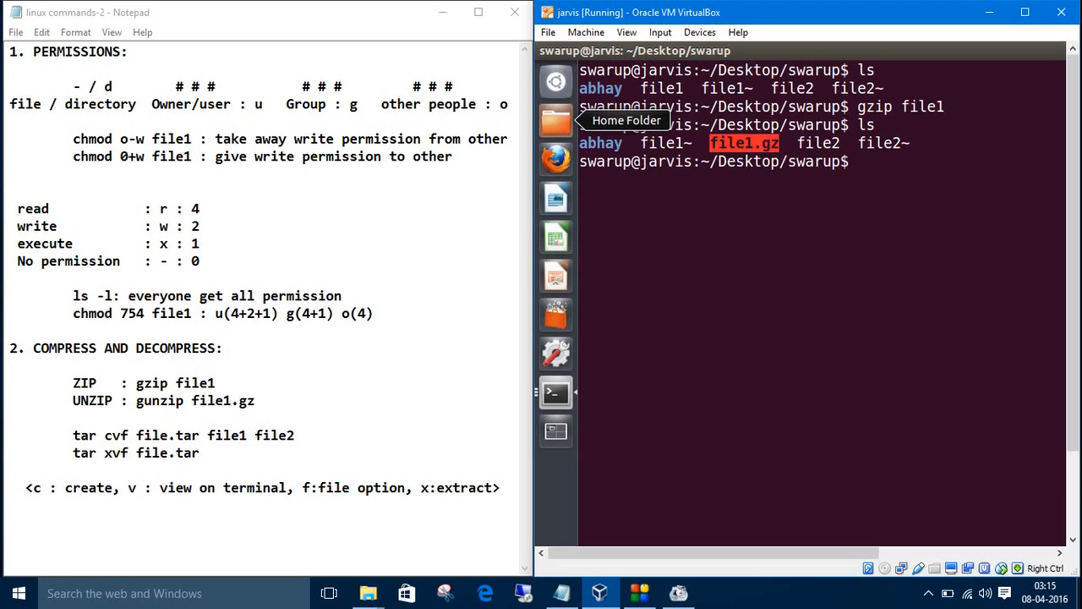
Step: Confirm file1.gz in swarup via the Home file manager, then return to the terminal
left_click(555, 120)
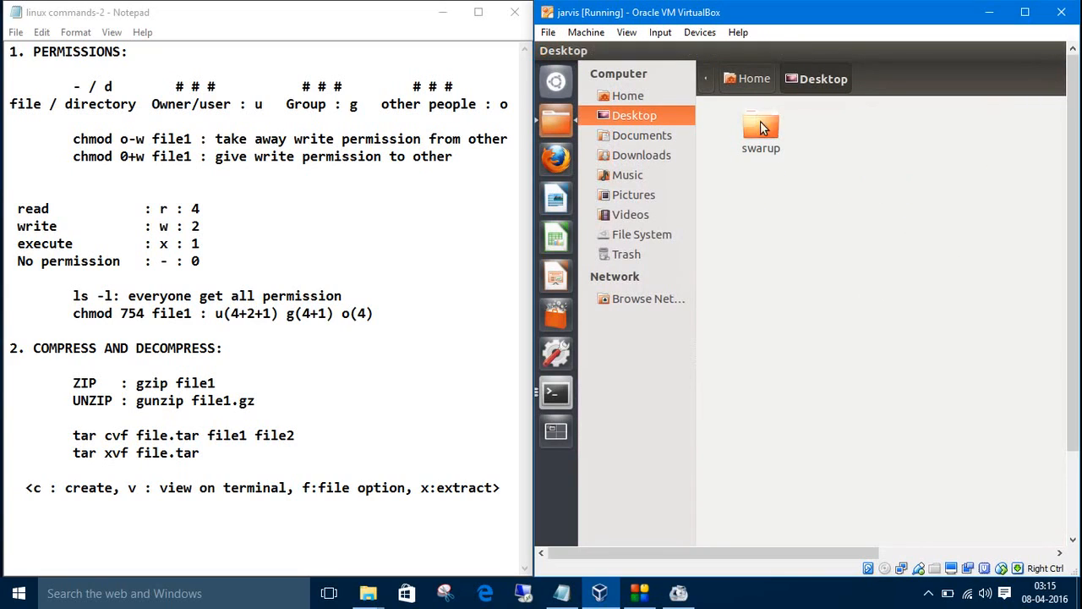
double_click(760, 127)
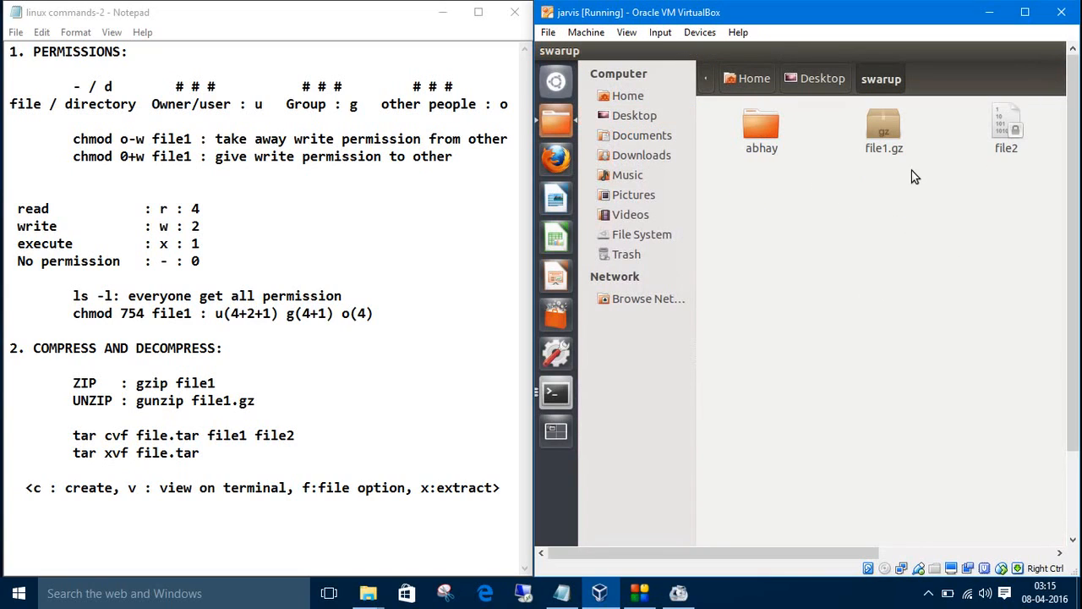
left_click(884, 131)
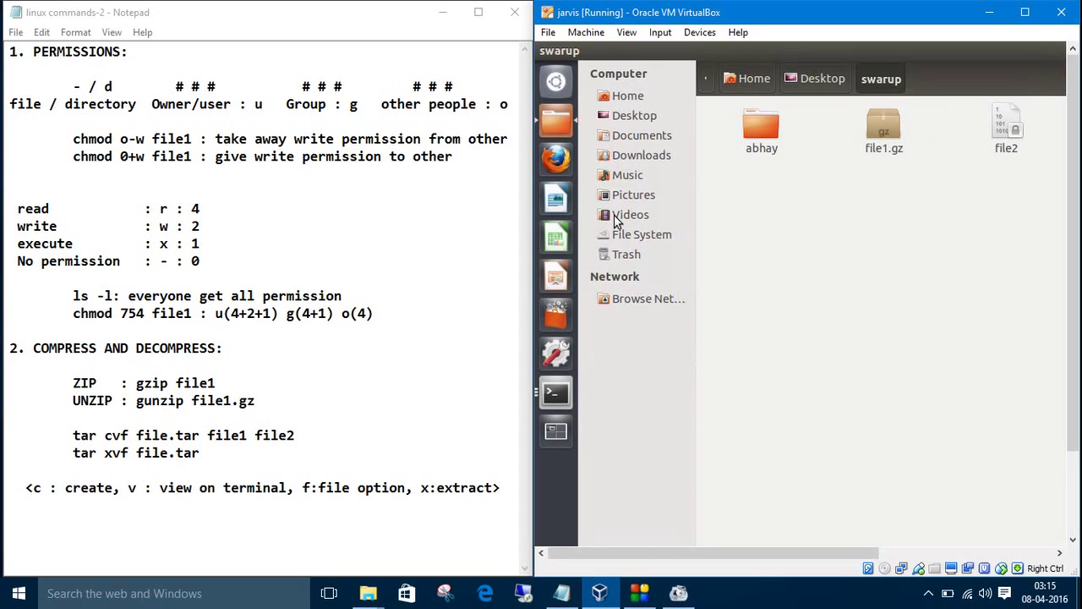
mouse_move(556, 392)
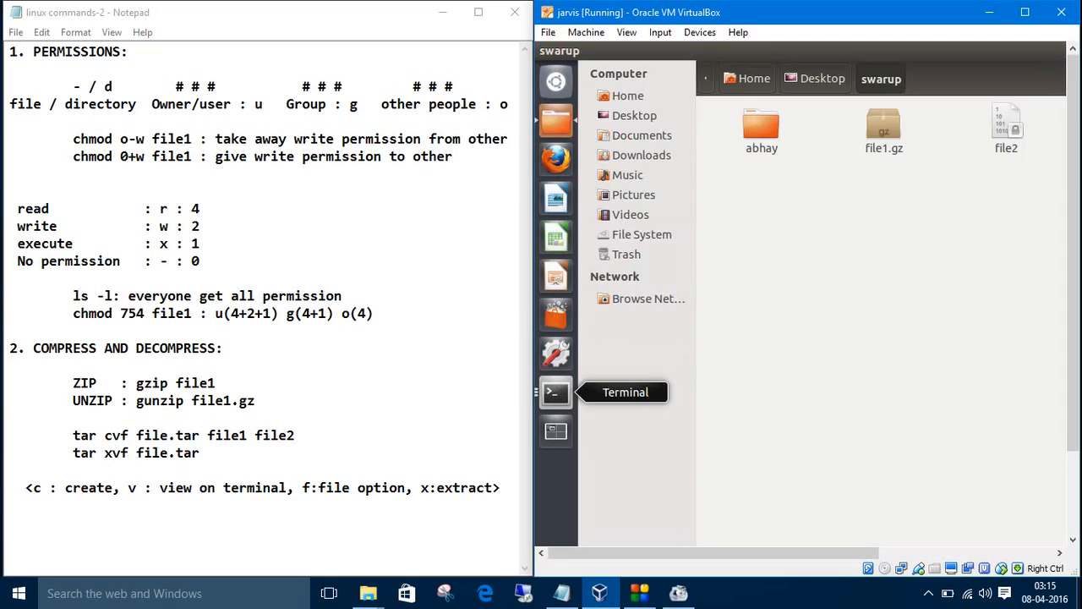
left_click(556, 391)
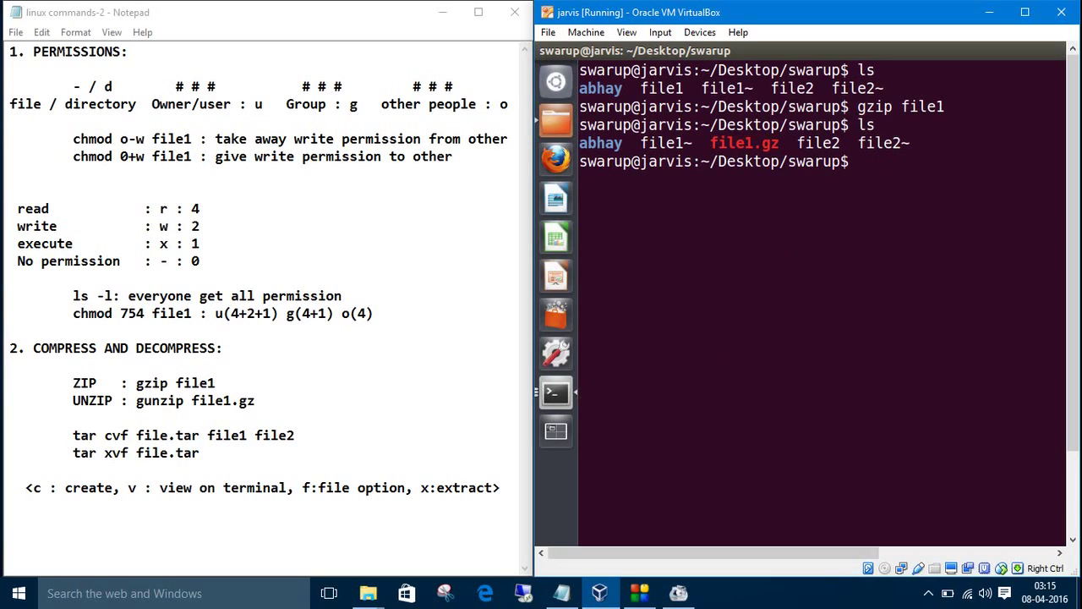
Step: Decompress file1.gz with gunzip, then cancel the mistyped command and clear the screen
type("gunz")
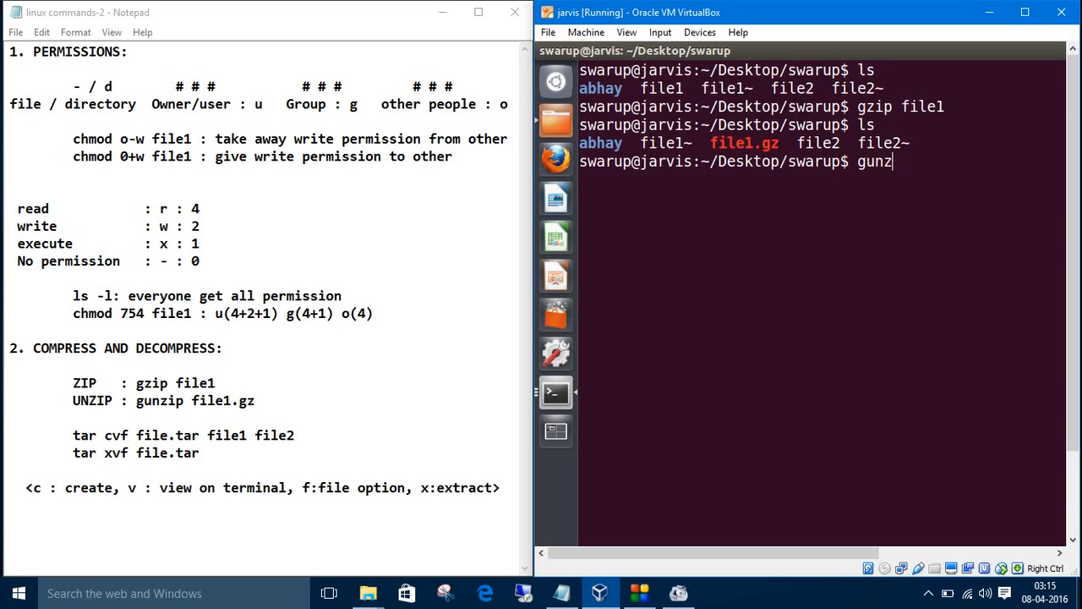
type("ip")
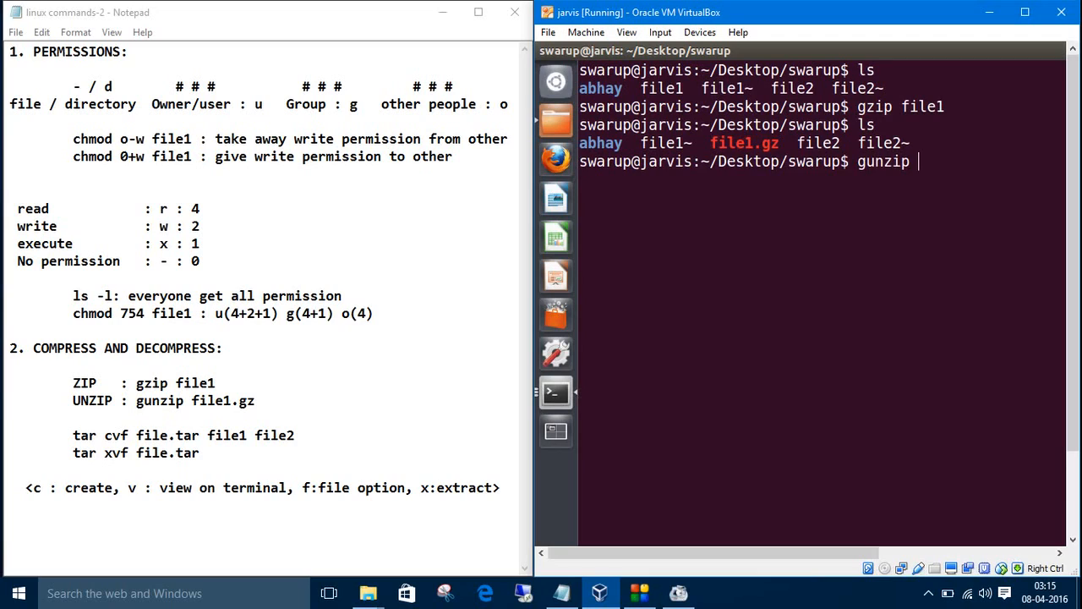
type("file1")
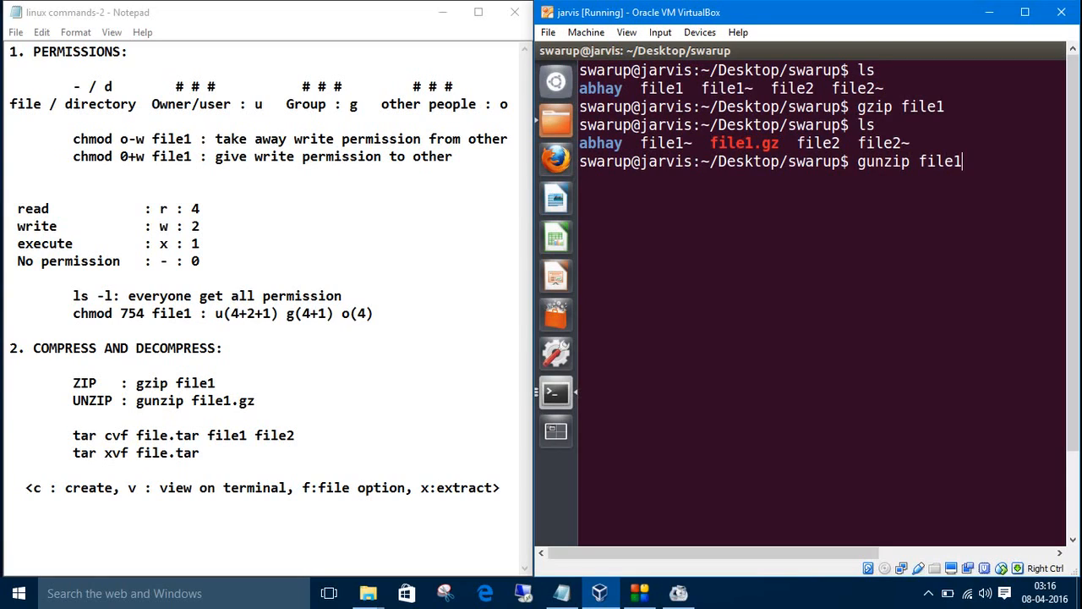
type(".gz")
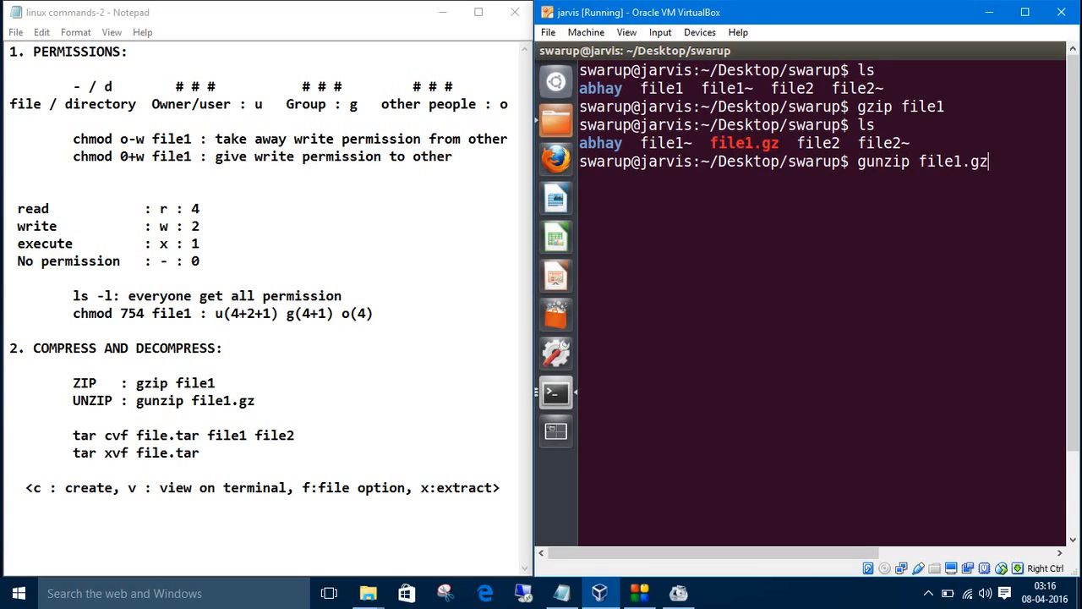
key("Return")
type("ls'")
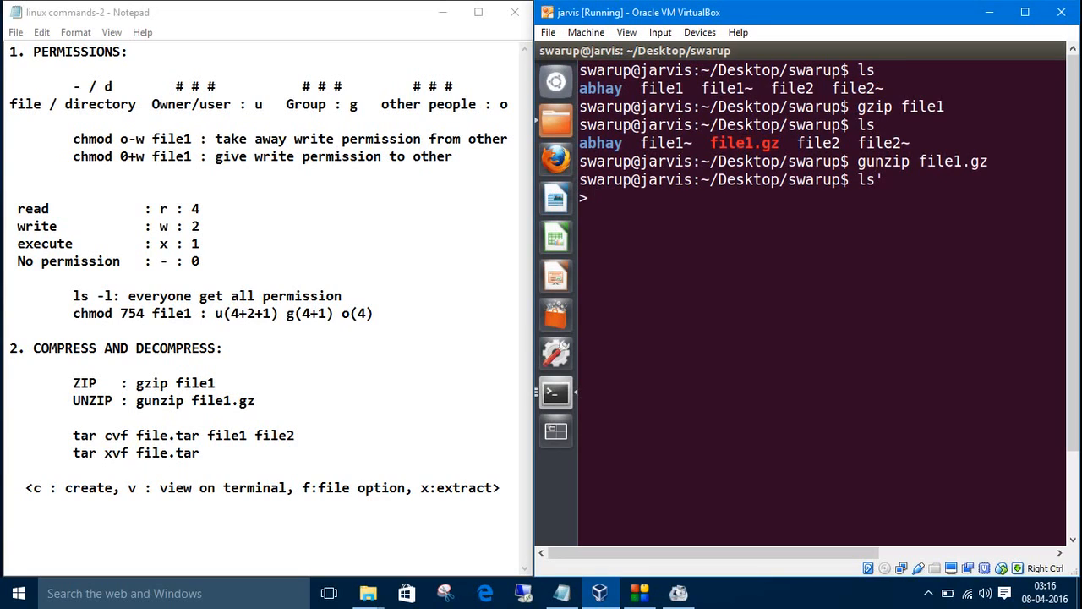
key("ctrl+c")
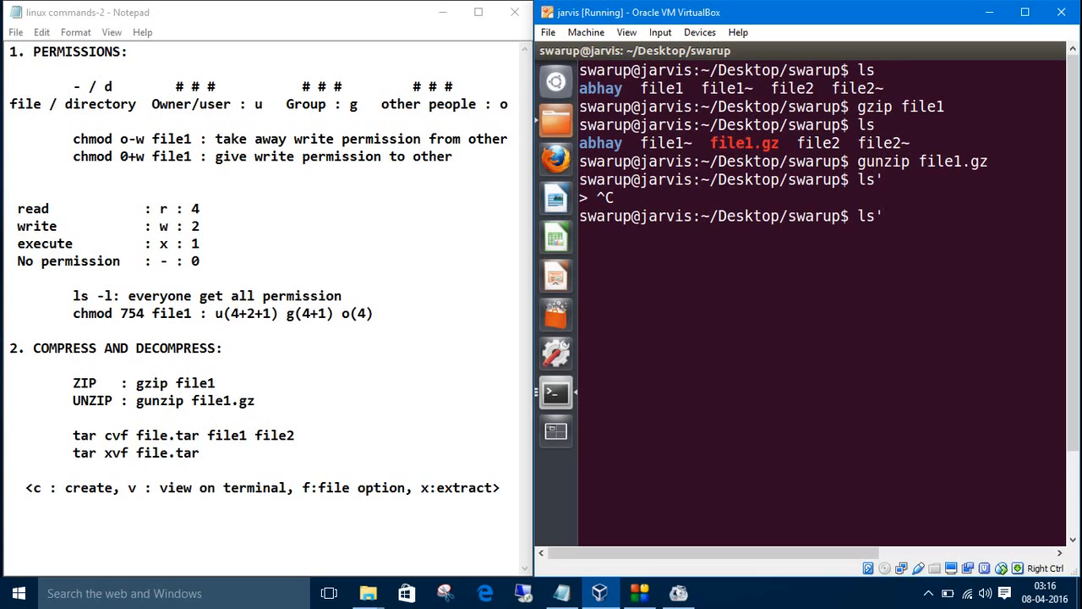
key("Return")
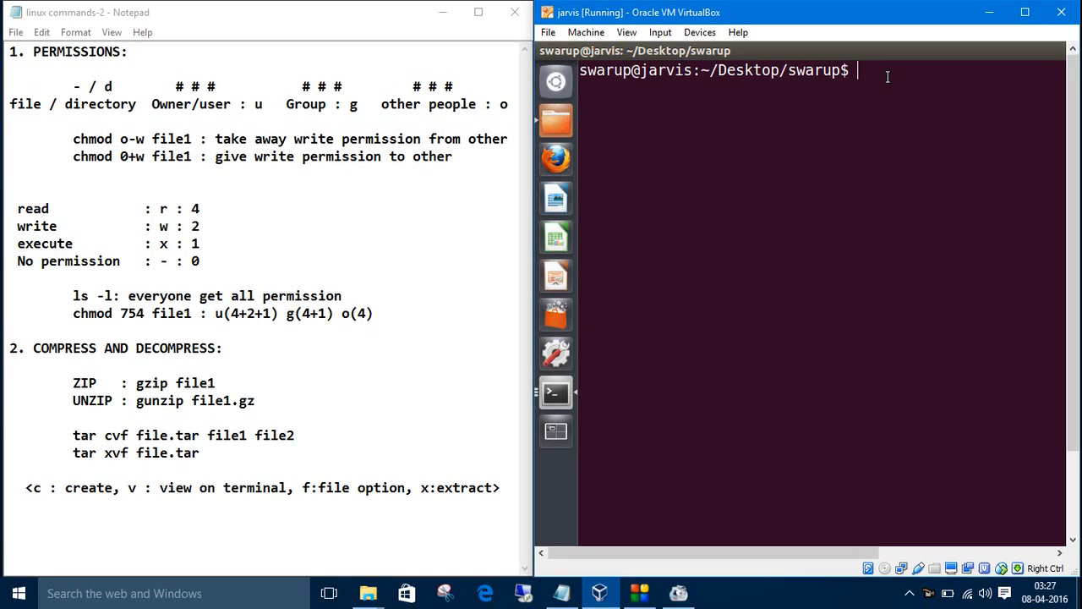
Step: List the swarup folder, then archive file1 and file2 into file.tar with tar cvf
key("Return")
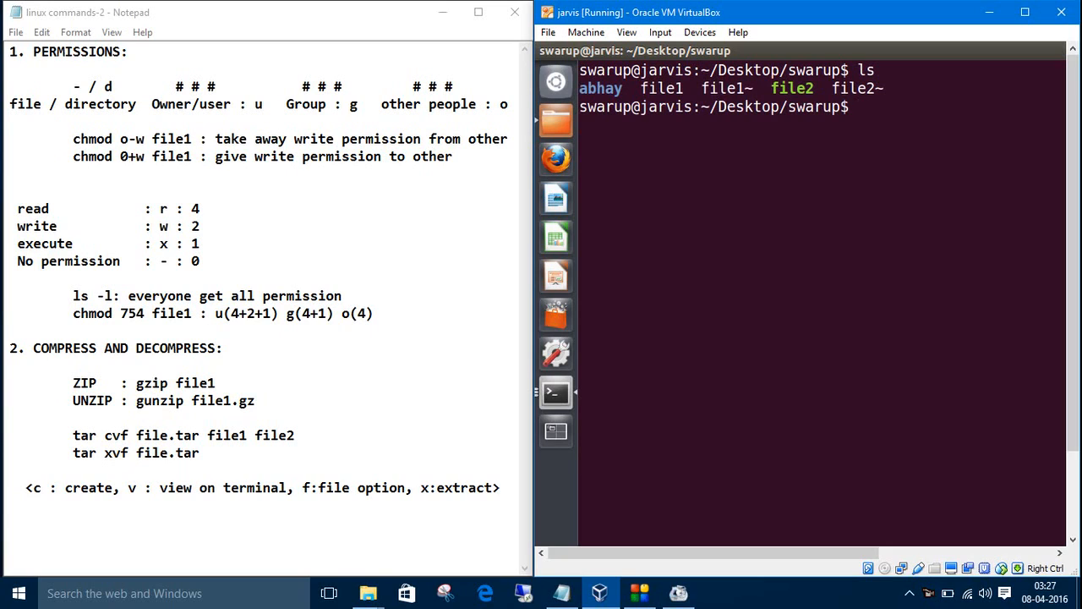
type("tar")
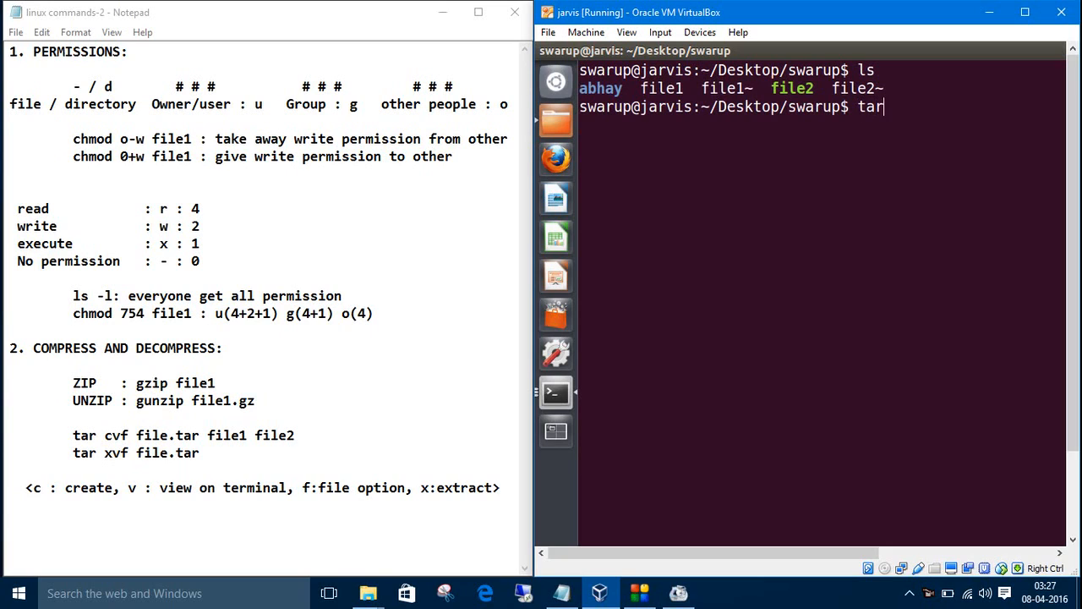
type("cv")
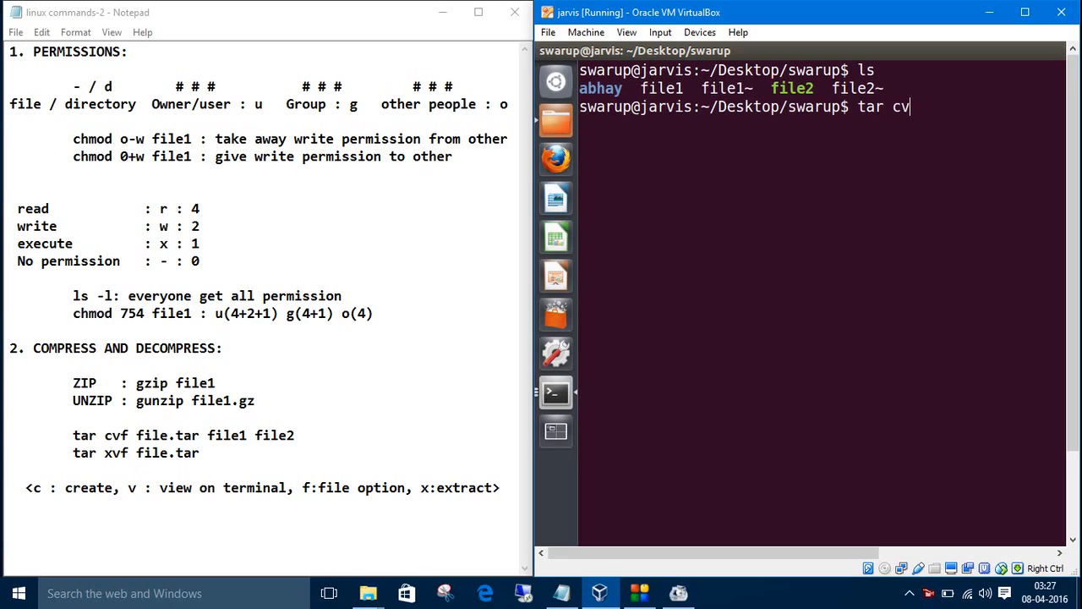
type("f")
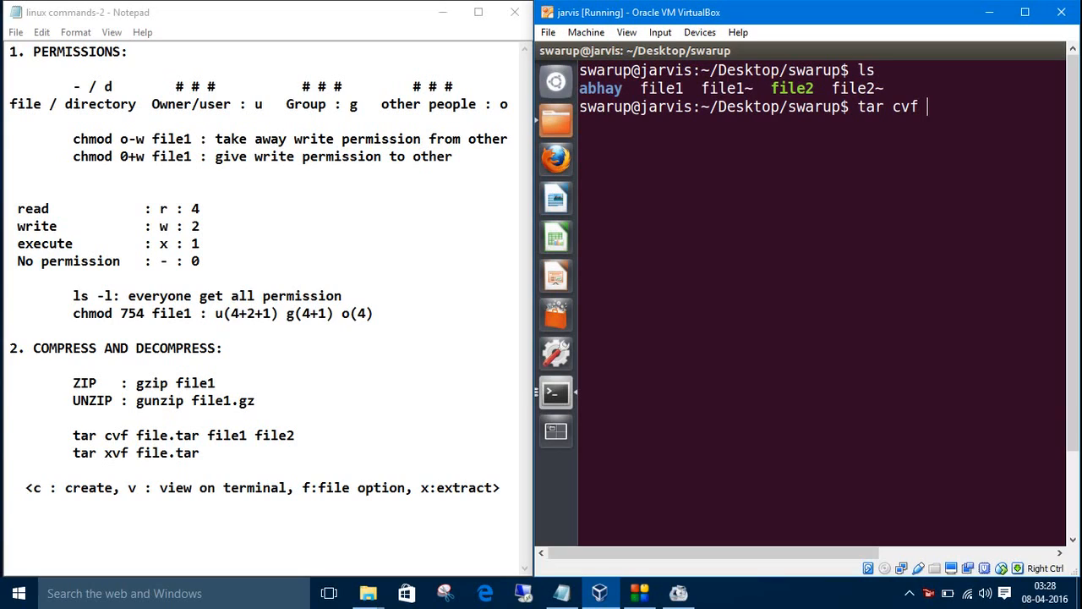
type("fi")
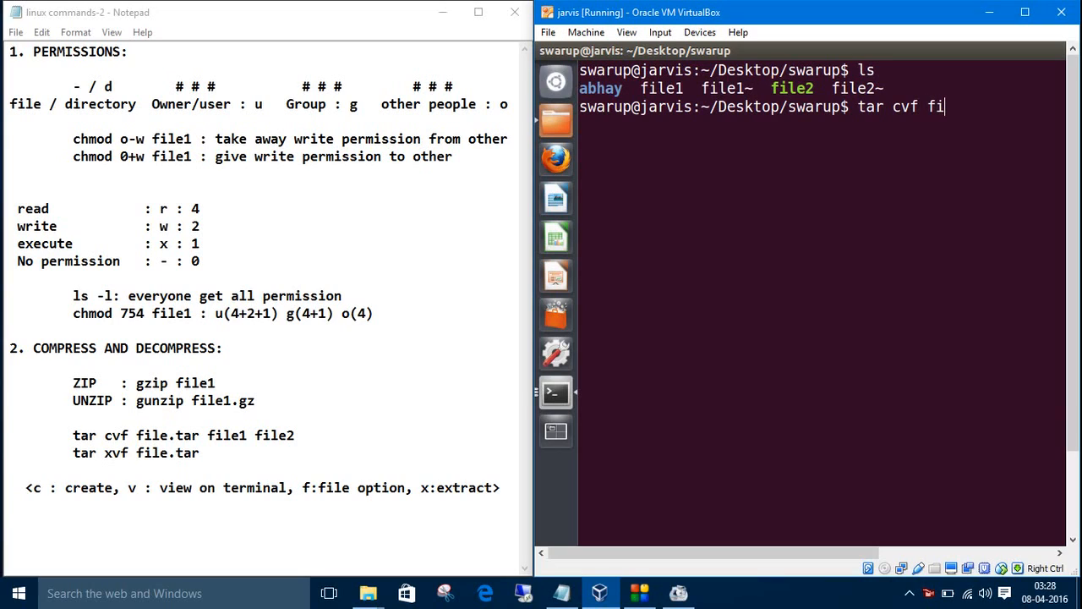
type("le.tar")
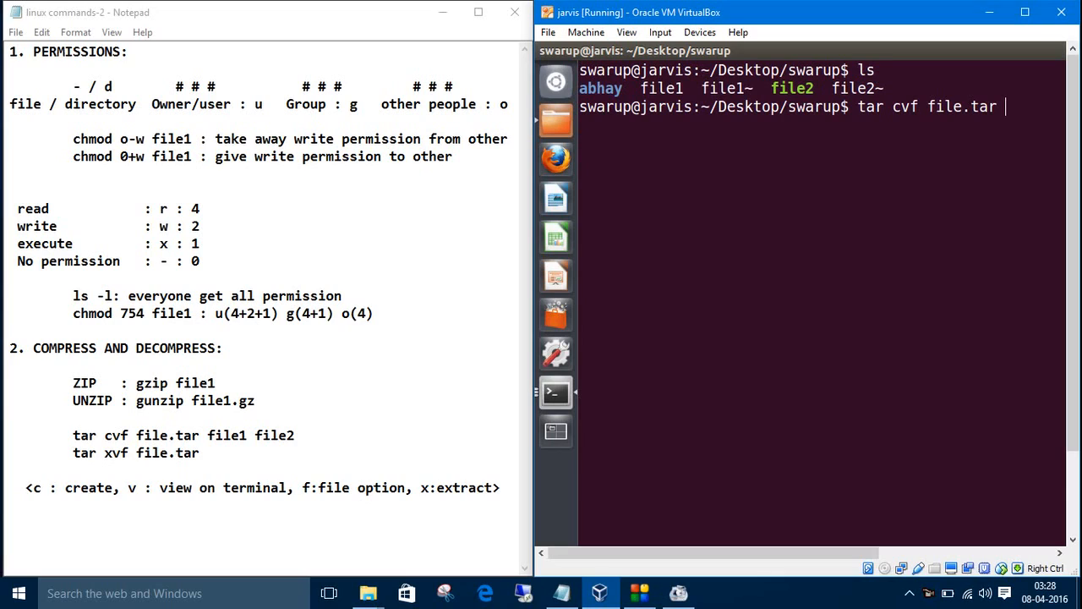
type("fil")
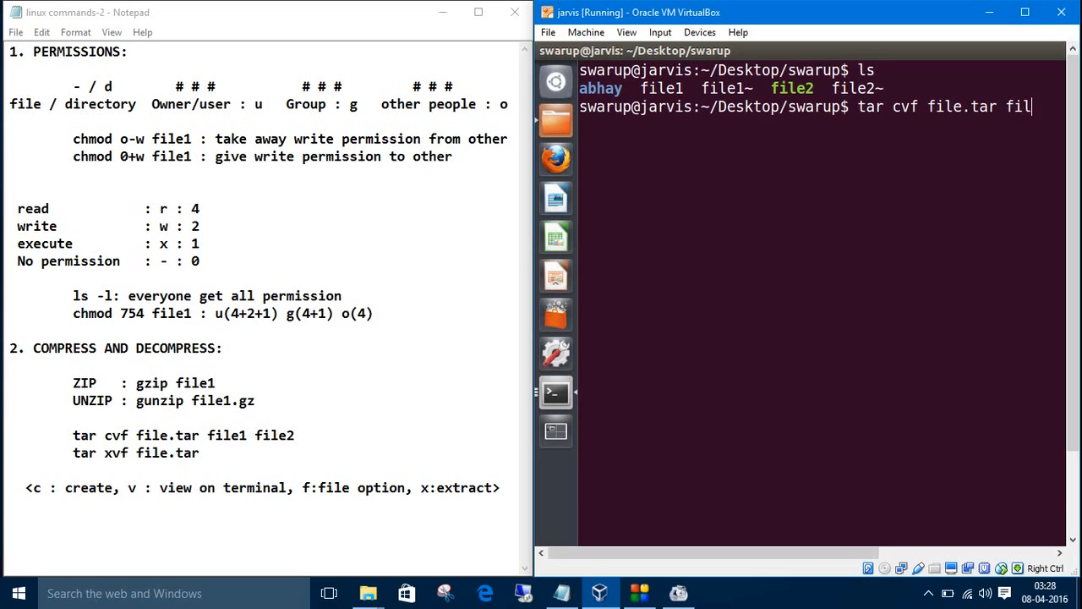
type("e1 f")
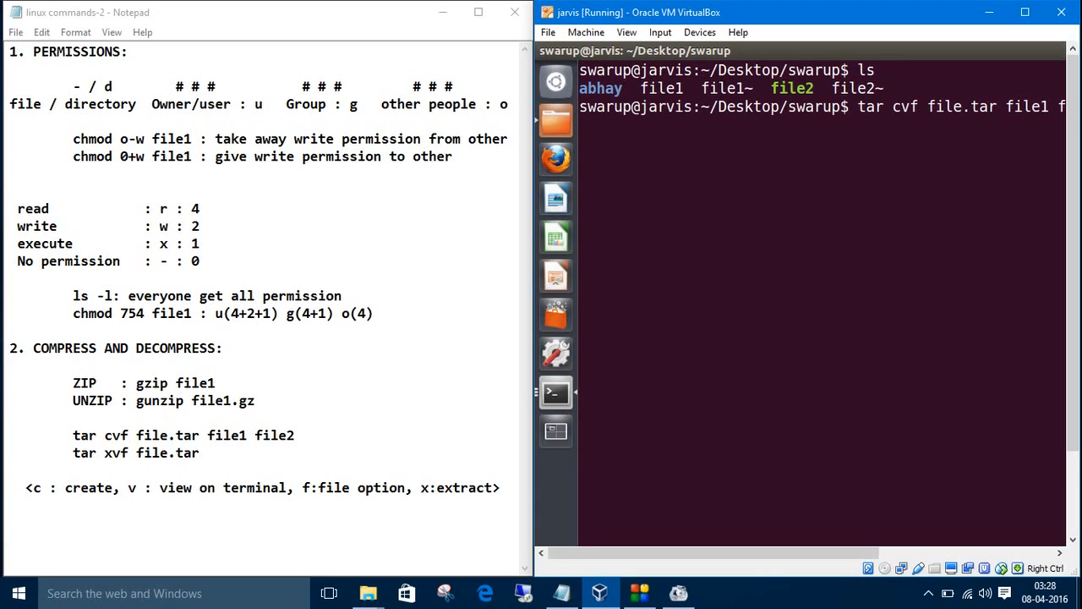
key("Return")
type("ls")
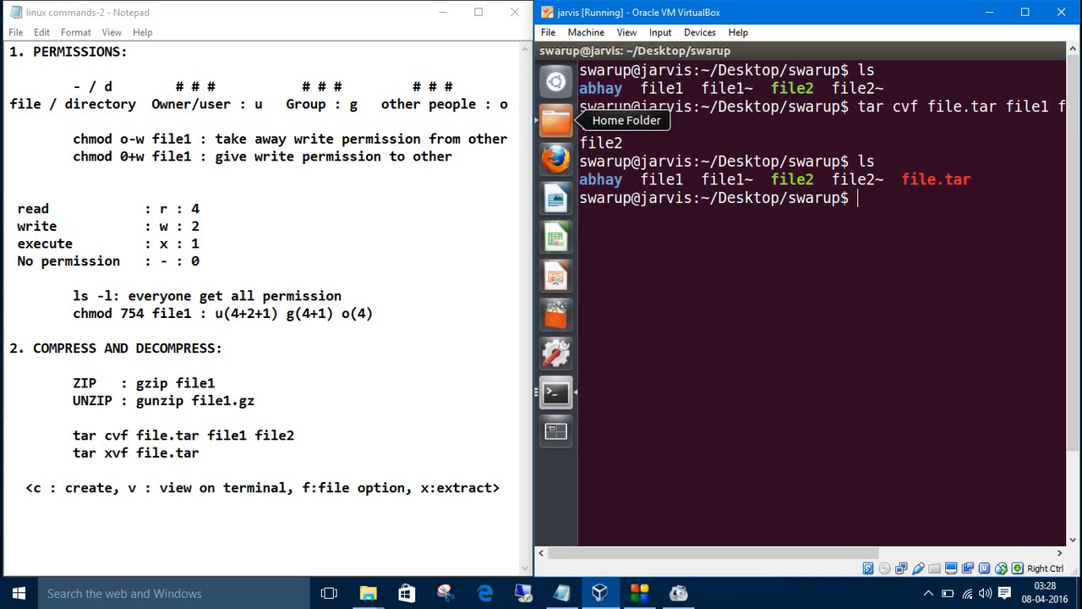
Step: Move file1 and file2 from the swarup folder to the Trash in the file manager
left_click(555, 119)
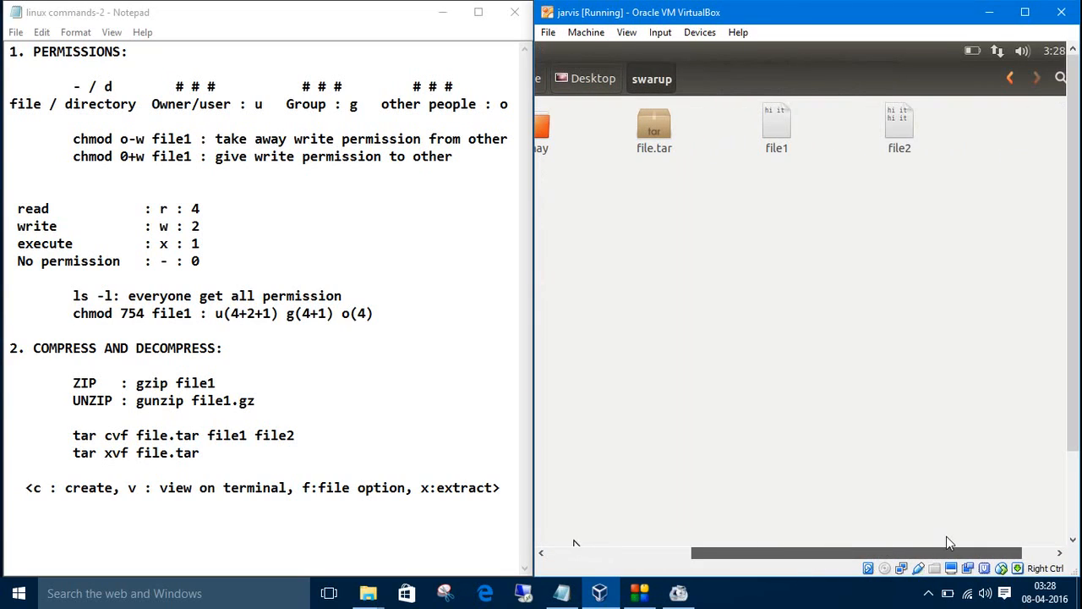
mouse_move(923, 145)
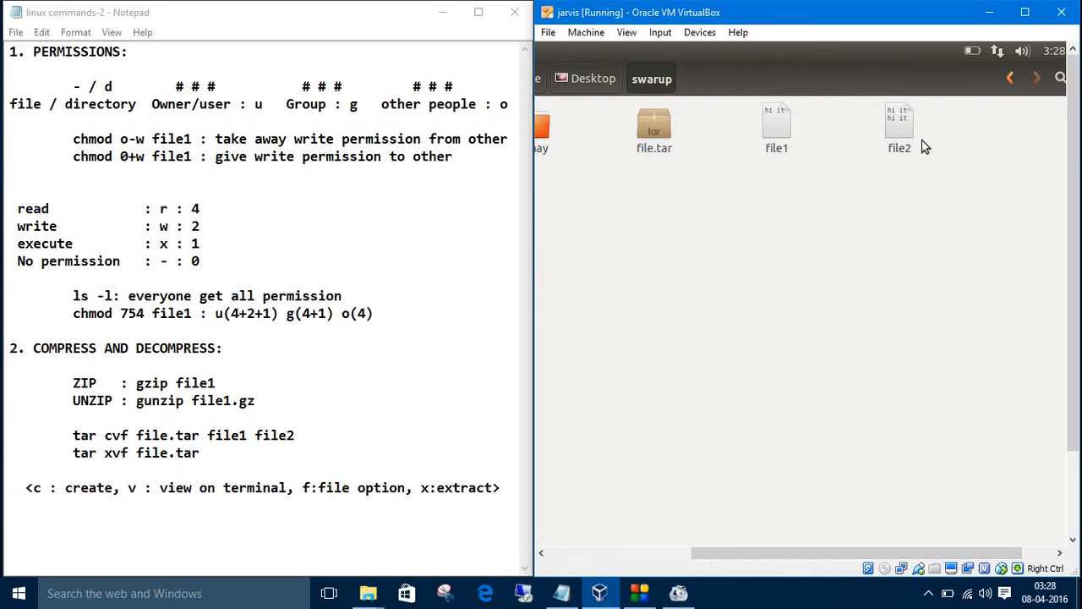
left_click_drag(761, 135, 930, 144)
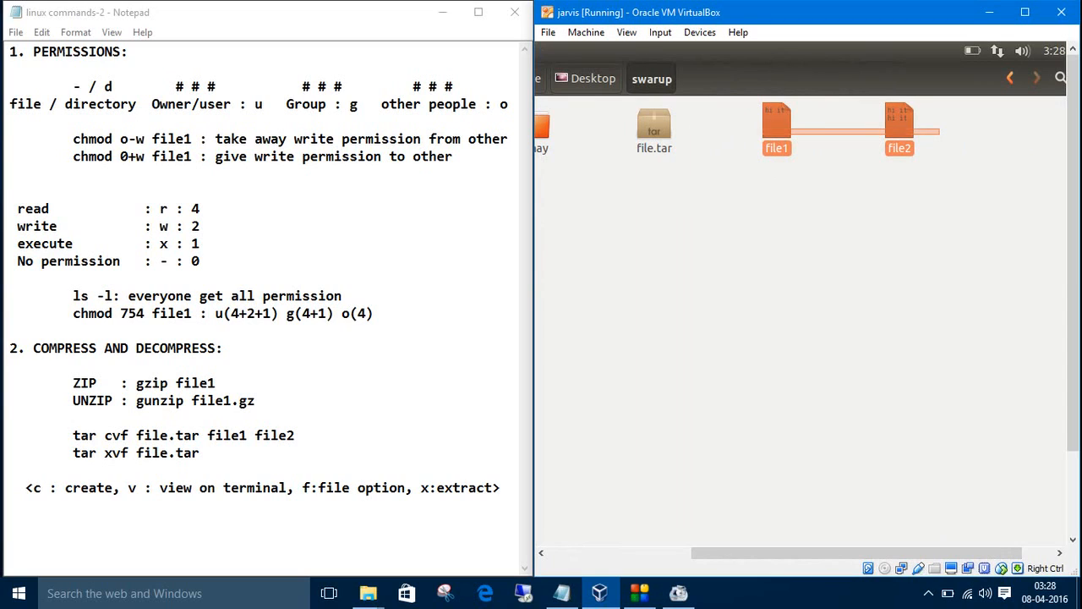
right_click(775, 136)
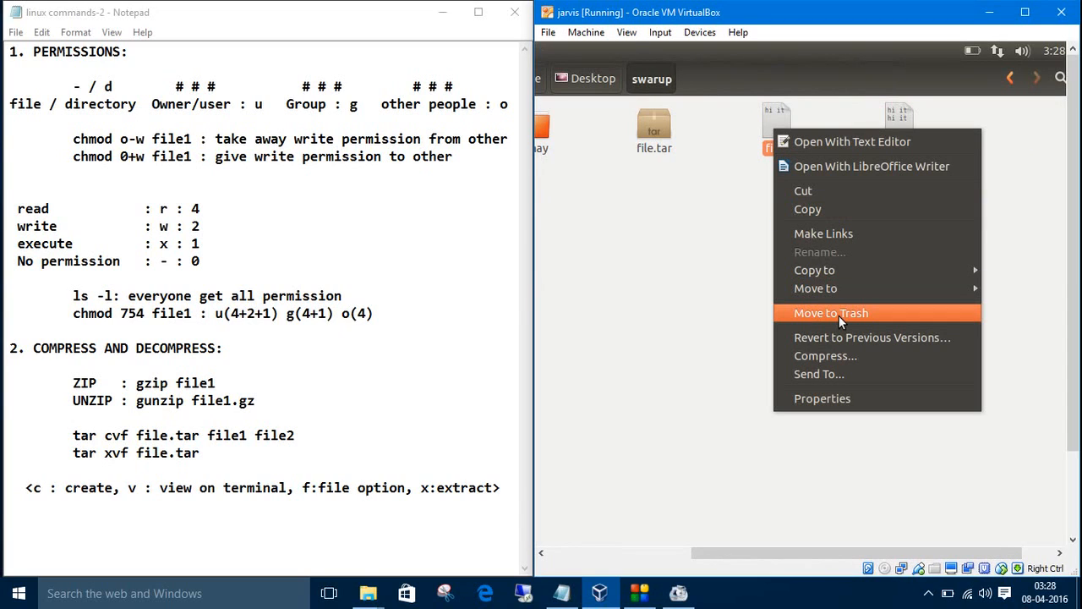
left_click(830, 313)
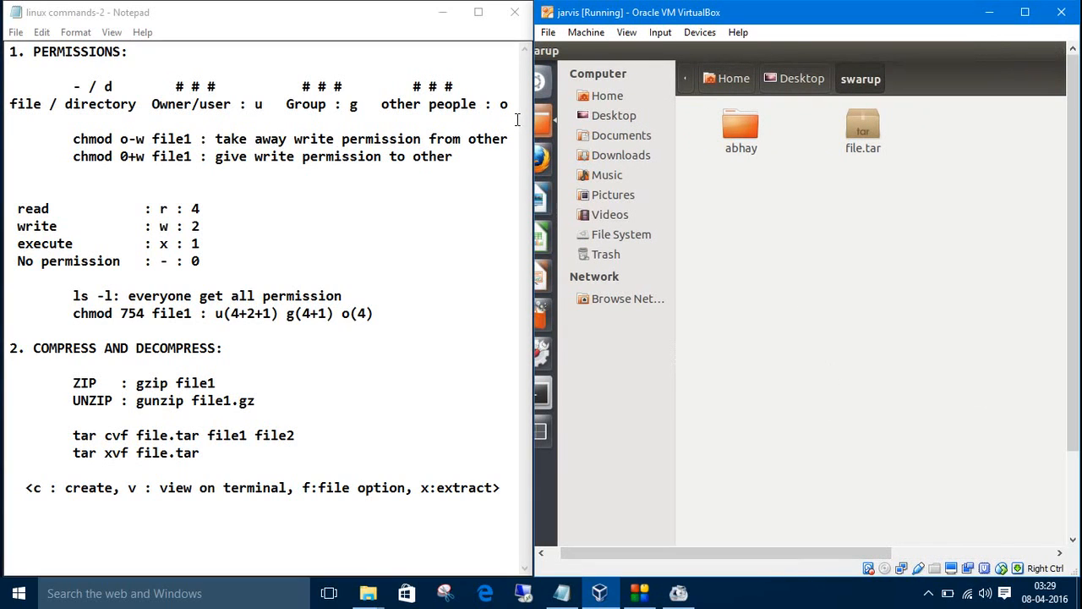
mouse_move(541, 391)
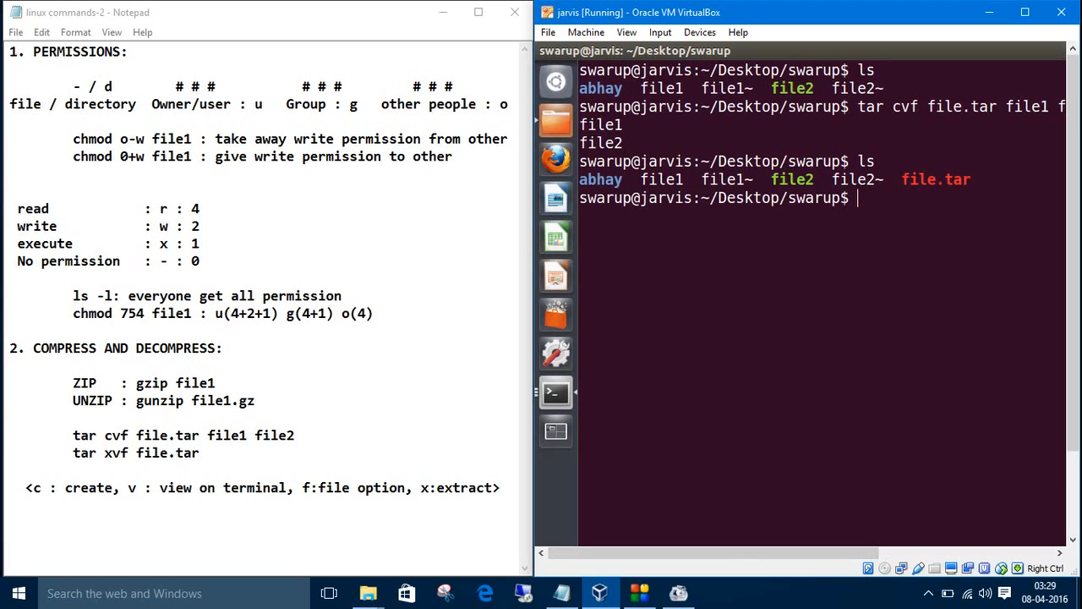
Step: List the folder, then extract file1 and file2 from file.tar with tar xvf
key("Return")
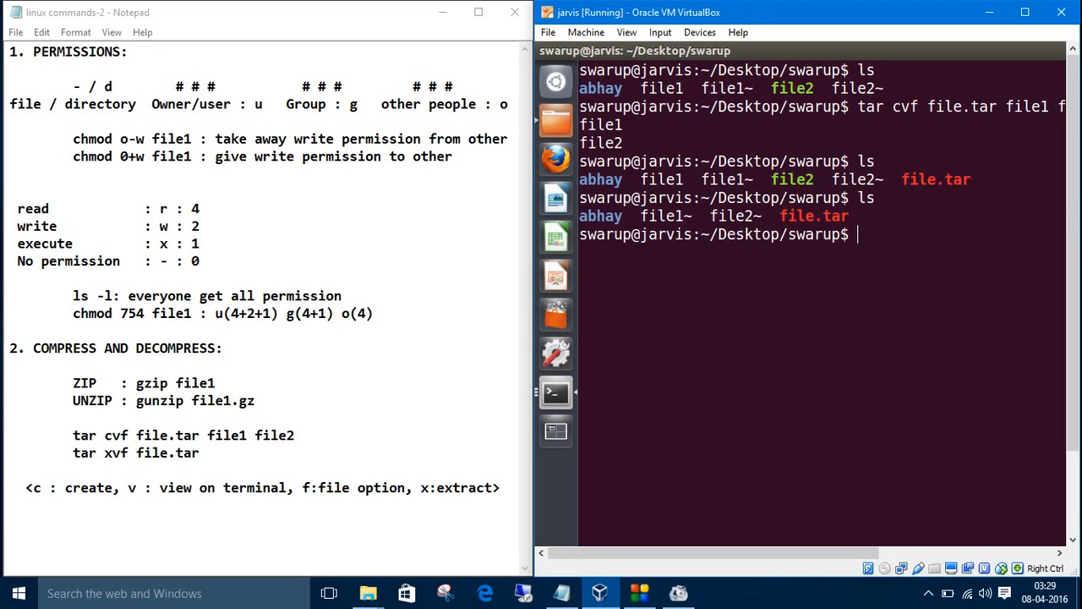
type("tar")
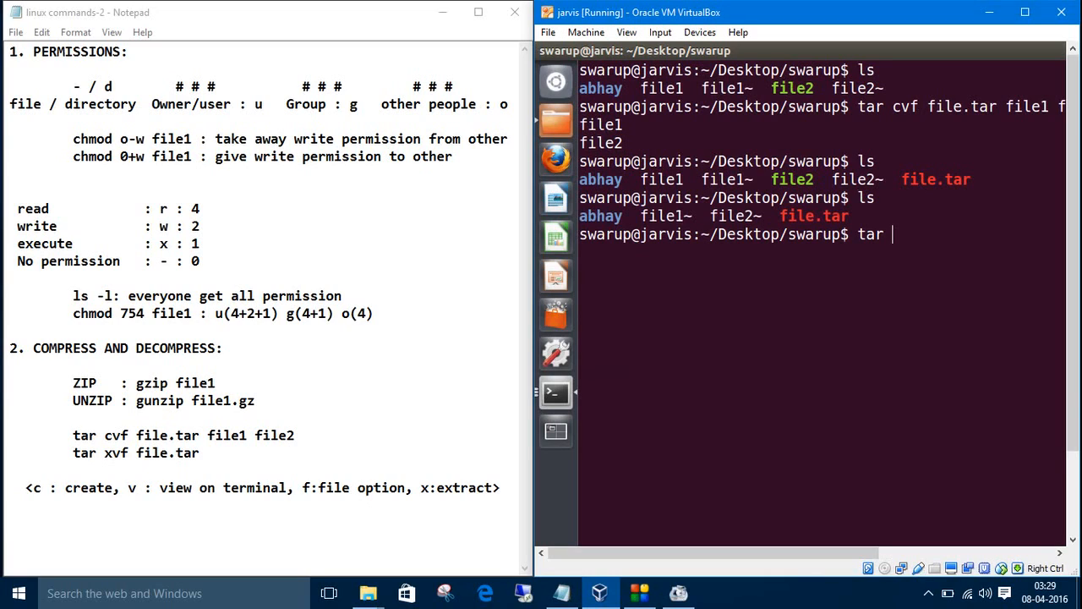
type("x")
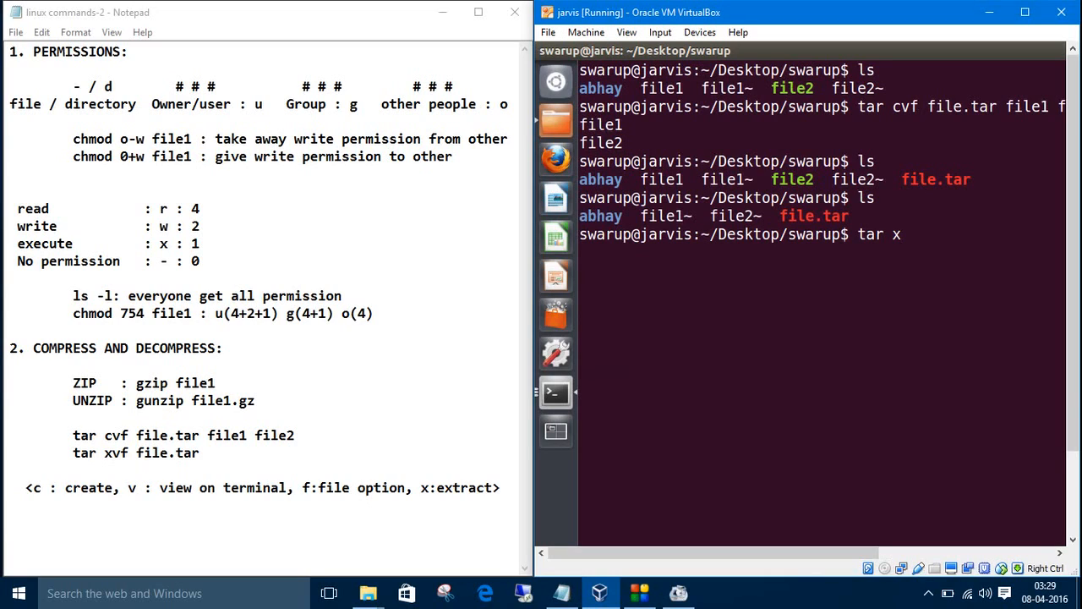
type("v")
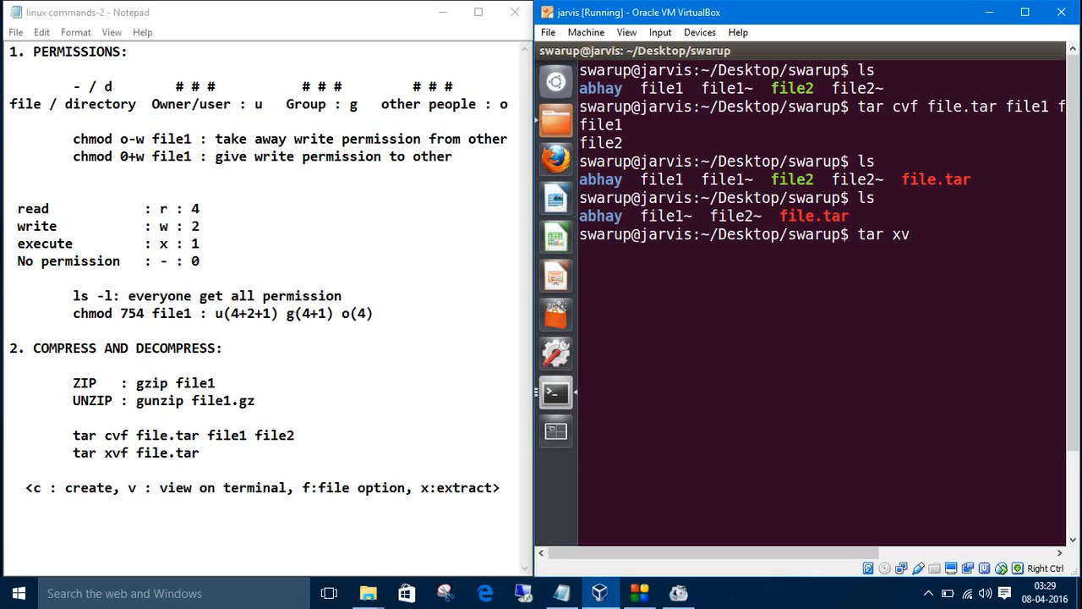
type("f")
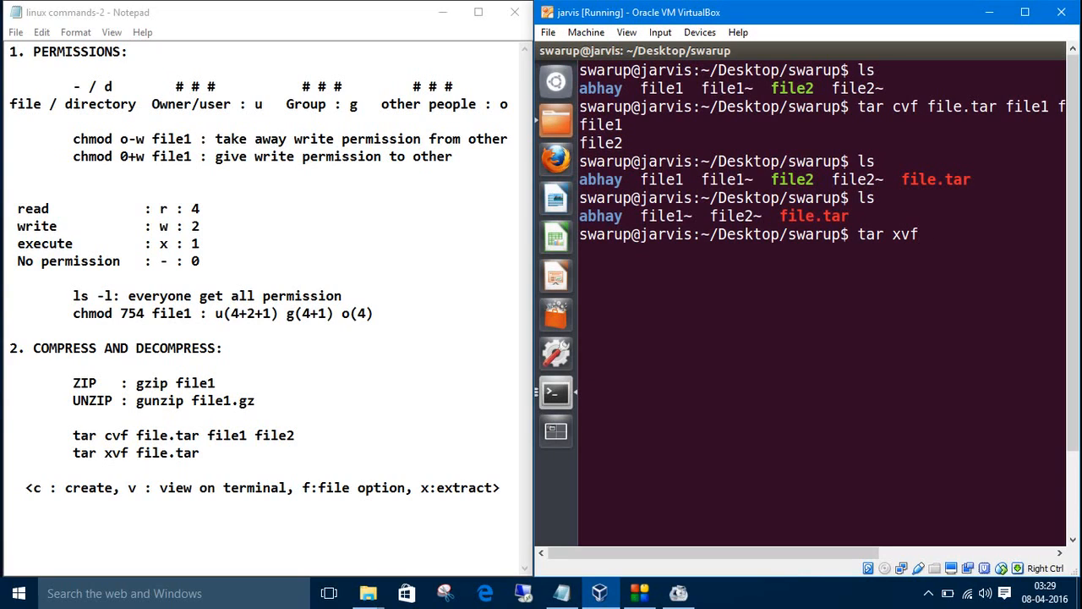
type("fi")
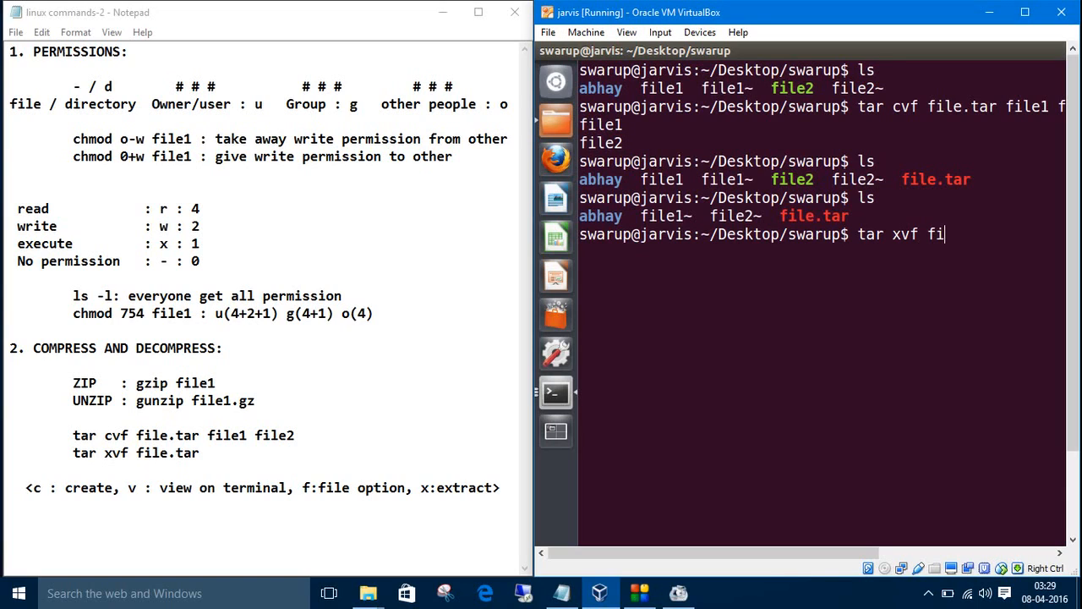
type("le.tar")
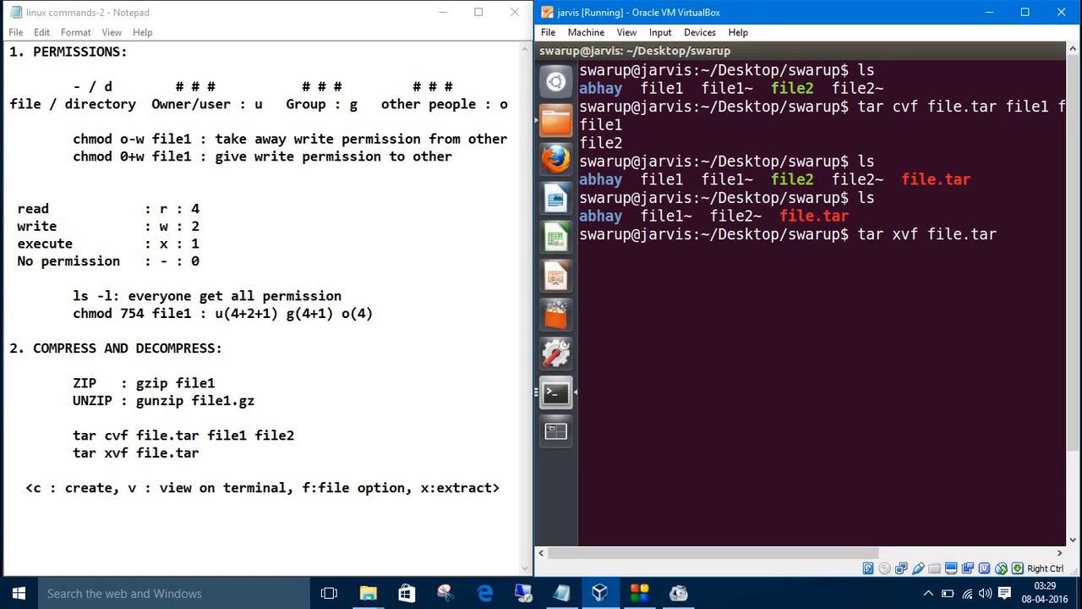
key("Return")
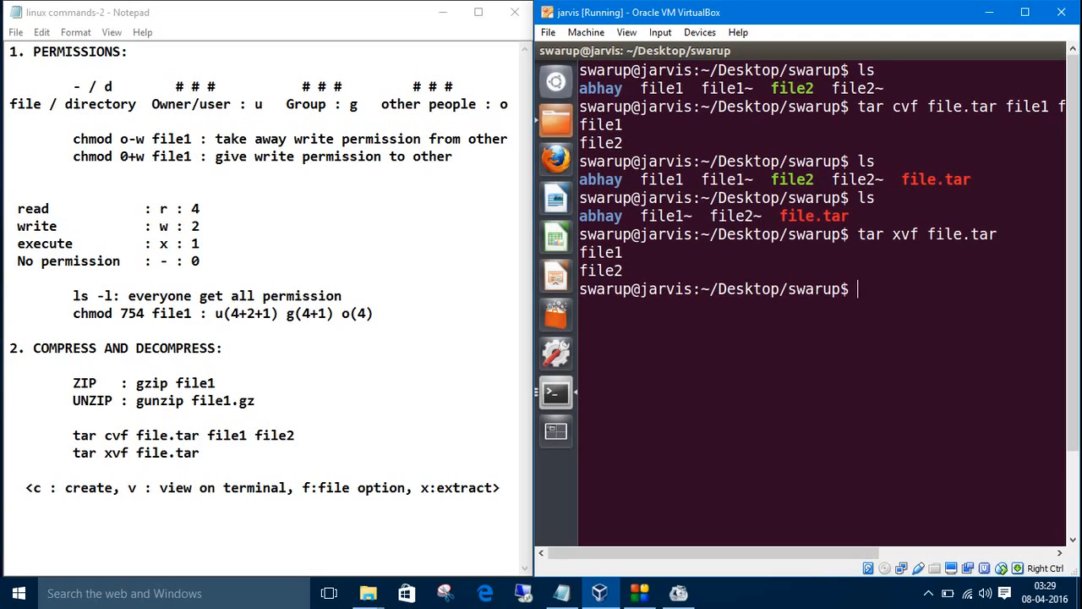
Step: List the folder to confirm file1 and file2 are back, then type rm file.tar
type("ls")
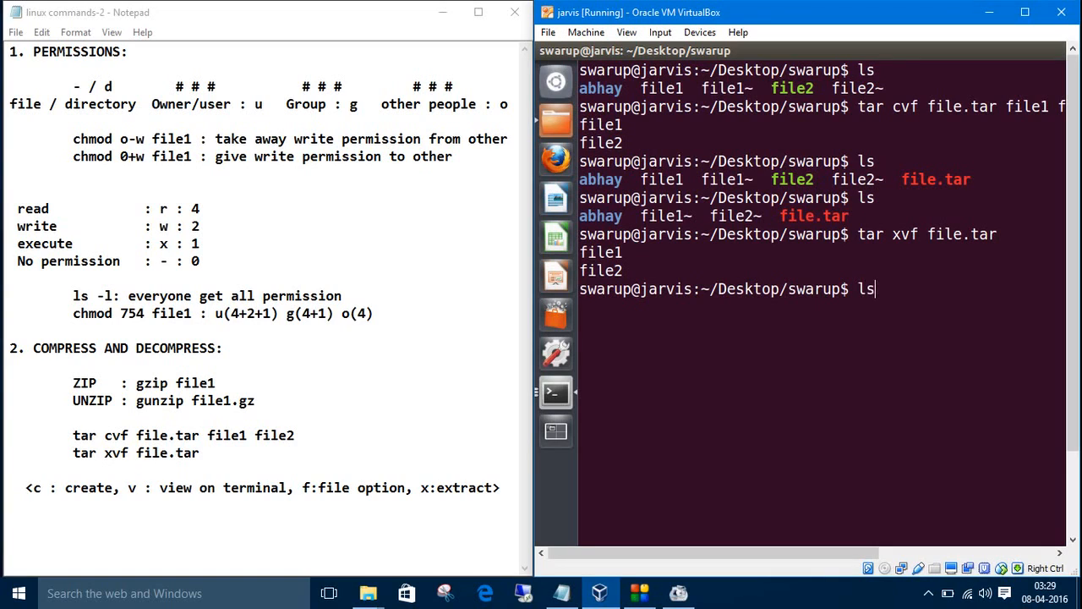
key("Return")
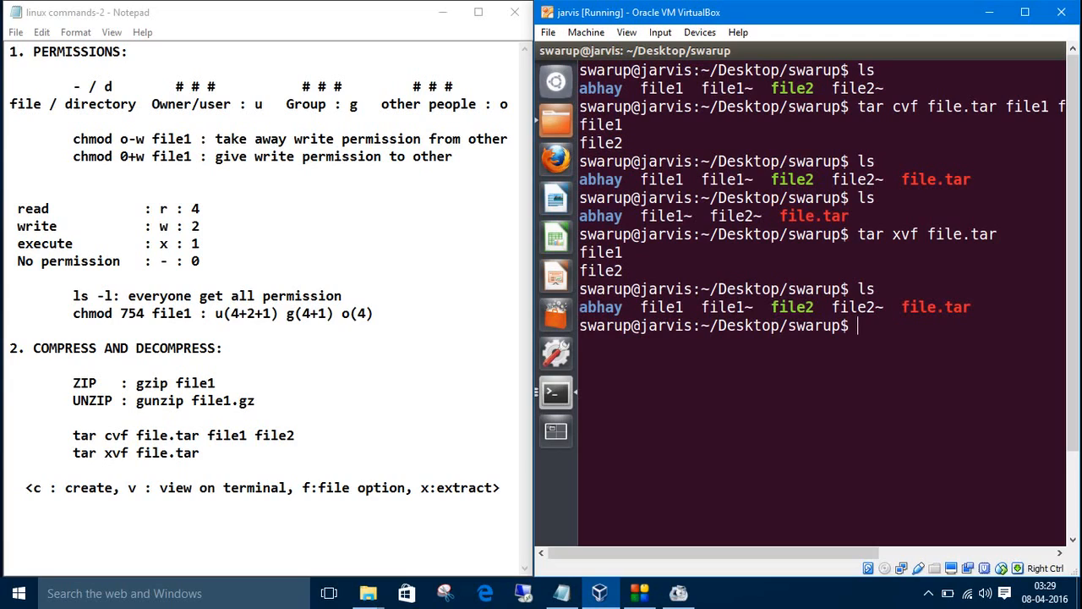
type("rm")
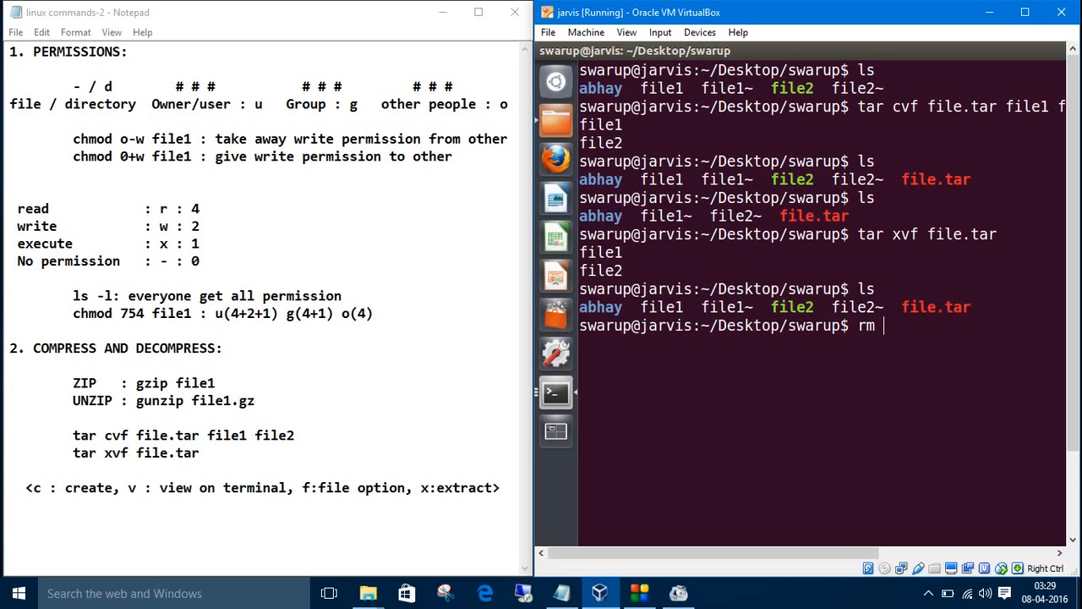
type("file")
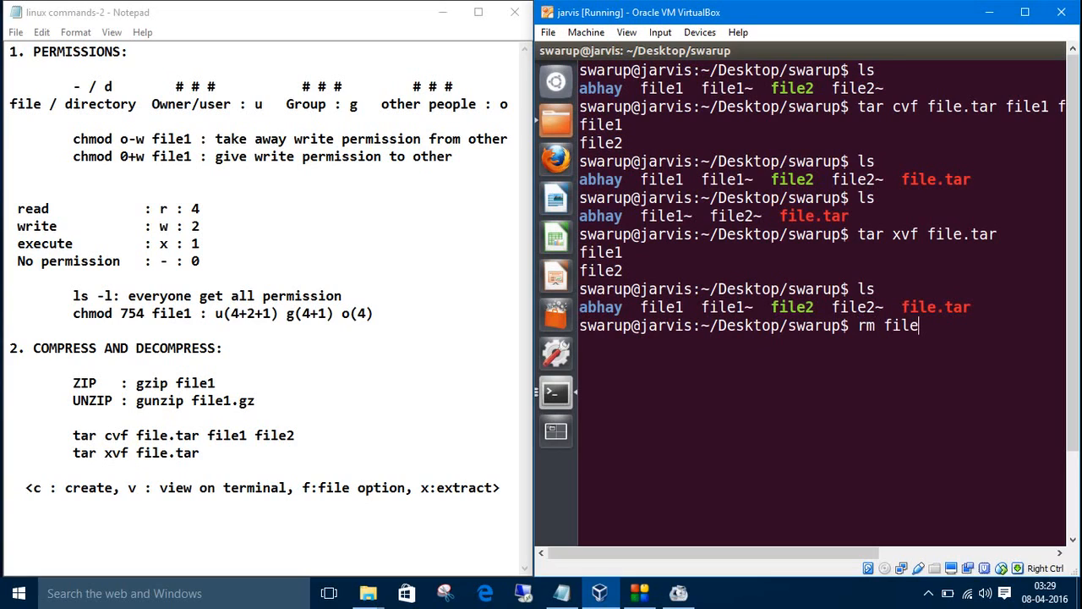
type(".tar")
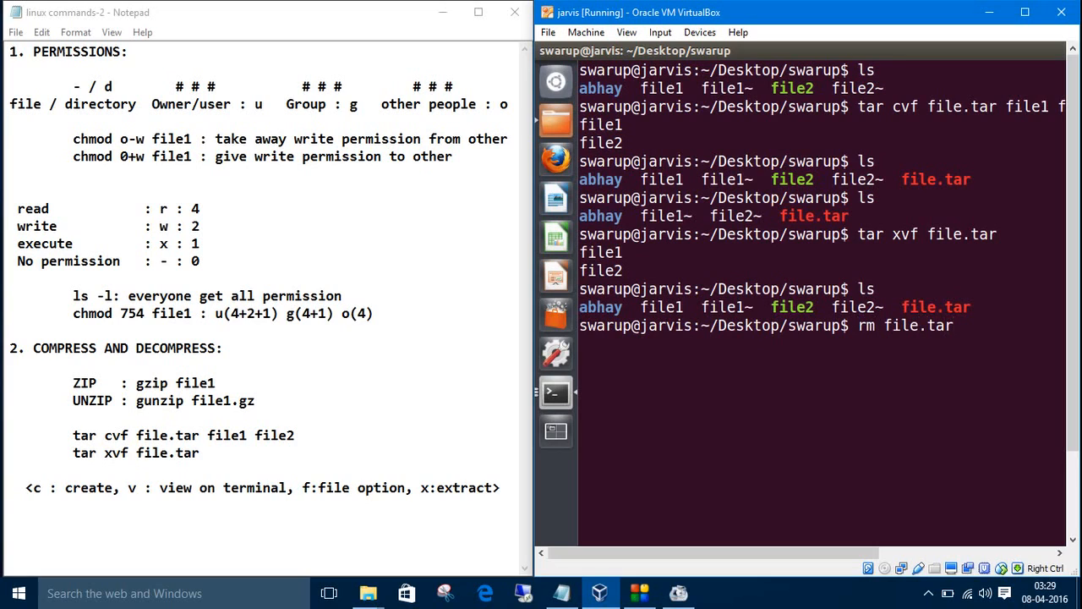